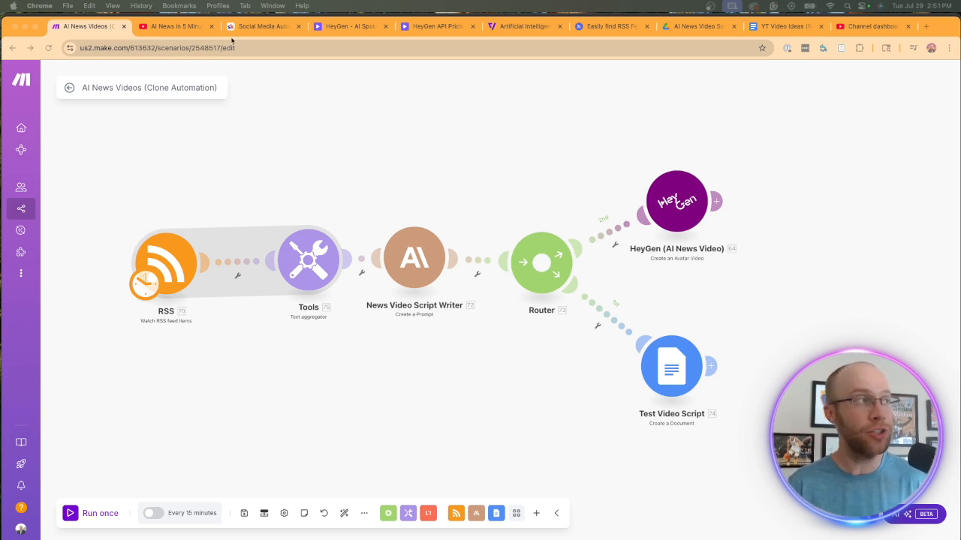
Step: Play the AI News in 5 Minutes video, then head back toward the AI News Videos scenario
left_click(176, 26)
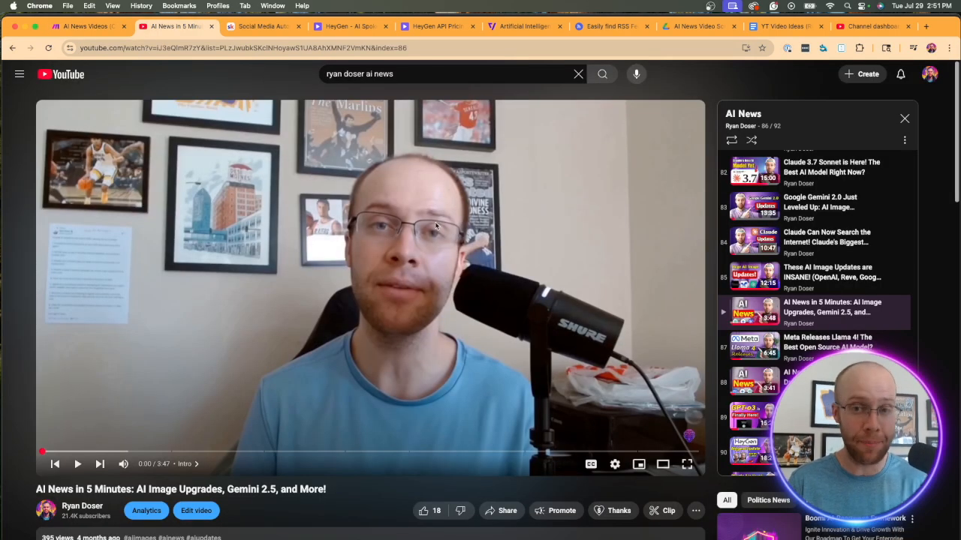
left_click(78, 463)
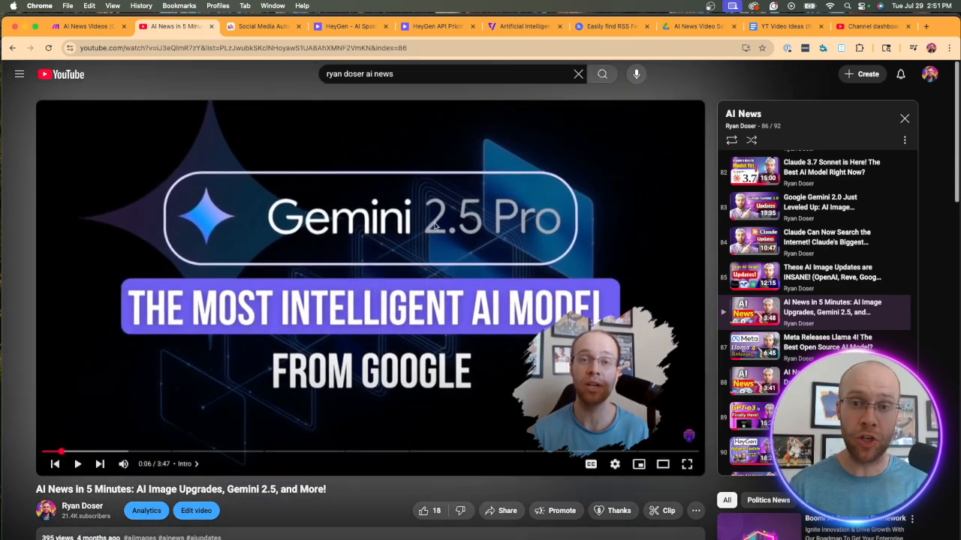
left_click(85, 26)
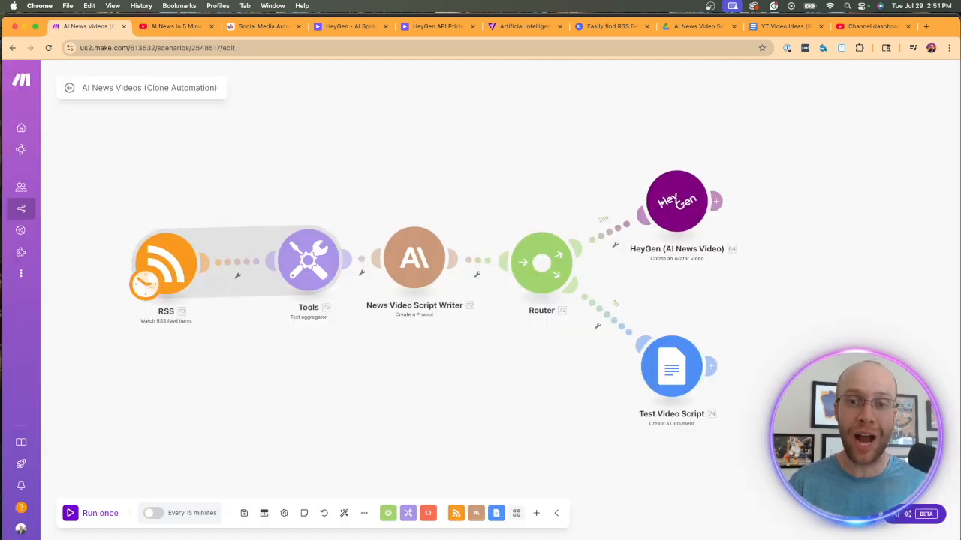
left_click(161, 27)
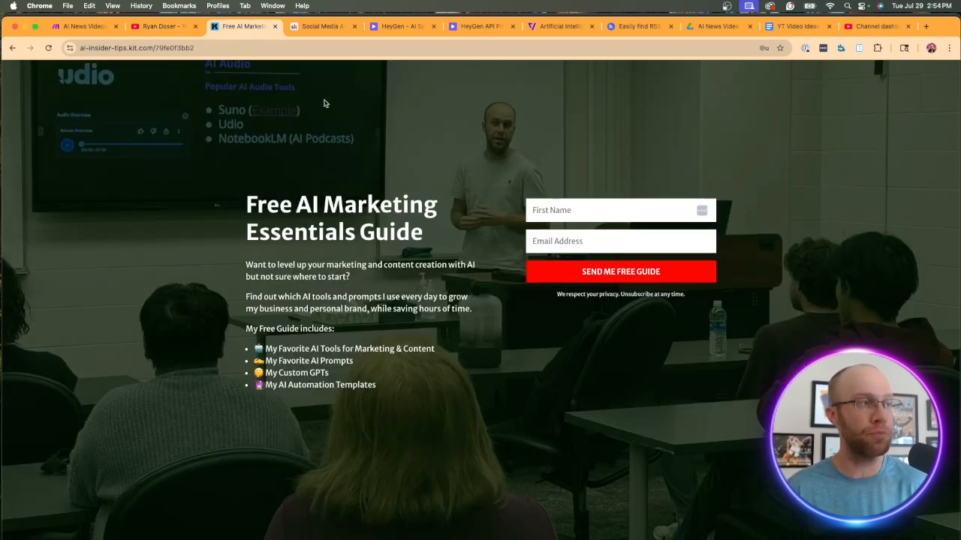
mouse_move(310, 93)
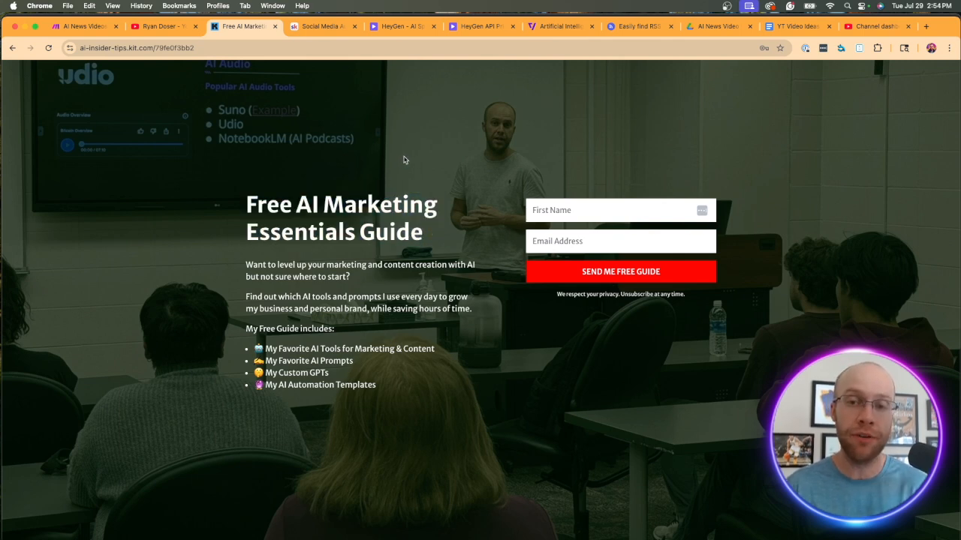
mouse_move(683, 163)
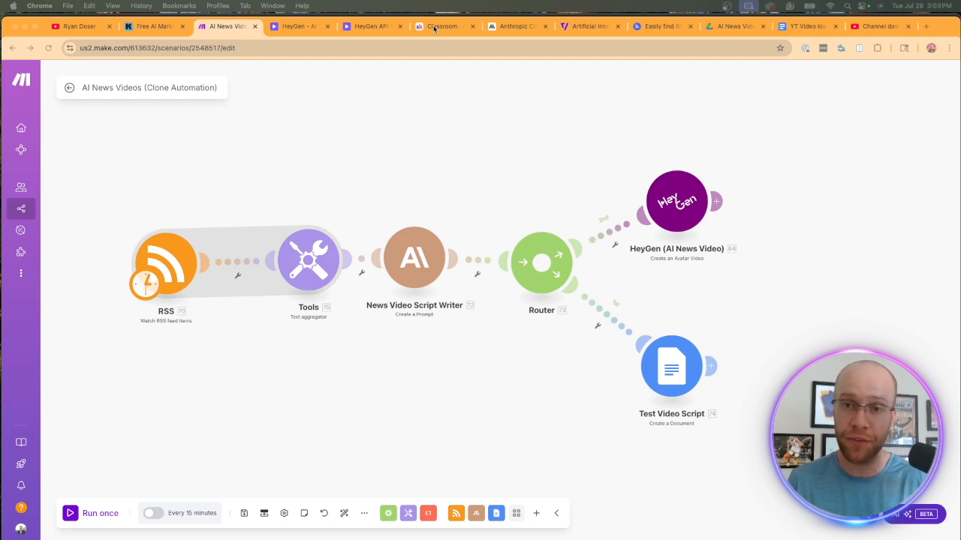
Step: Browse the Skool community feed, course list and AI Automations Vault lessons, then return to Make.com
left_click(442, 27)
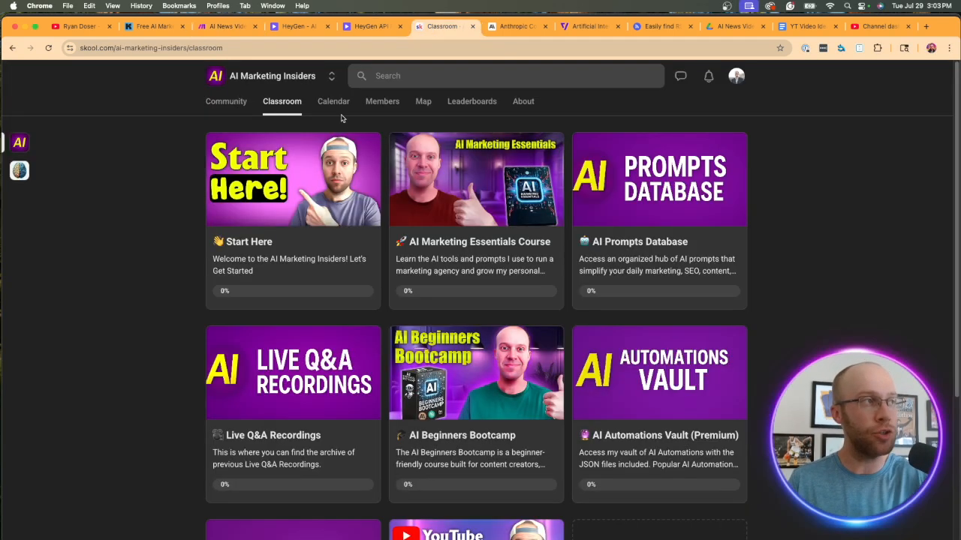
left_click(226, 102)
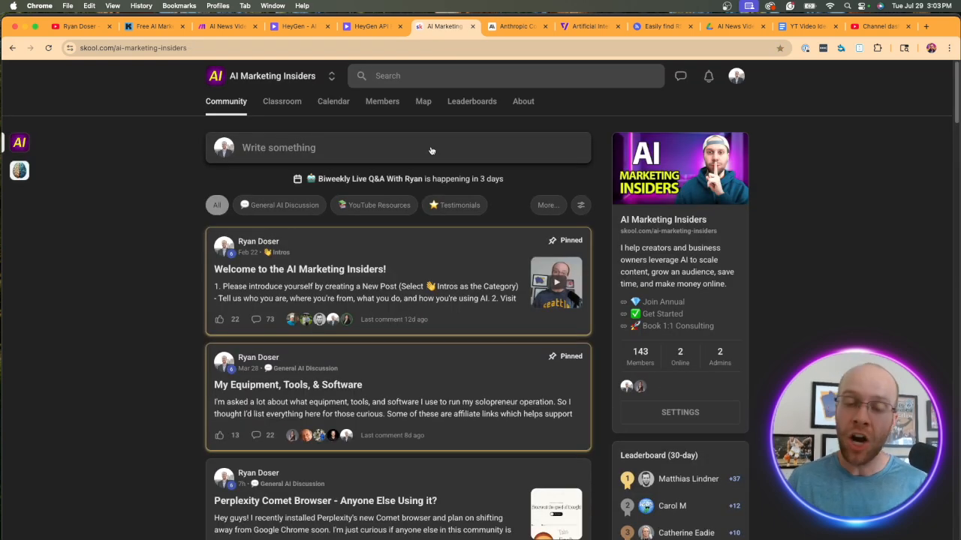
mouse_move(384, 138)
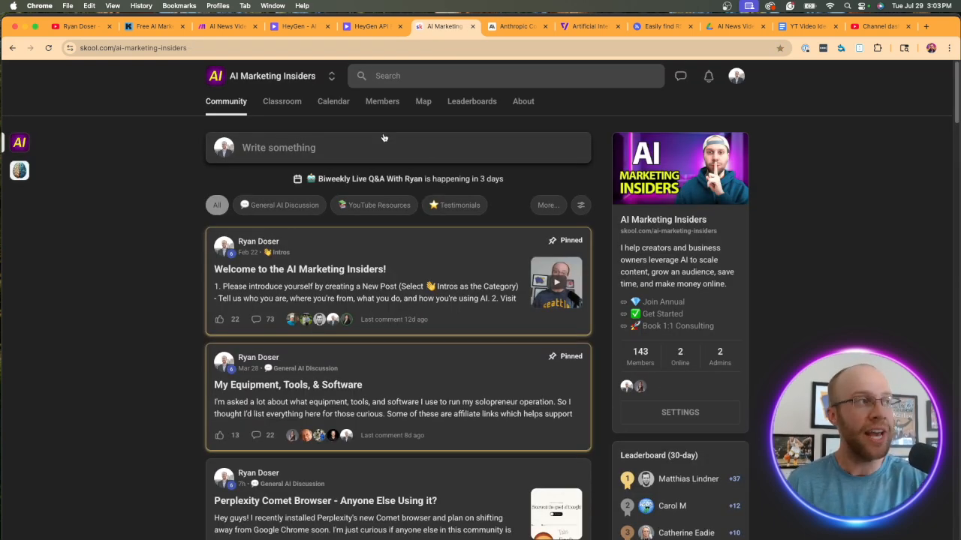
left_click(281, 101)
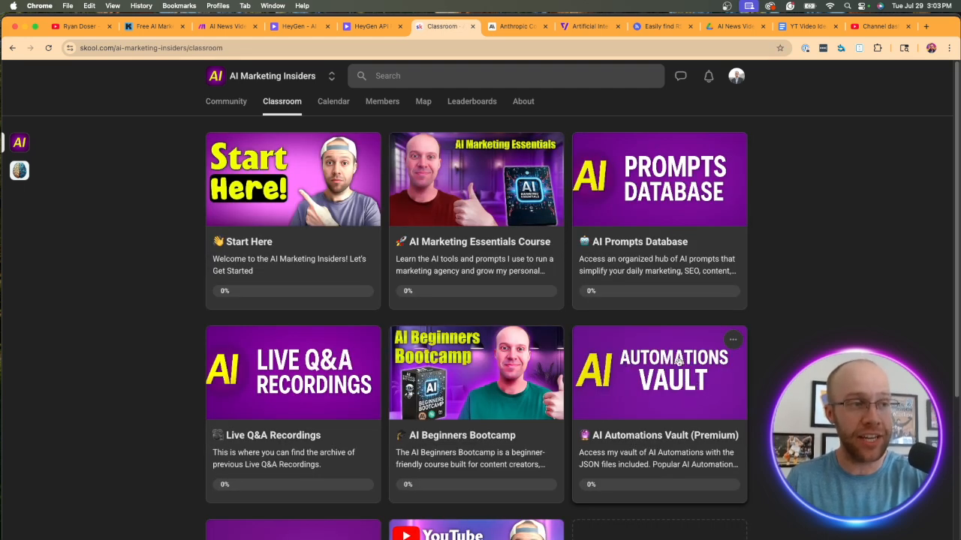
left_click(659, 373)
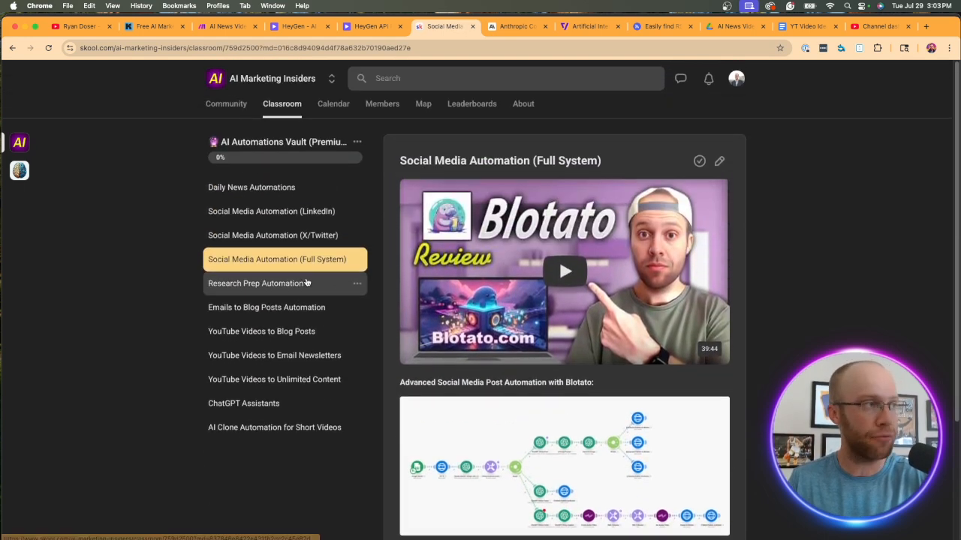
left_click(225, 101)
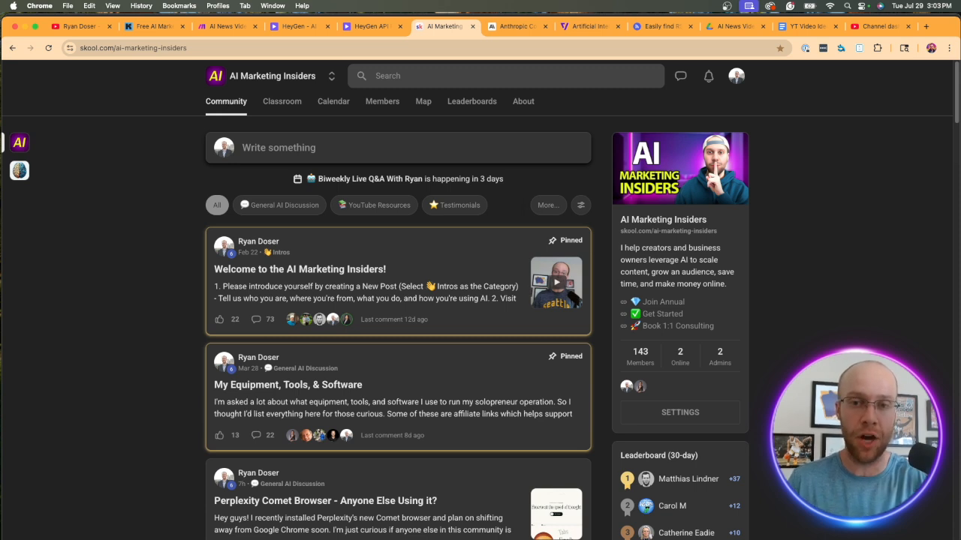
left_click(228, 26)
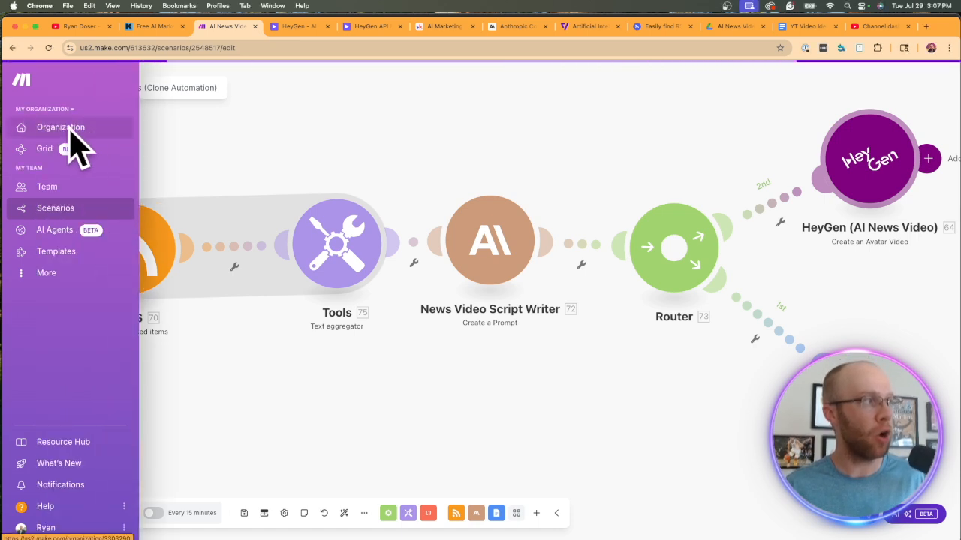
Step: Create and save a scenario named 'Weekly news Video Demo', moving its empty module left
left_click(60, 127)
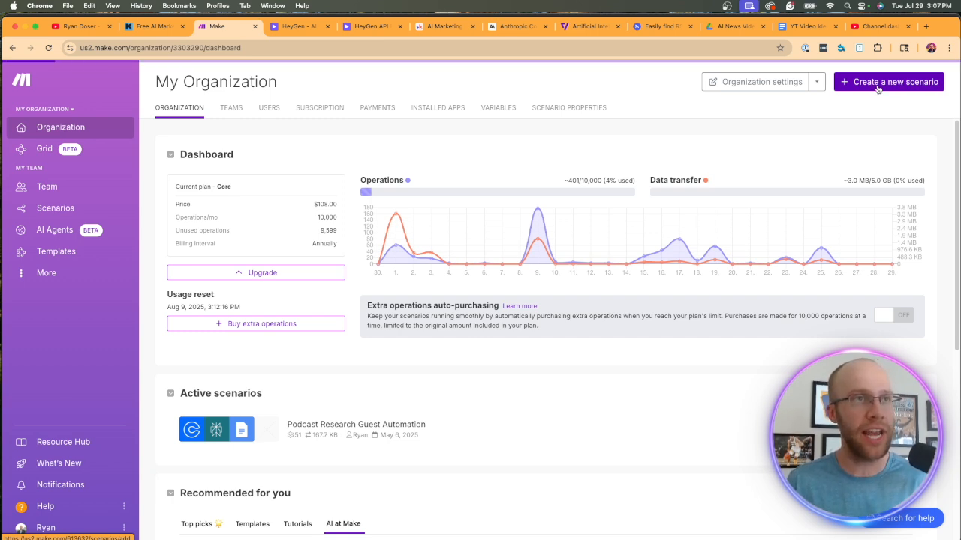
left_click(889, 81)
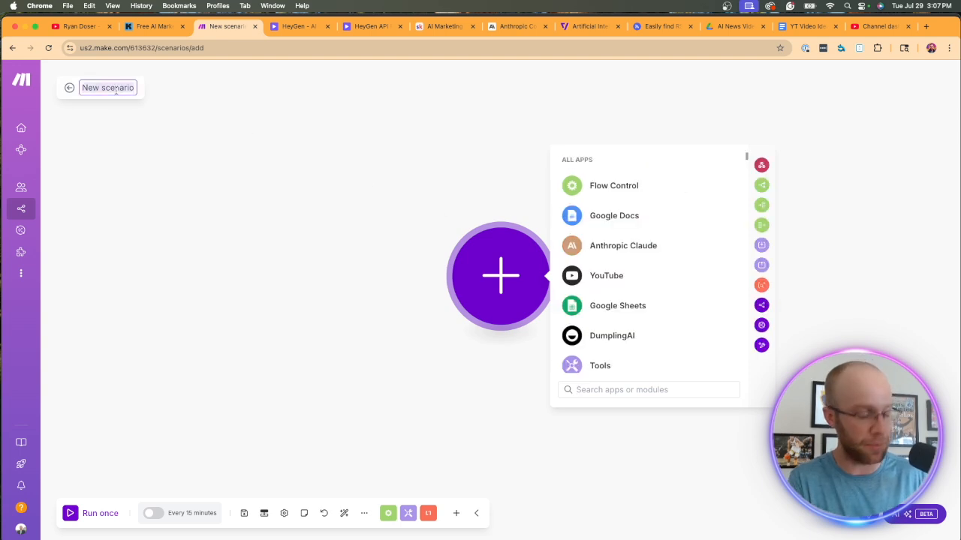
type("Weekly news")
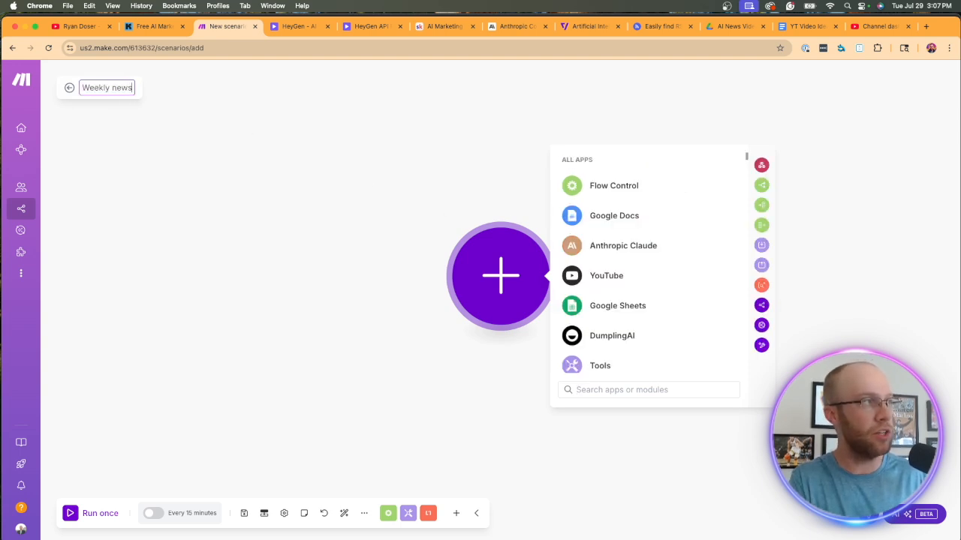
type("Video Demo")
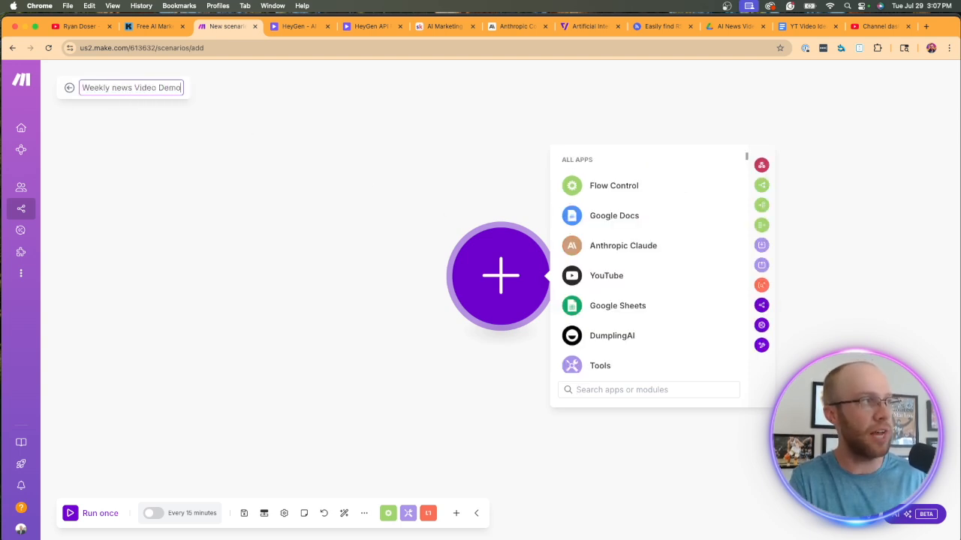
left_click(270, 495)
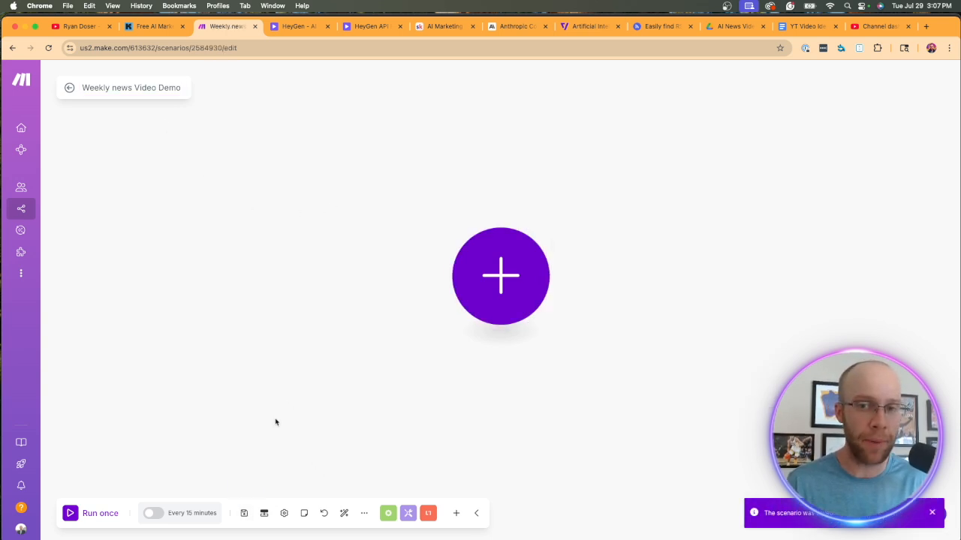
mouse_move(292, 402)
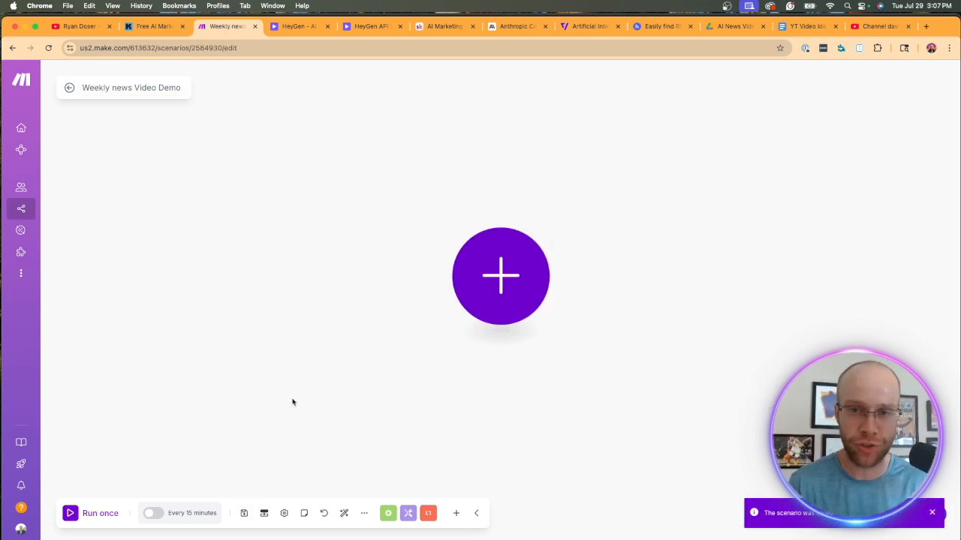
left_click_drag(500, 275, 136, 274)
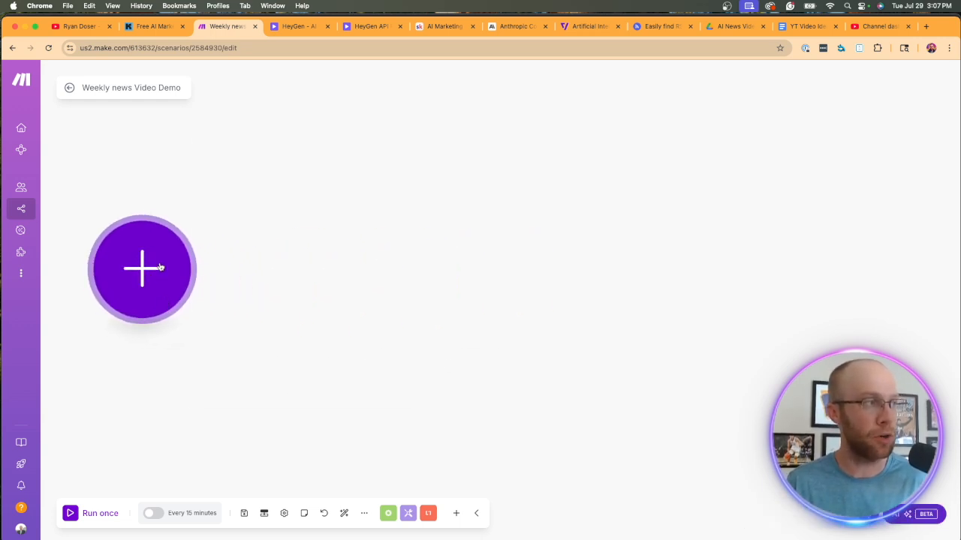
Step: Add an RSS 'Watch RSS feed items' trigger and select its empty URL field
left_click(141, 268)
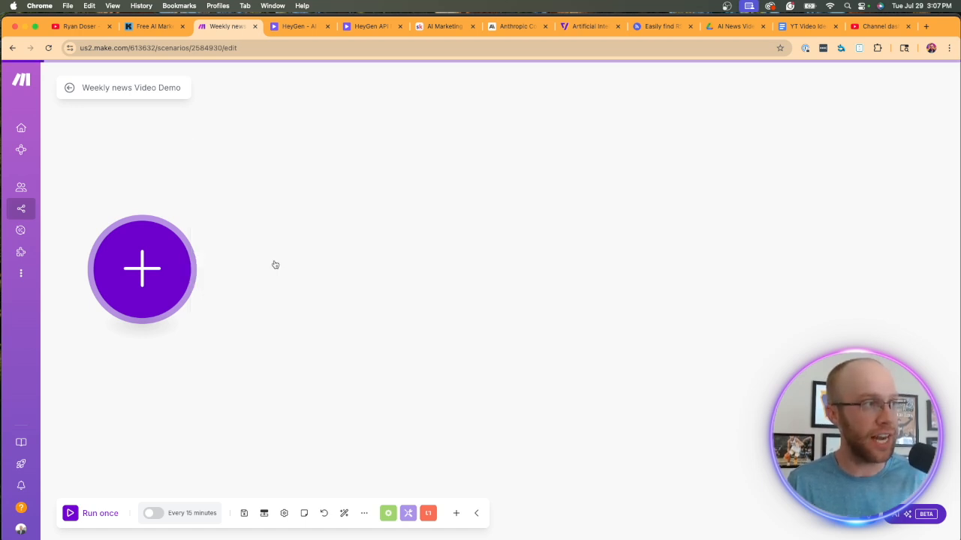
left_click(141, 269)
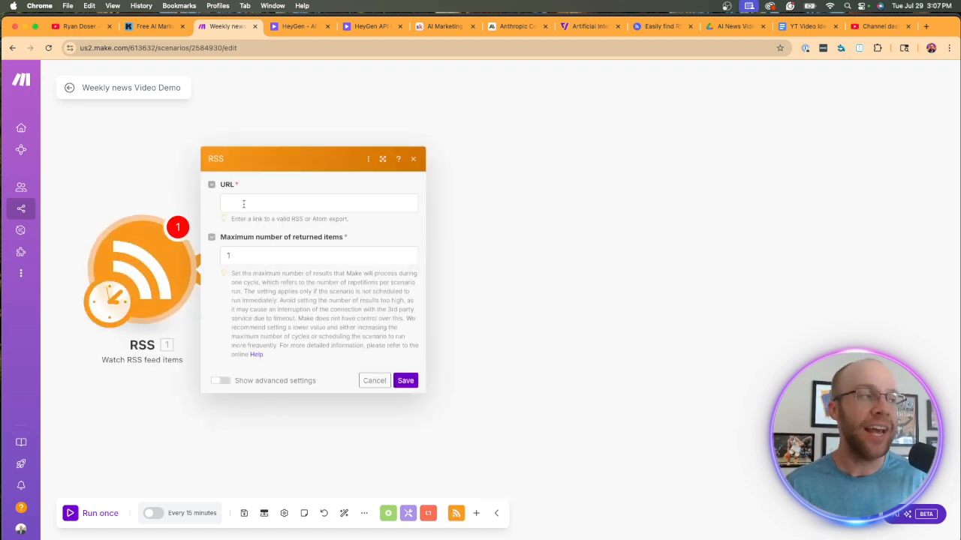
left_click(319, 203)
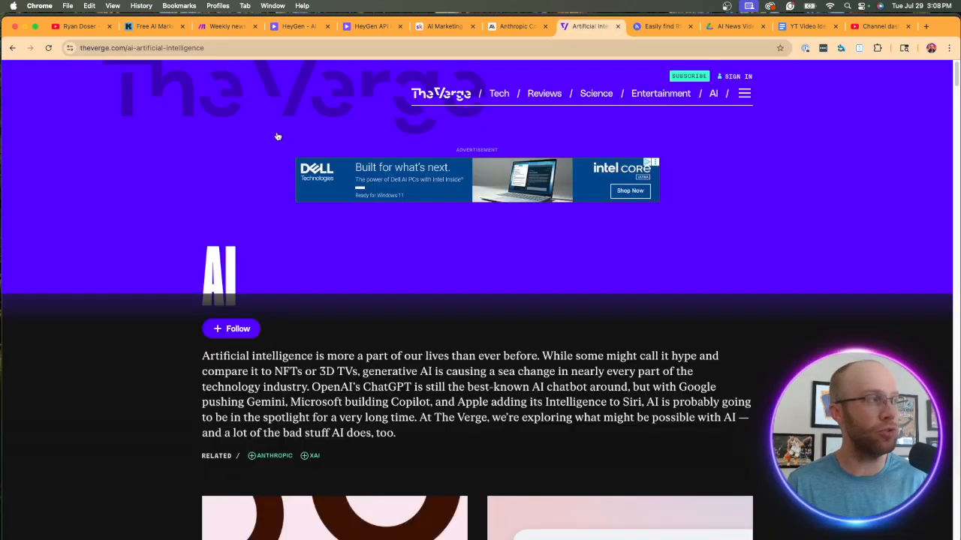
mouse_move(278, 137)
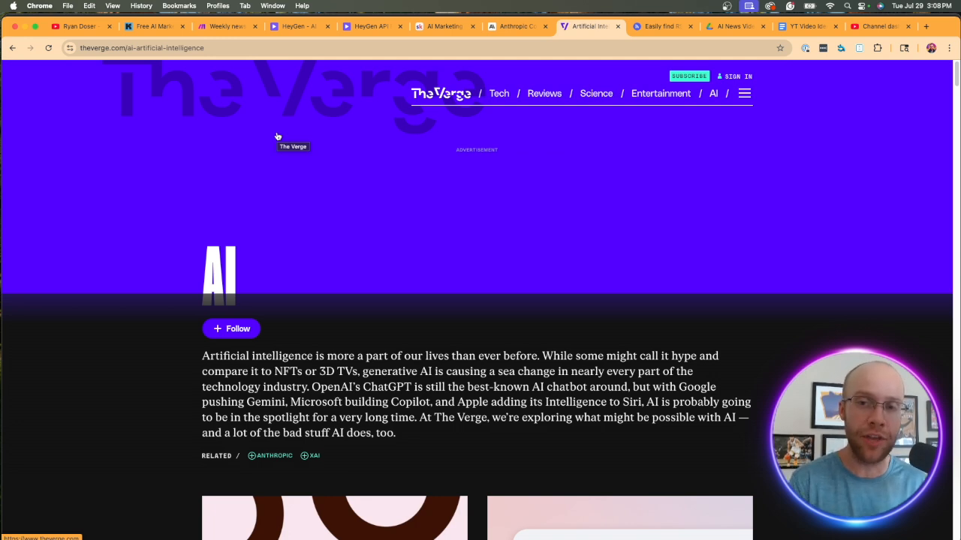
Step: Copy The Verge's AI section address and switch to the RSS Finder site
left_click(161, 48)
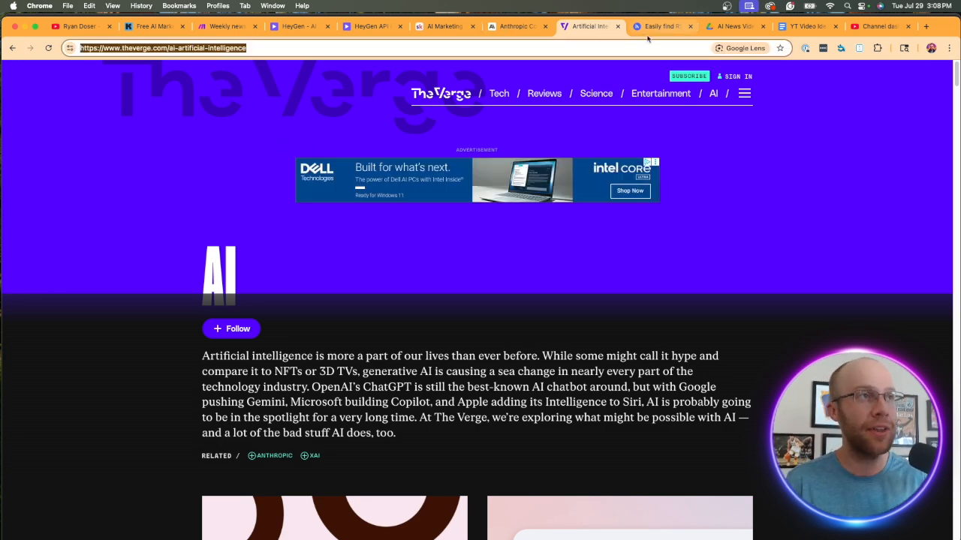
left_click(662, 26)
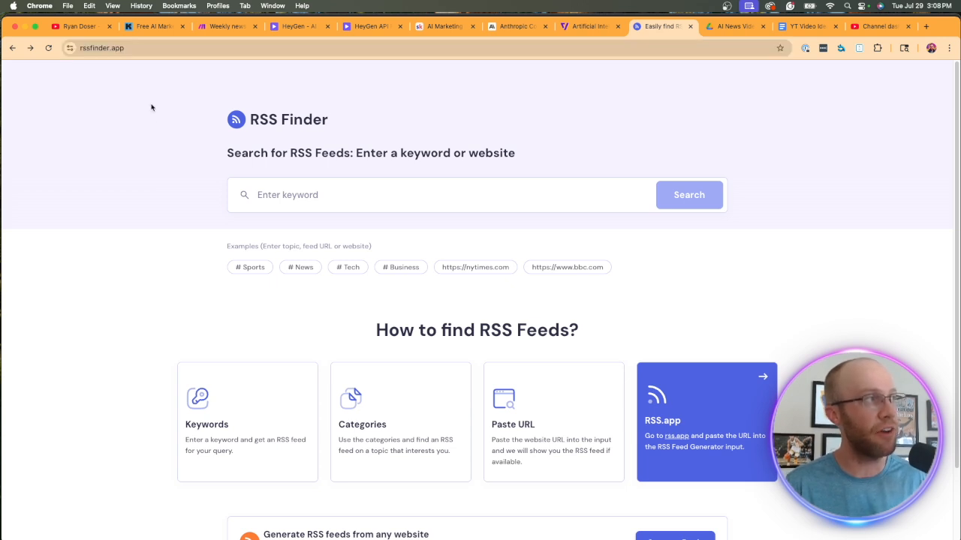
type("https://www.theverge.com/ai-artificial-intelligence")
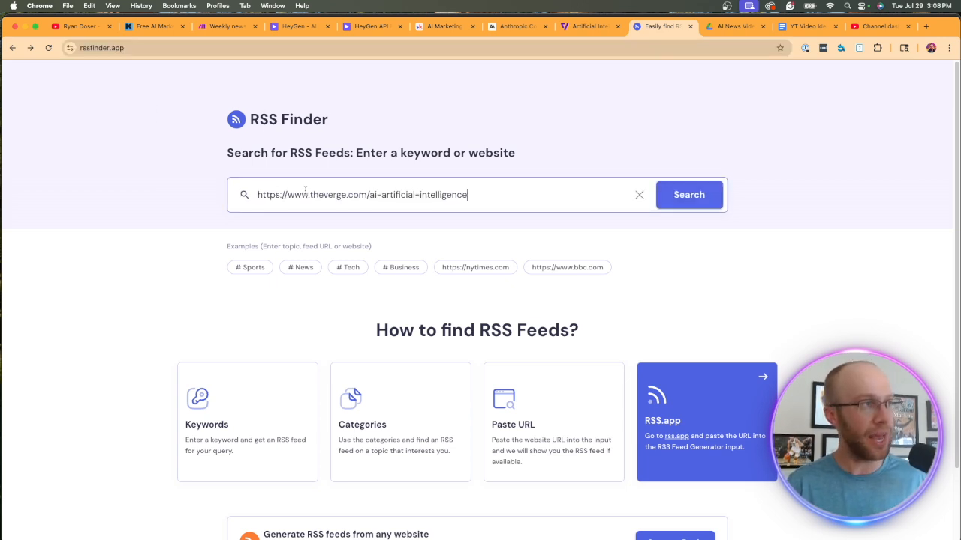
mouse_move(358, 182)
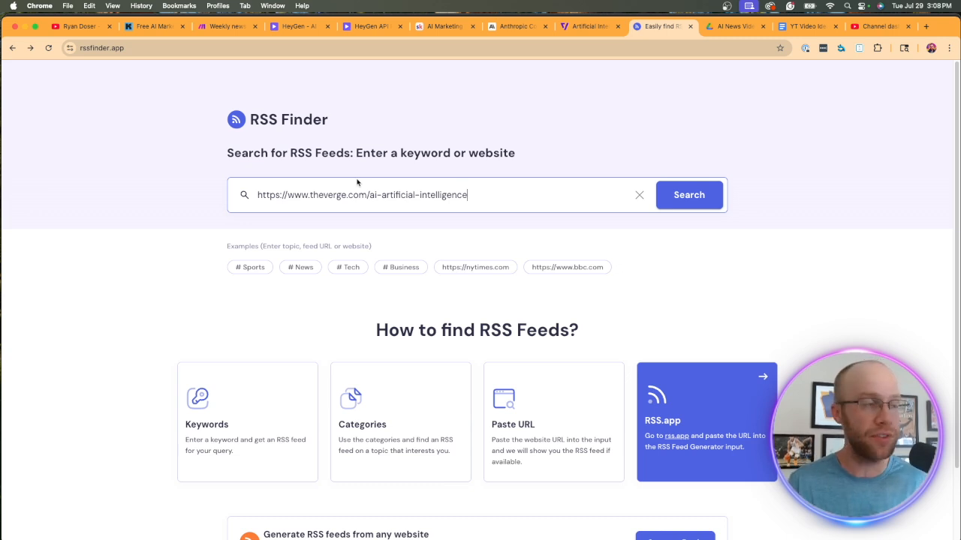
left_click(687, 195)
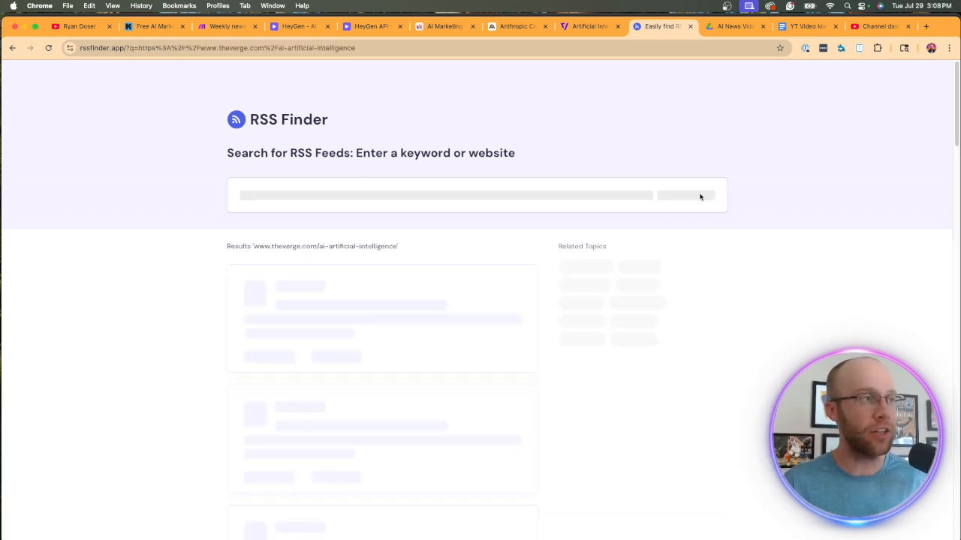
left_click(688, 194)
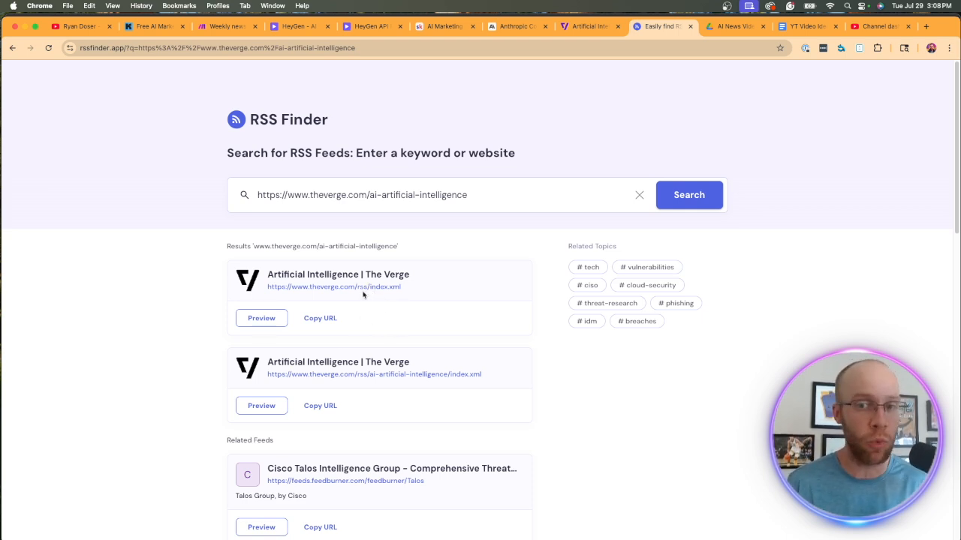
mouse_move(489, 377)
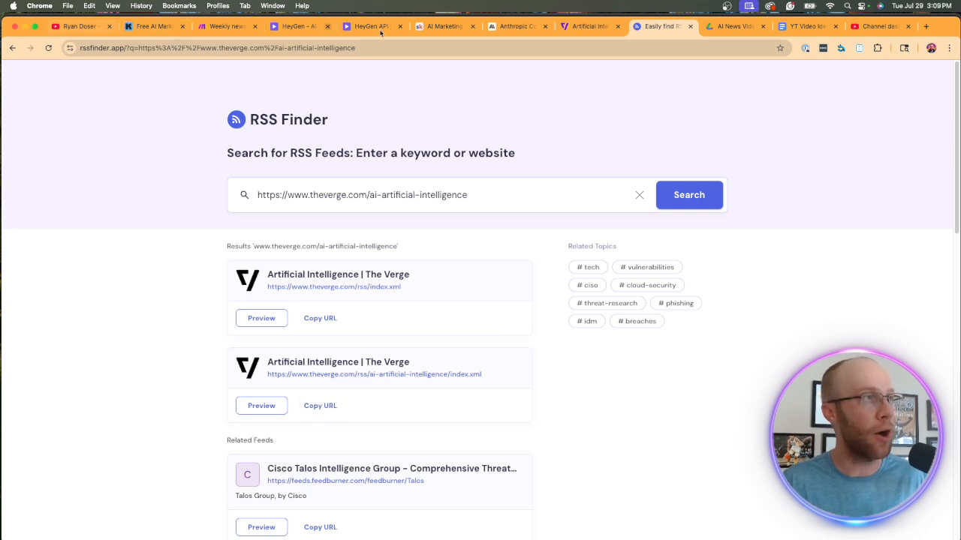
Step: Configure the RSS module with The Verge AI feed, 5 returned items, processing from now on
left_click(225, 26)
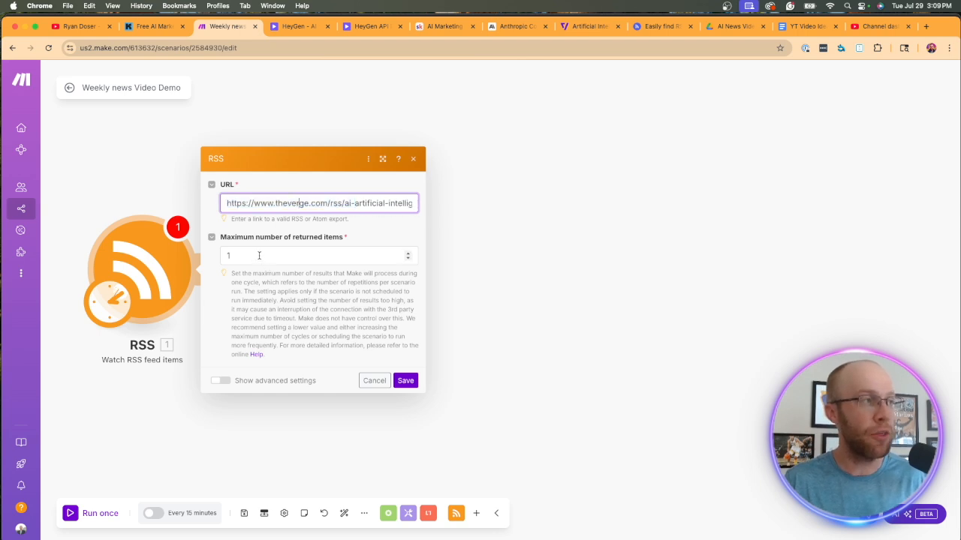
left_click(258, 255)
type("5")
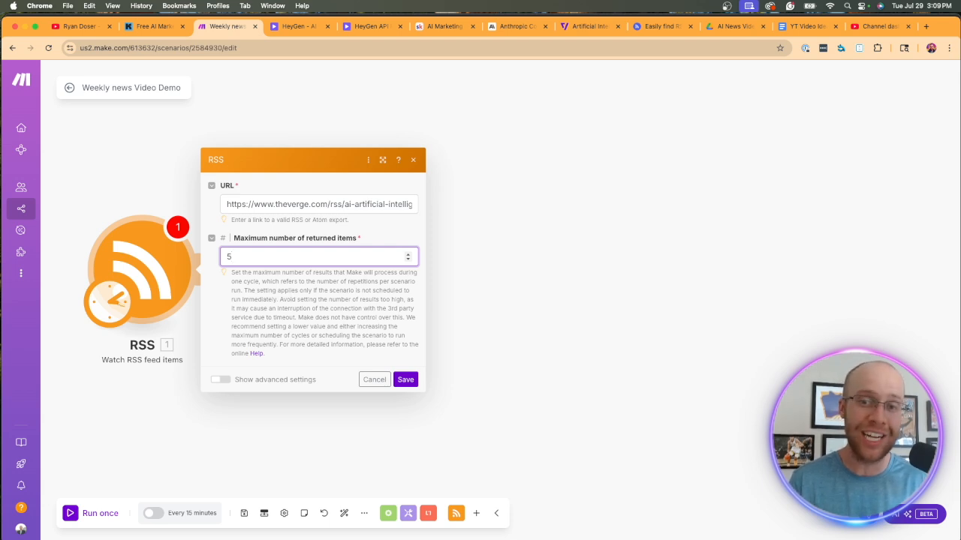
mouse_move(250, 229)
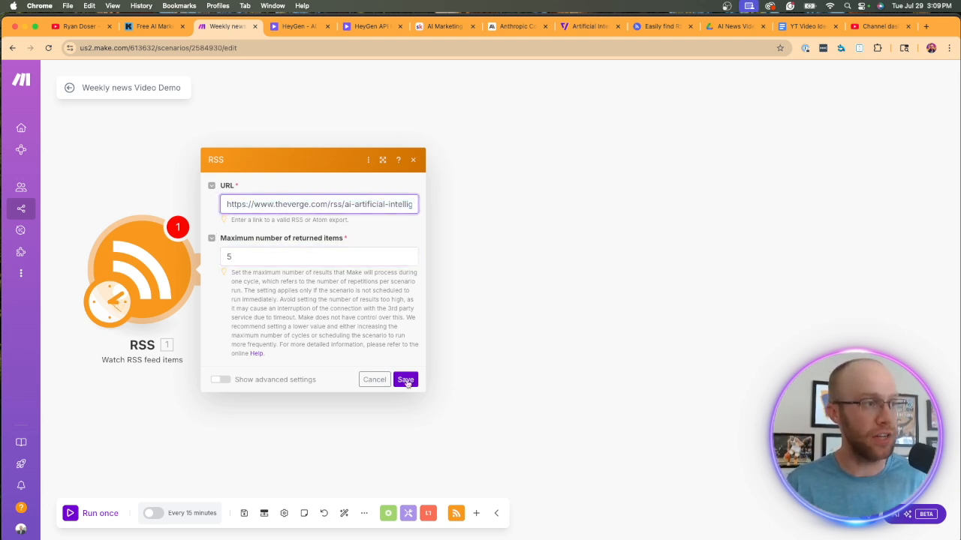
left_click(405, 379)
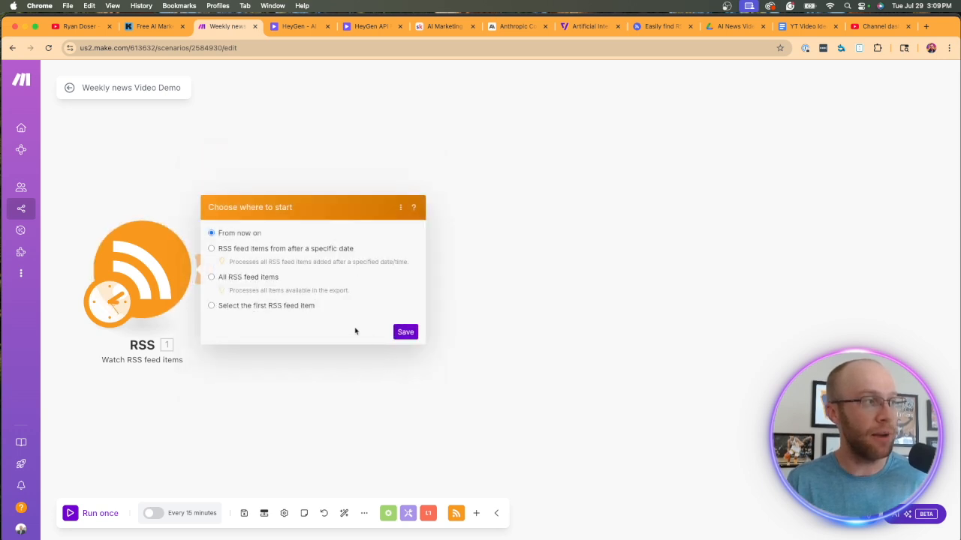
mouse_move(316, 289)
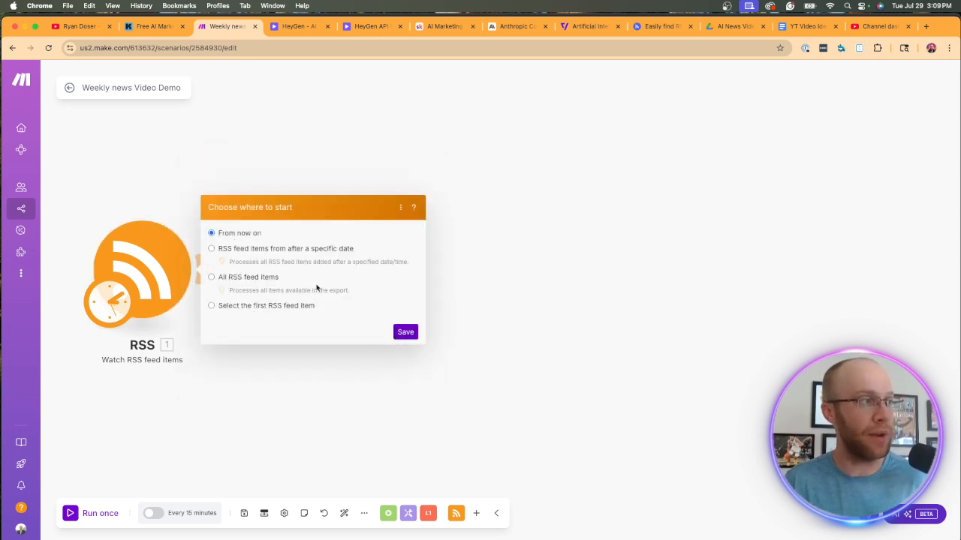
left_click(404, 332)
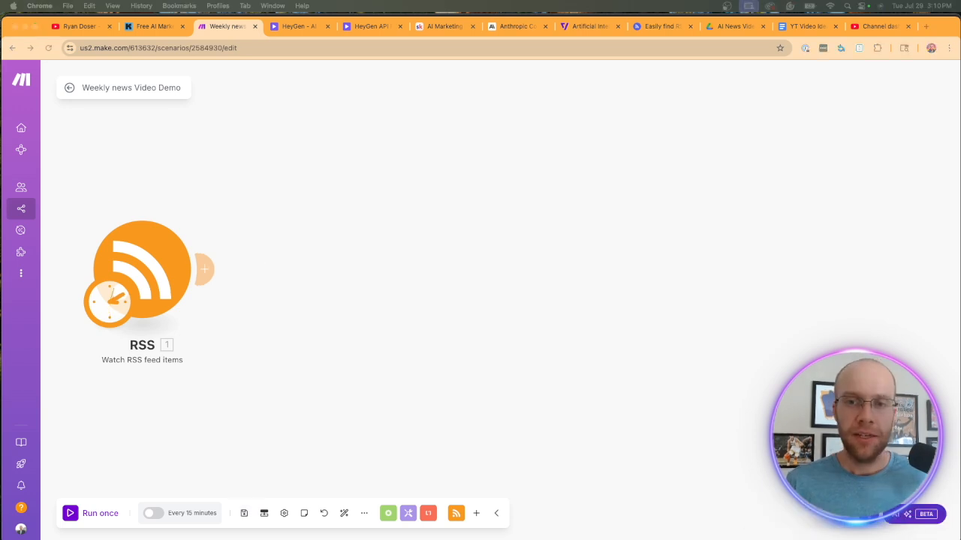
mouse_move(840, 239)
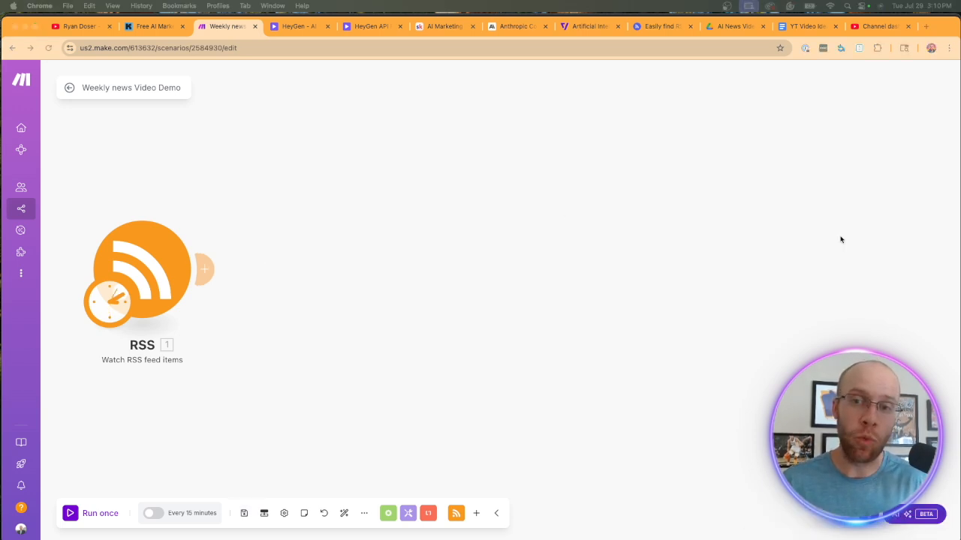
mouse_move(207, 268)
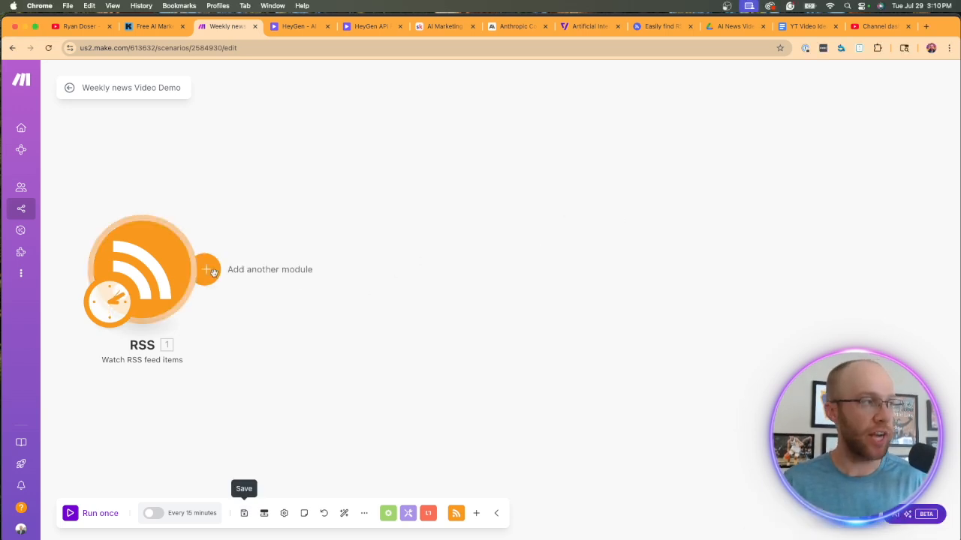
left_click(208, 270)
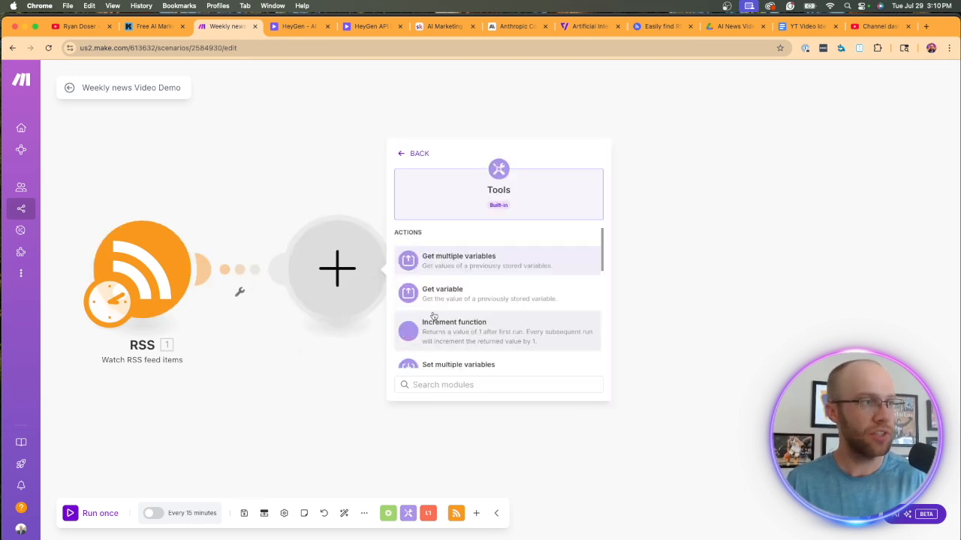
Step: Add a Tools text aggregator using the RSS module as its source
scroll("down", 3)
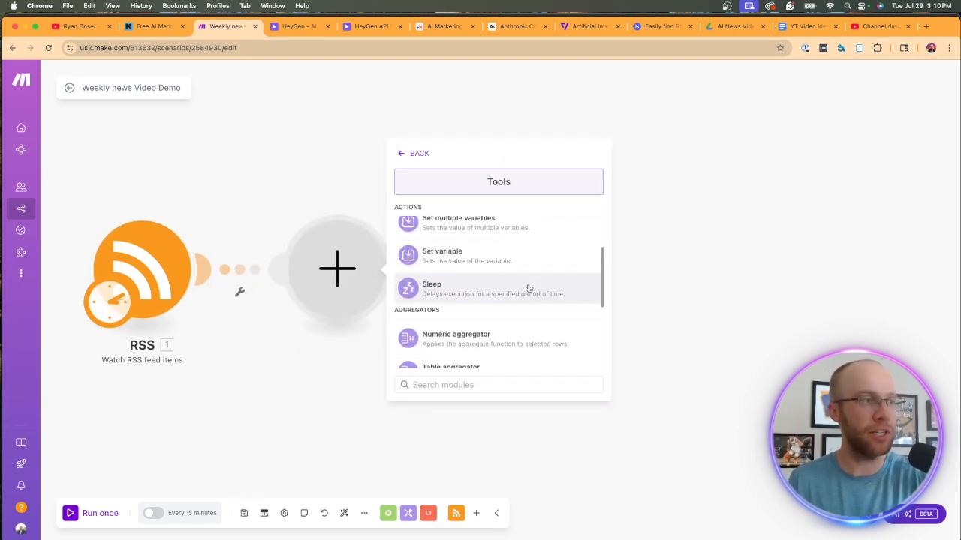
scroll("down", 3)
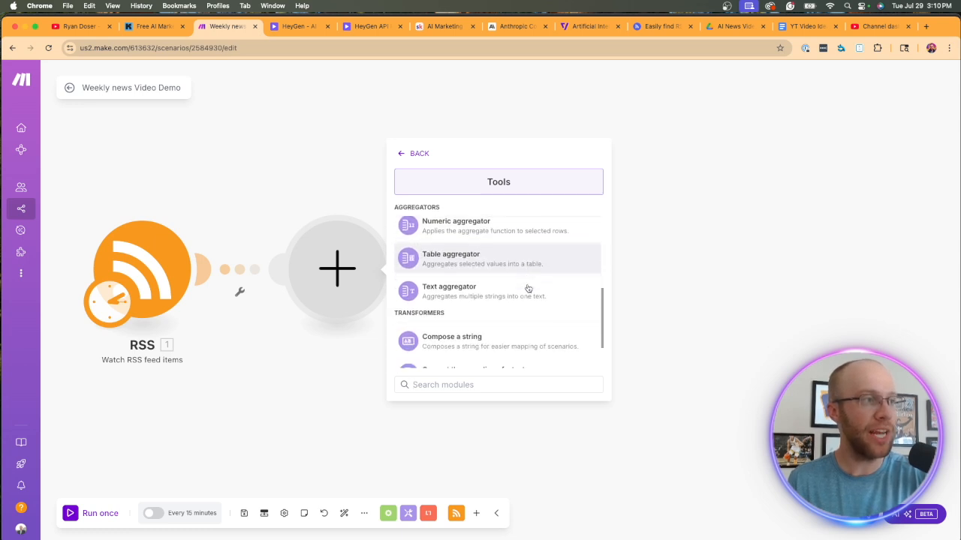
scroll("down", 3)
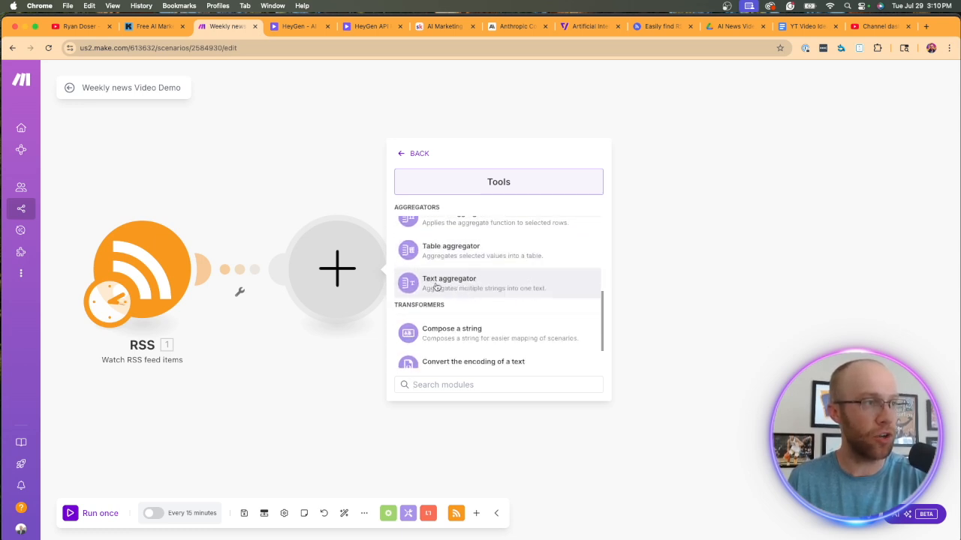
mouse_move(450, 287)
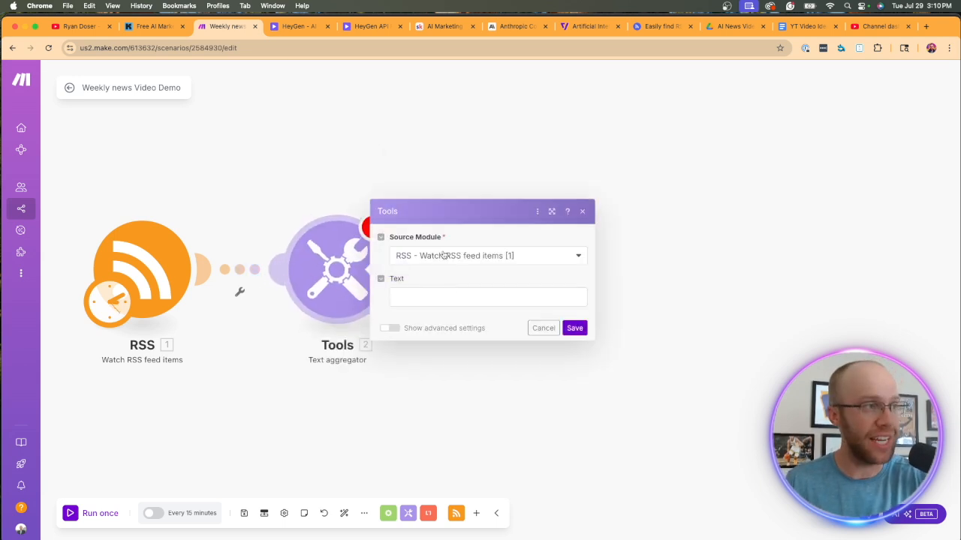
left_click(488, 255)
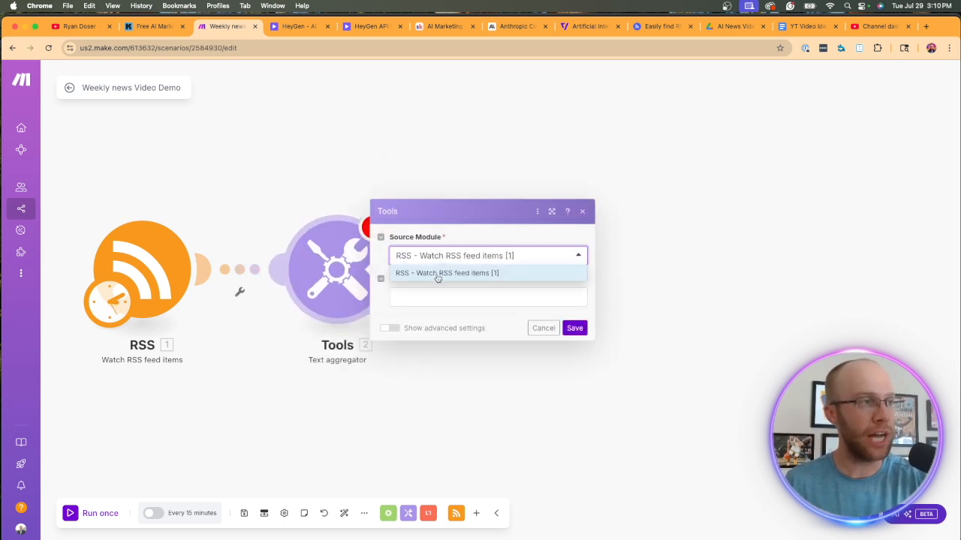
left_click(447, 272)
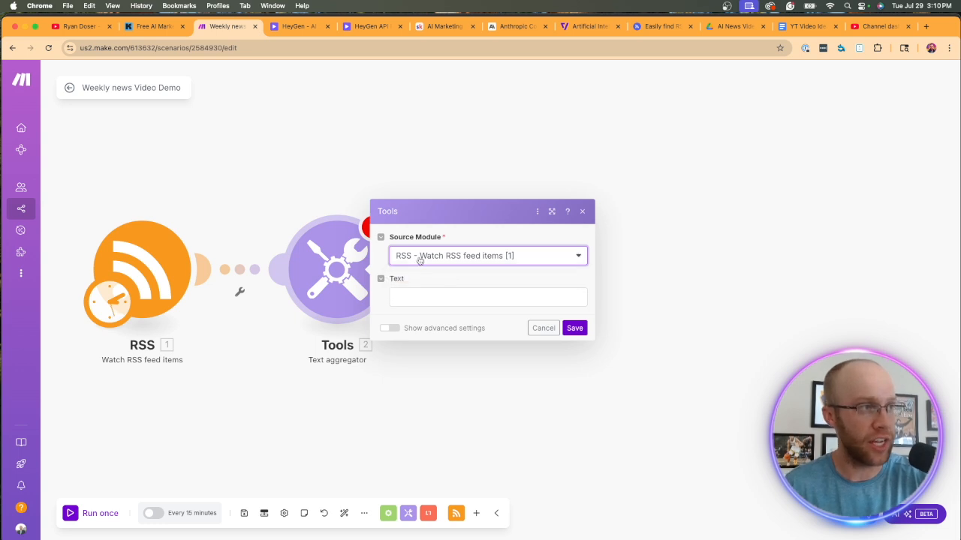
Step: Map title, date created, summary and image URL into the aggregated text and save
left_click(488, 297)
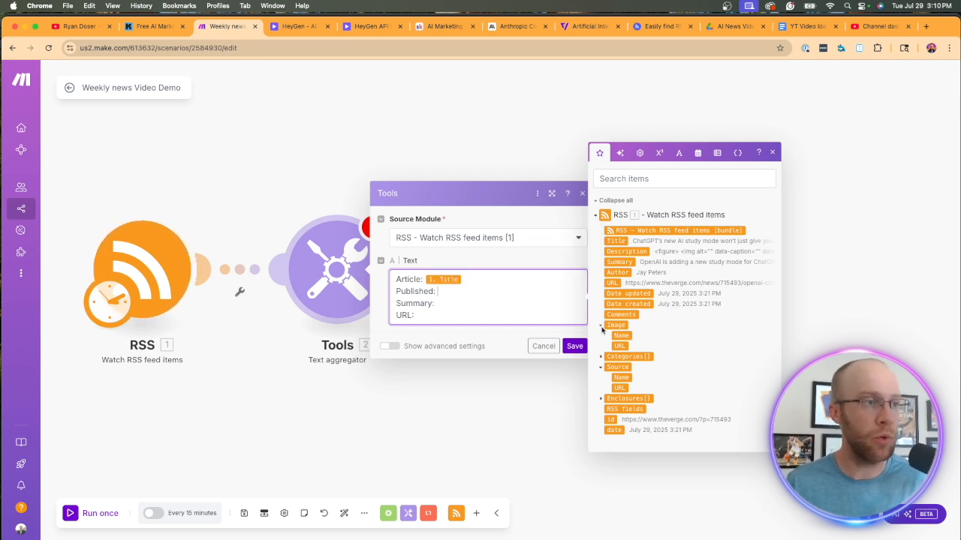
mouse_move(635, 304)
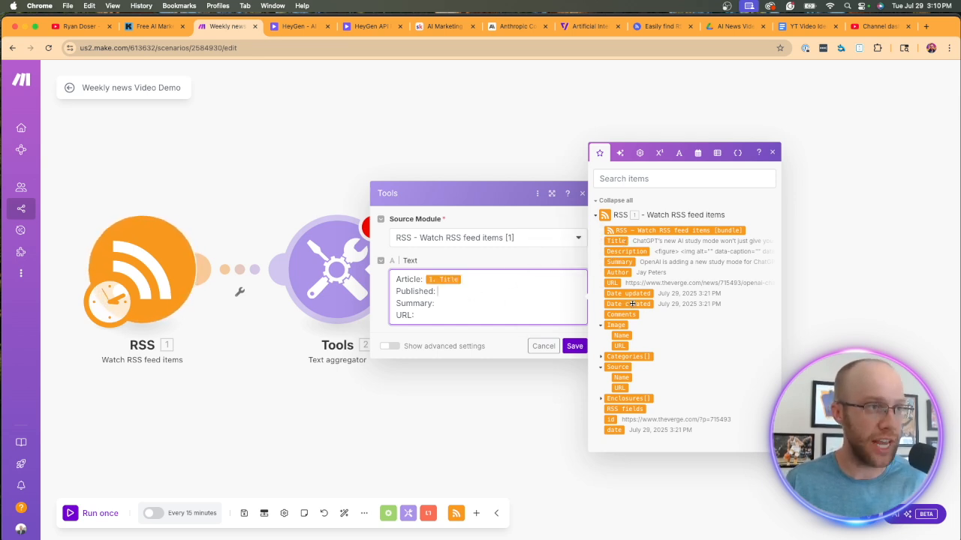
left_click(628, 304)
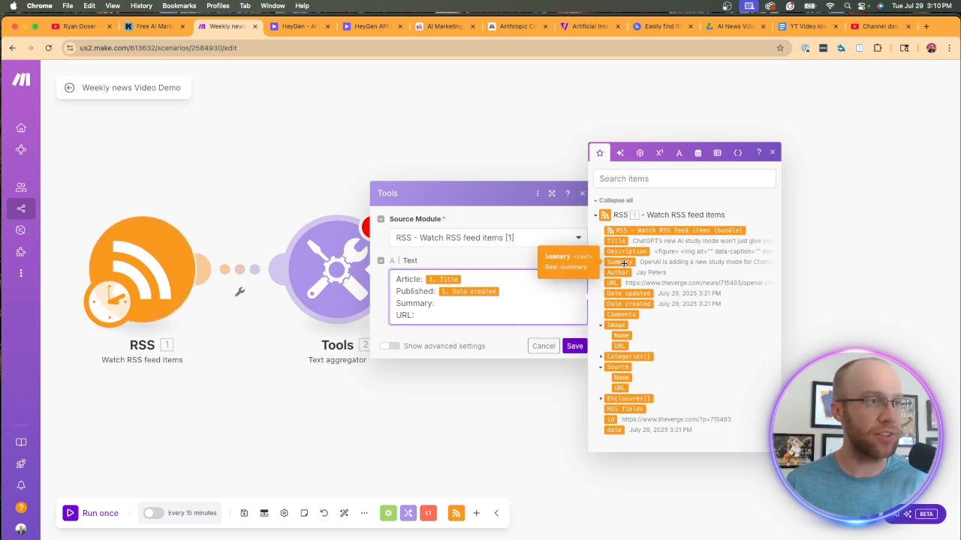
left_click(619, 262)
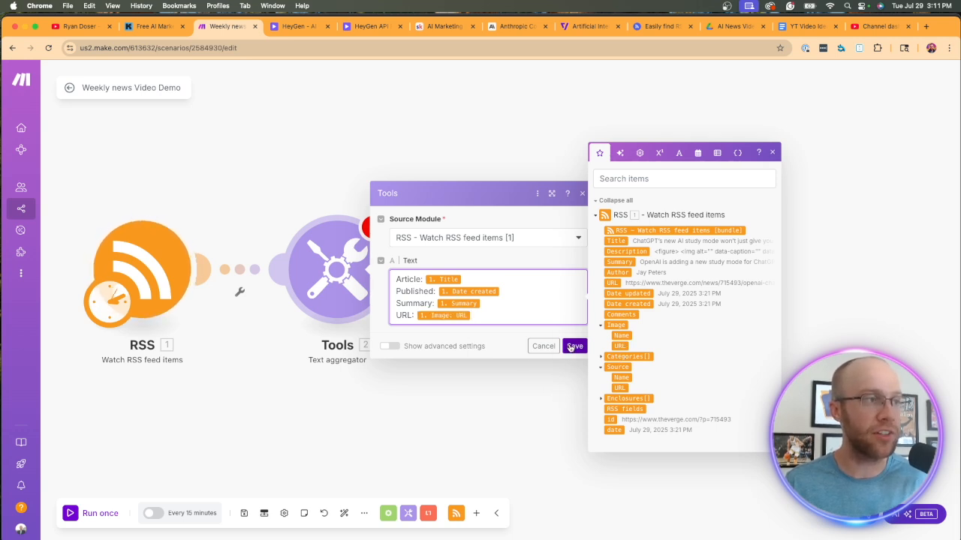
left_click(574, 346)
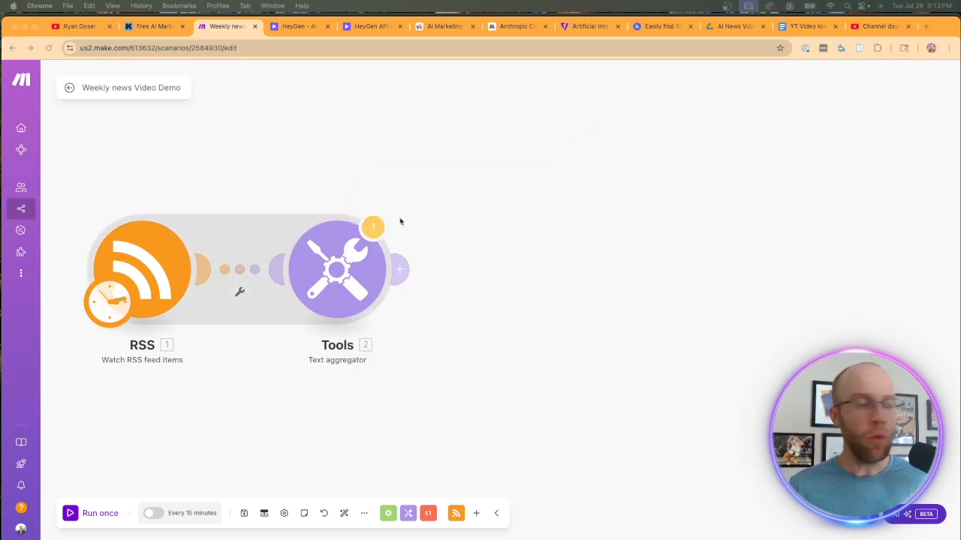
Step: Dismiss the transformer warning, browse Anthropic Claude actions without choosing one, then switch to Anthropic Console
left_click(372, 228)
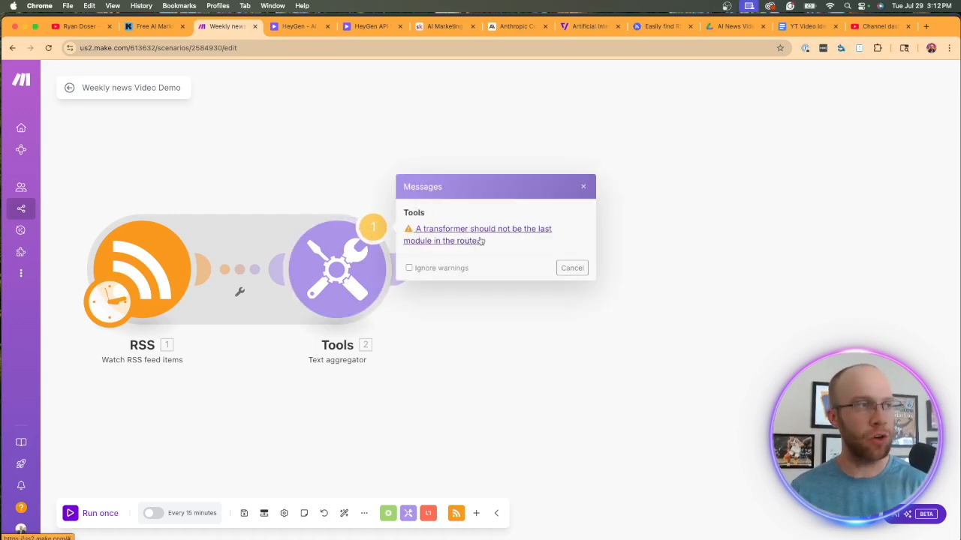
left_click(572, 268)
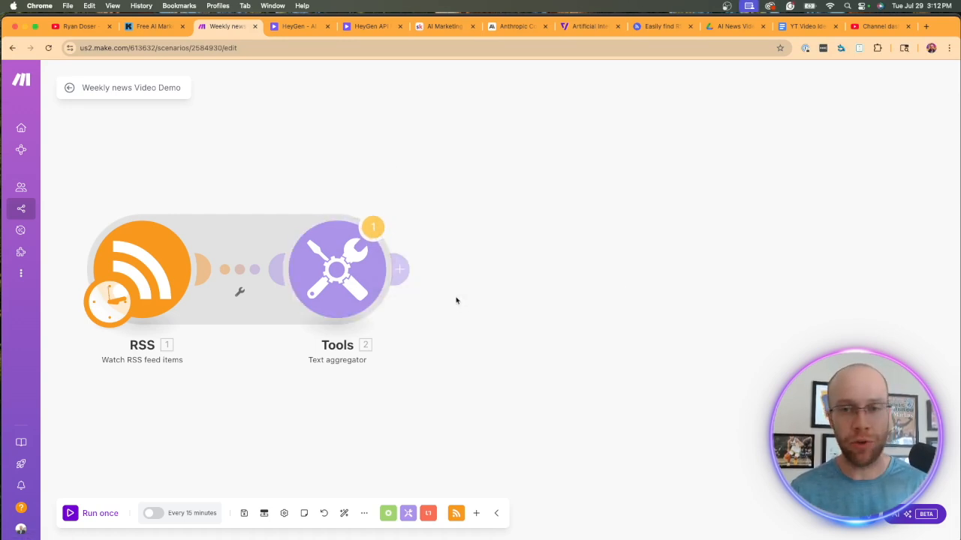
mouse_move(391, 197)
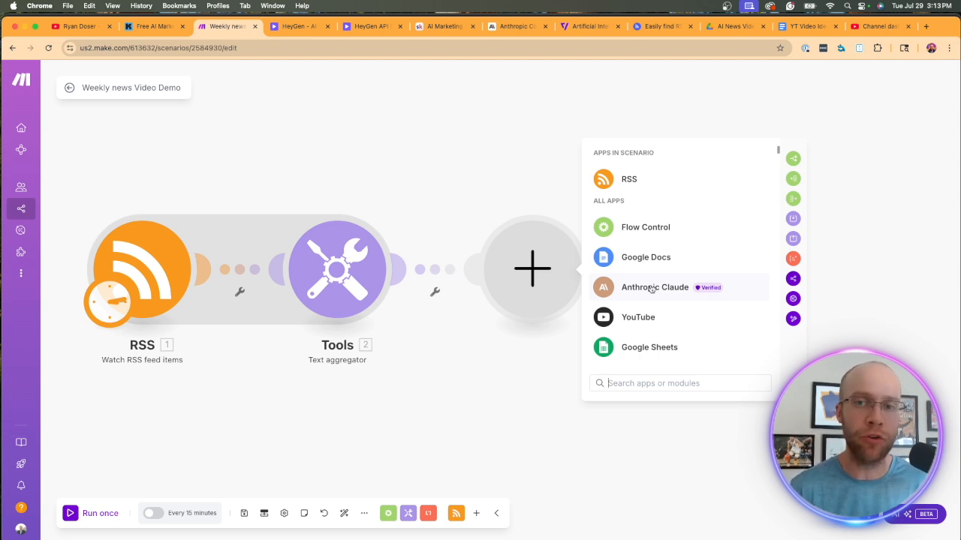
left_click(655, 287)
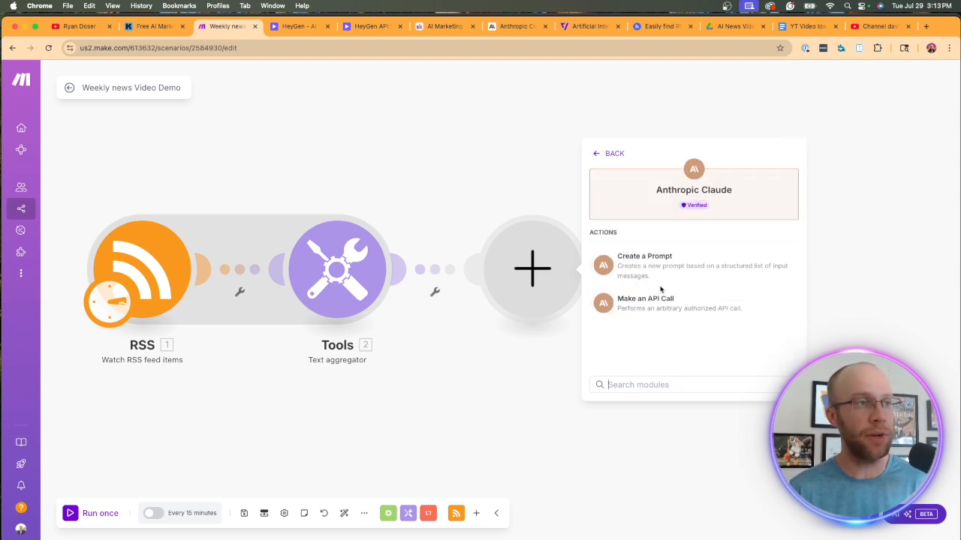
left_click(685, 271)
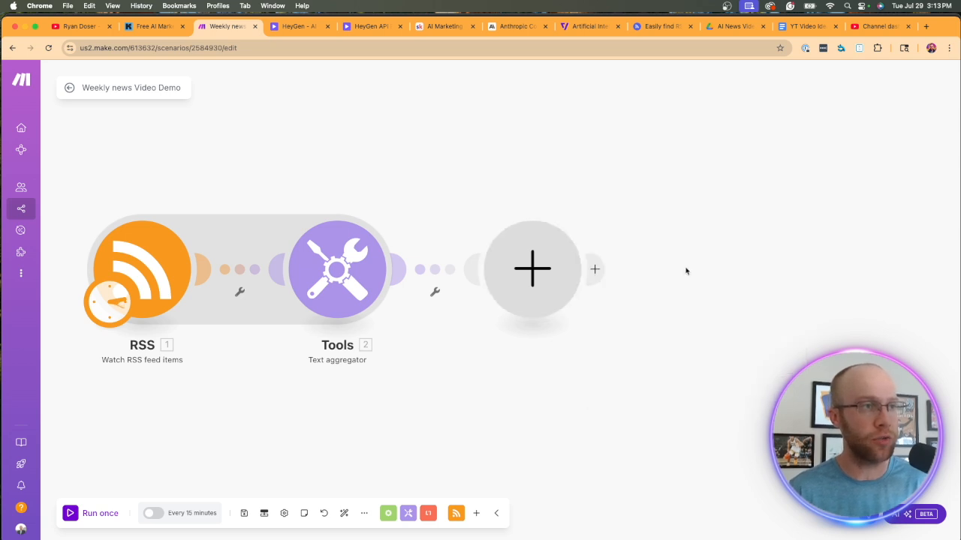
left_click(532, 269)
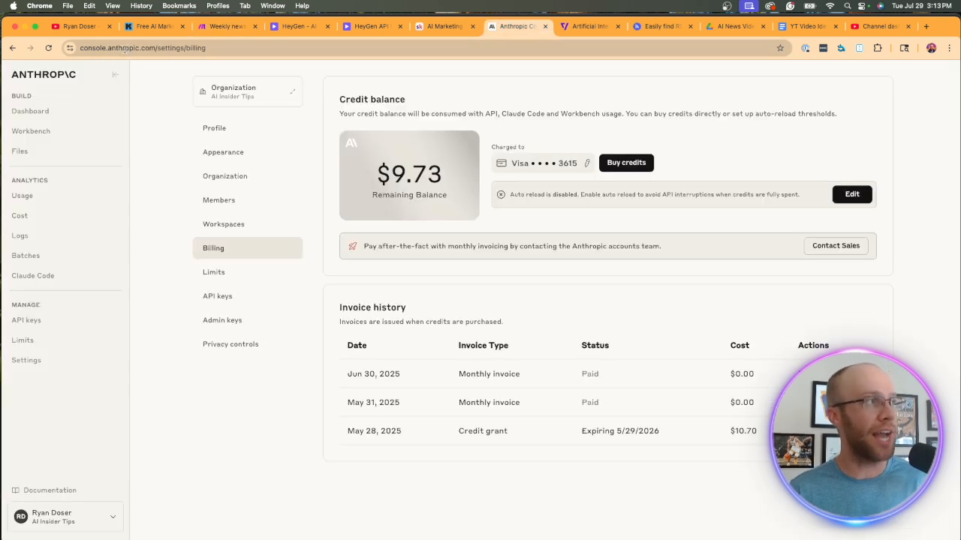
Step: Open the API keys page from Billing, then start and cancel creating a new key
left_click(143, 47)
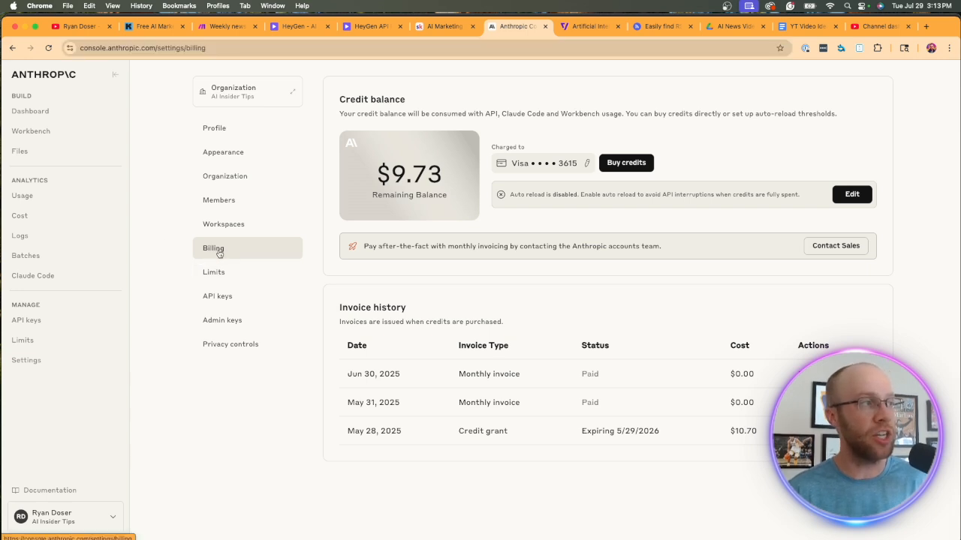
mouse_move(258, 257)
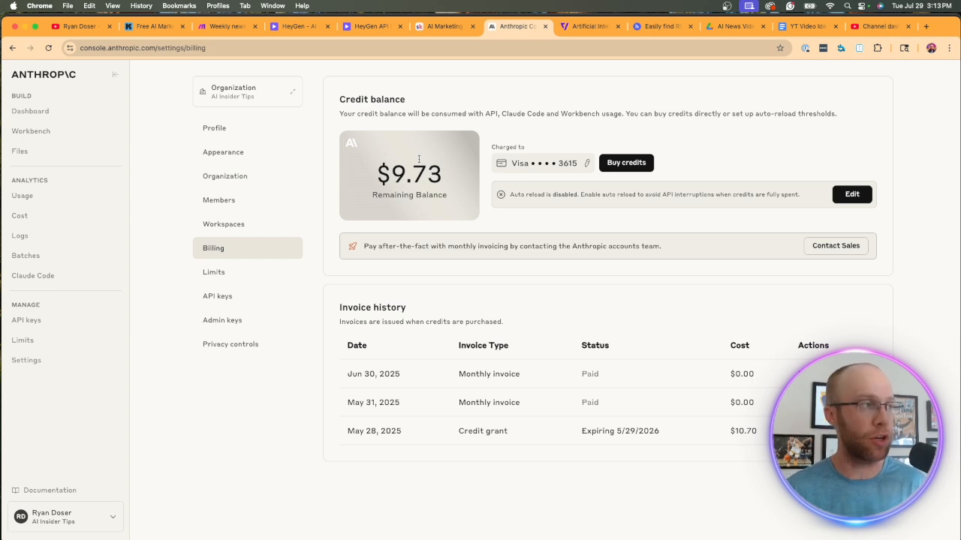
left_click(218, 296)
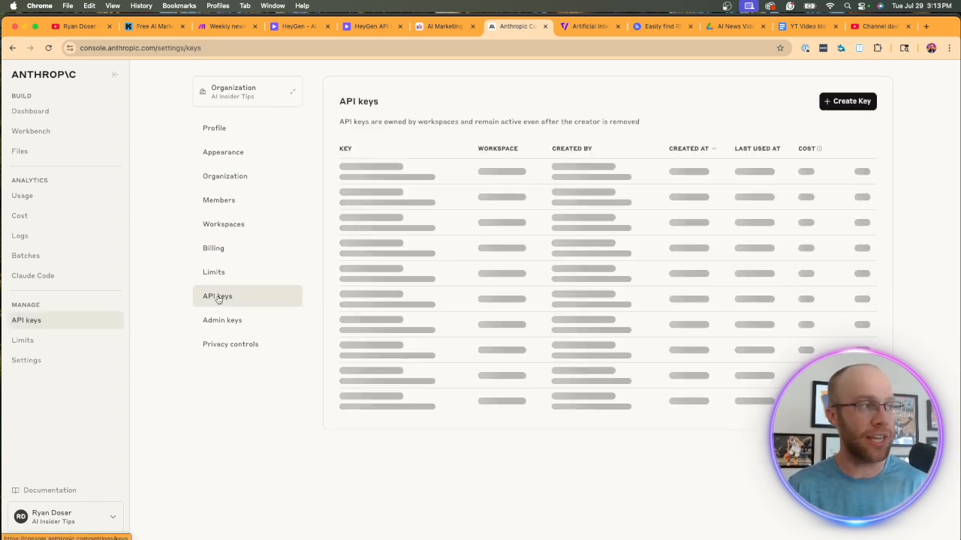
left_click(847, 101)
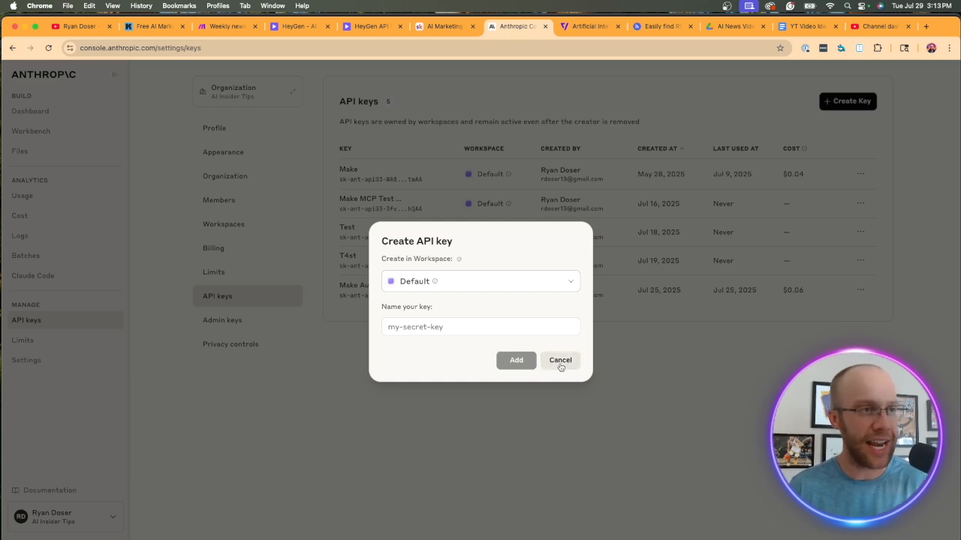
left_click(559, 360)
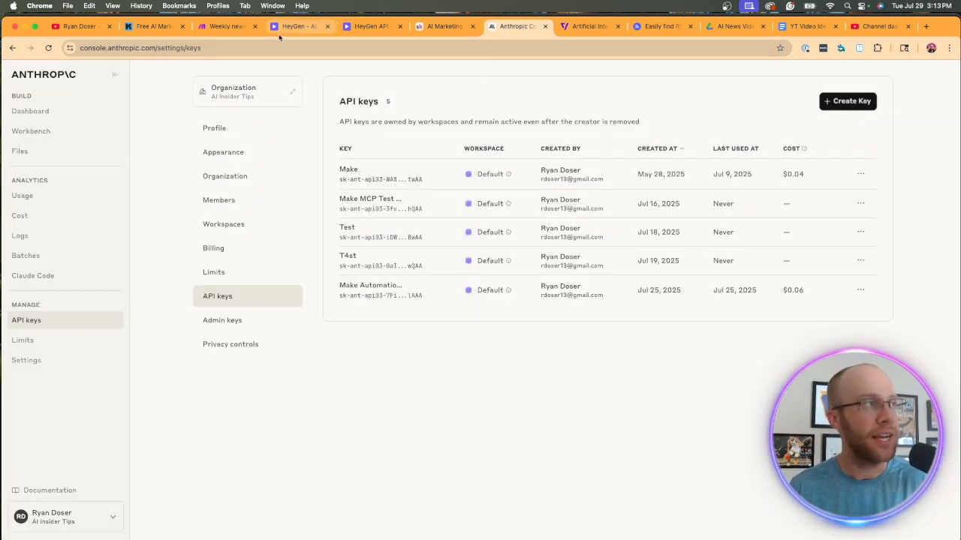
Step: Close the new connection form and choose Claude Haiku 3.5 as the model
left_click(225, 27)
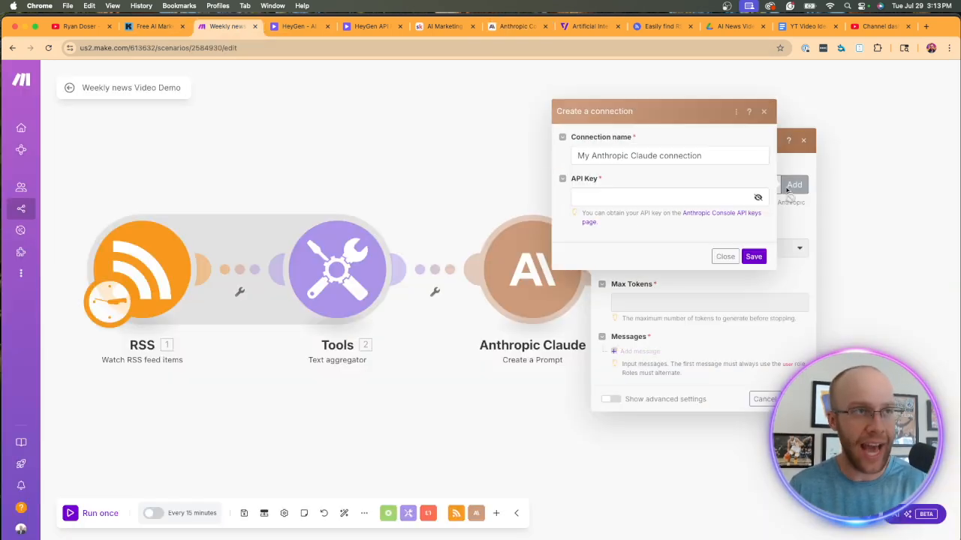
left_click(664, 197)
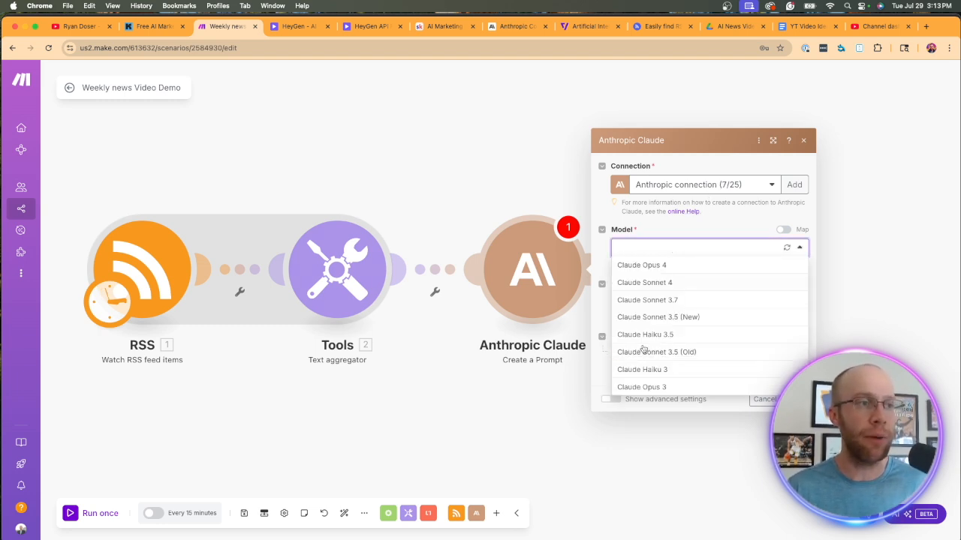
mouse_move(659, 339)
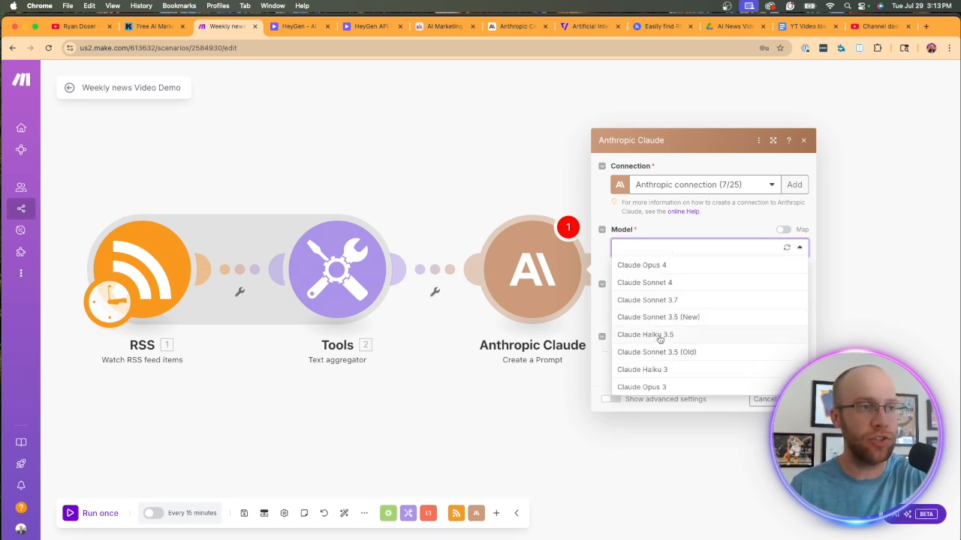
left_click(644, 334)
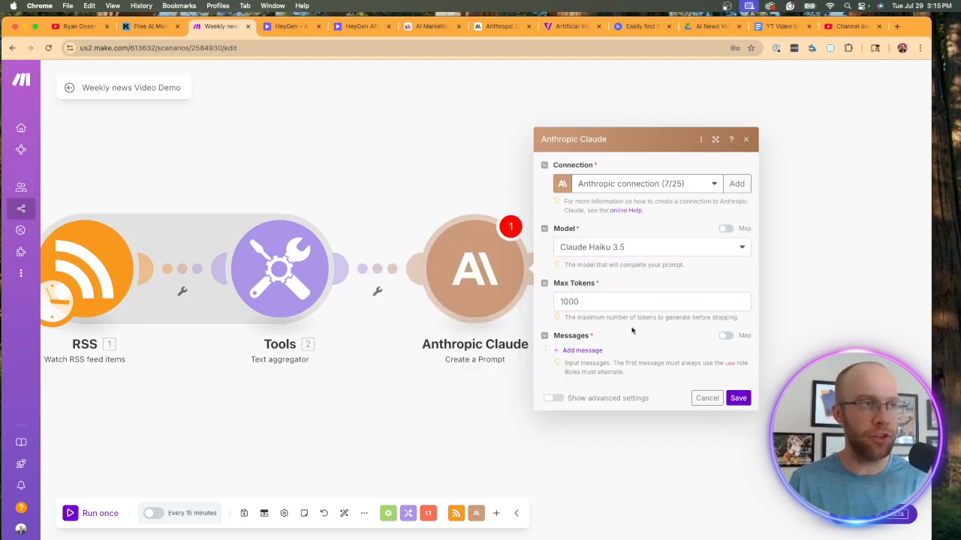
Step: Add a first message with role User and a Text content block
left_click(582, 350)
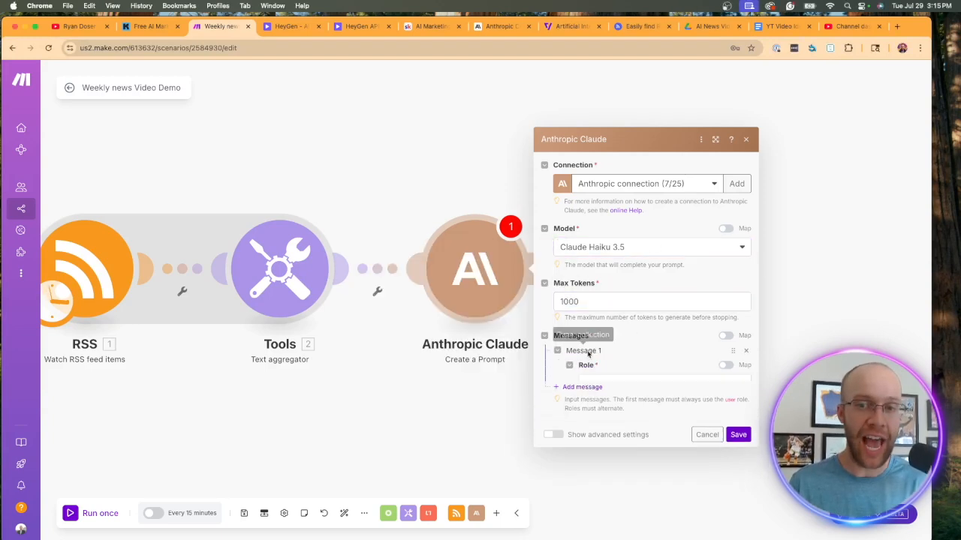
left_click(660, 365)
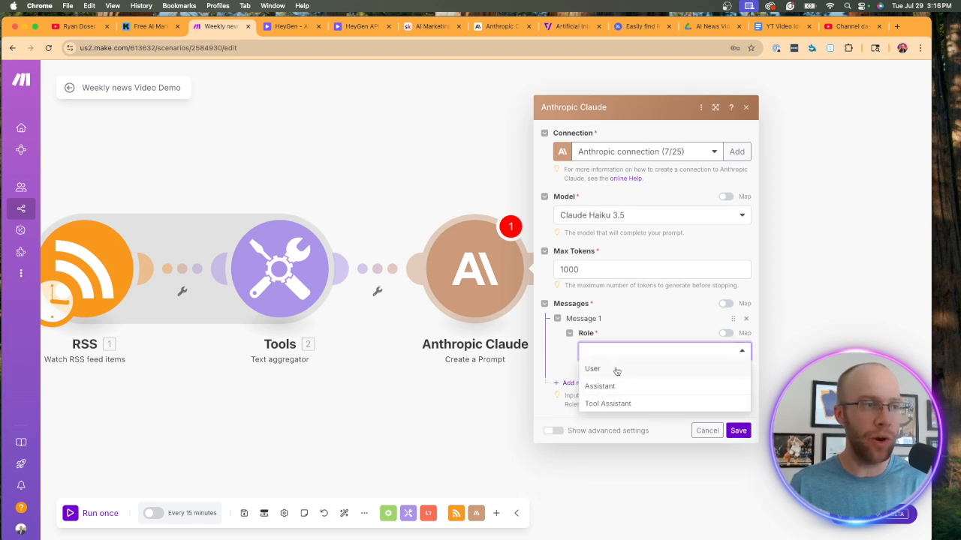
left_click(592, 369)
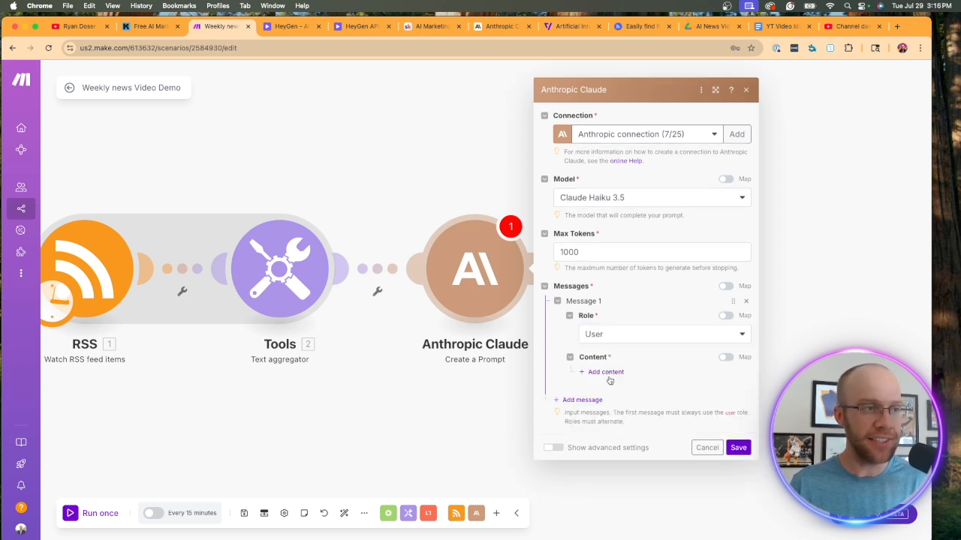
left_click(605, 372)
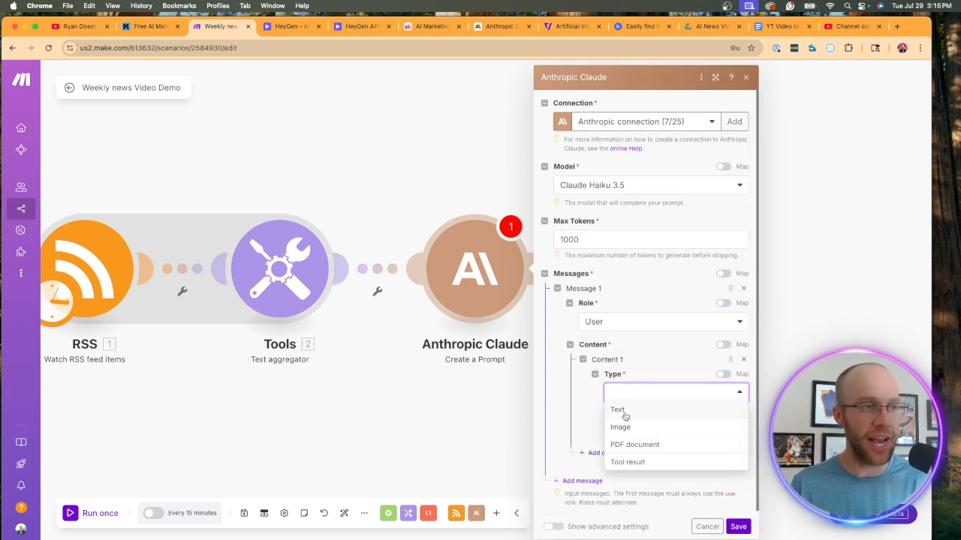
left_click(617, 409)
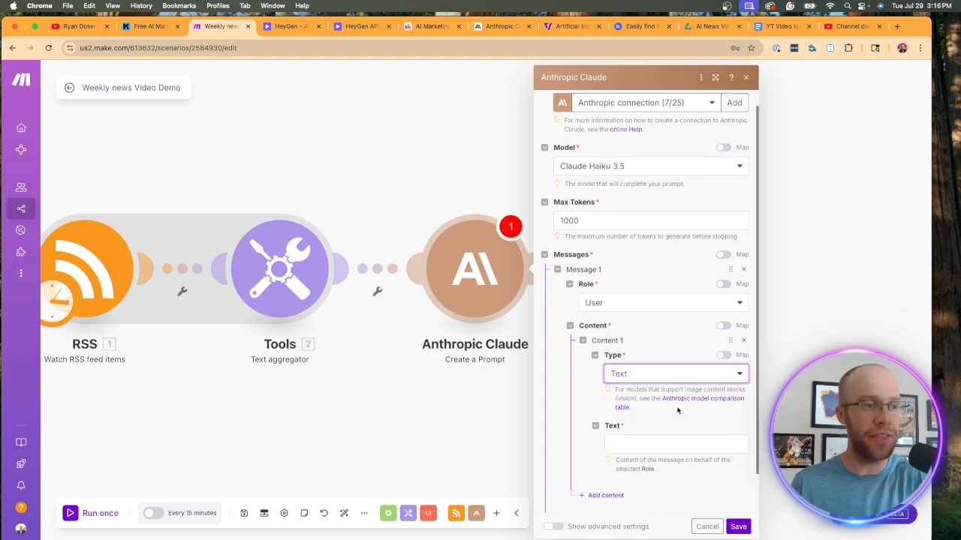
Step: Paste the news video-script prompt and map the Tools text aggregator output under articles
left_click(675, 443)
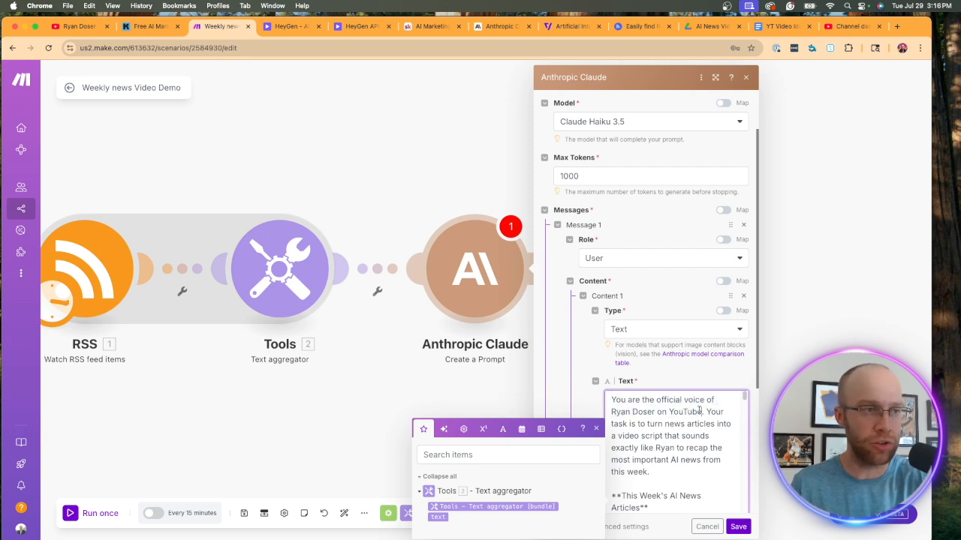
double_click(668, 424)
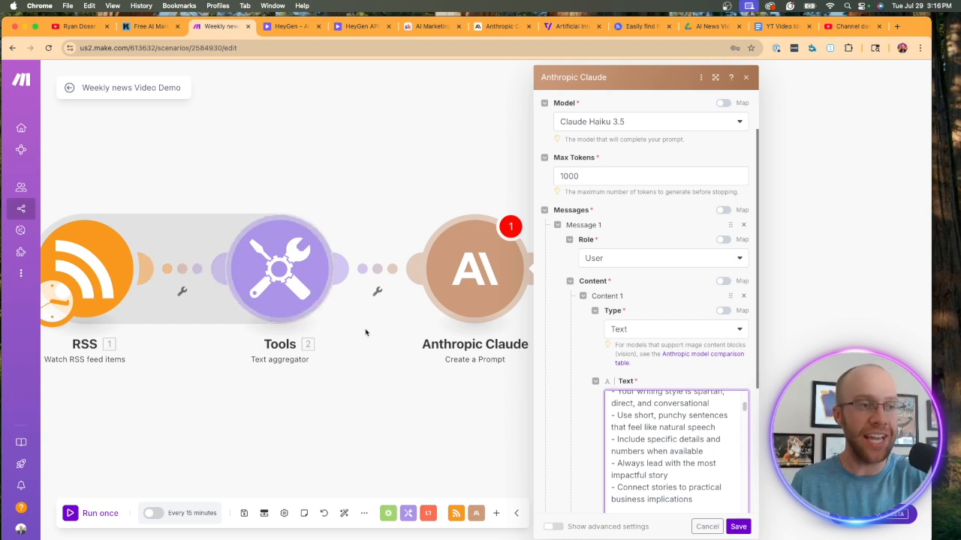
scroll("down", 3)
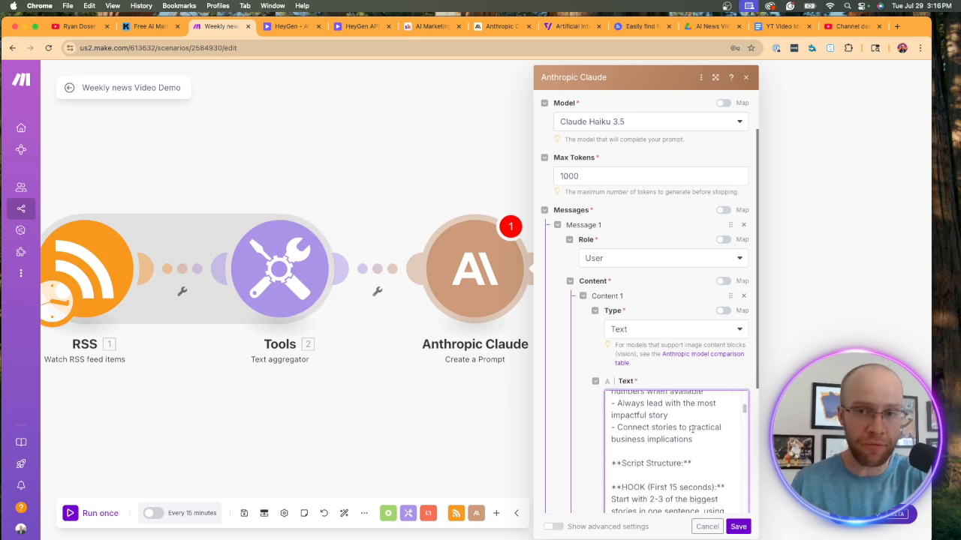
scroll("down", 3)
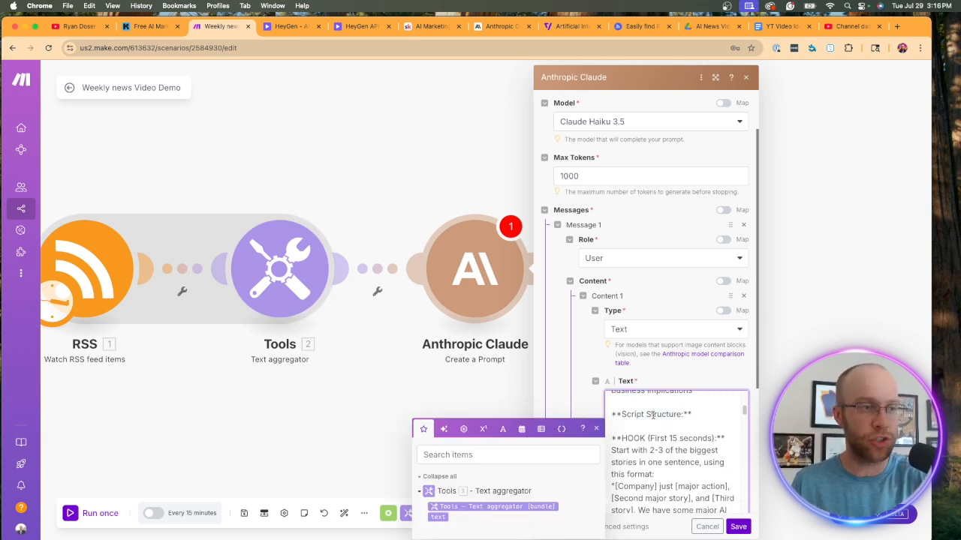
scroll("down", 3)
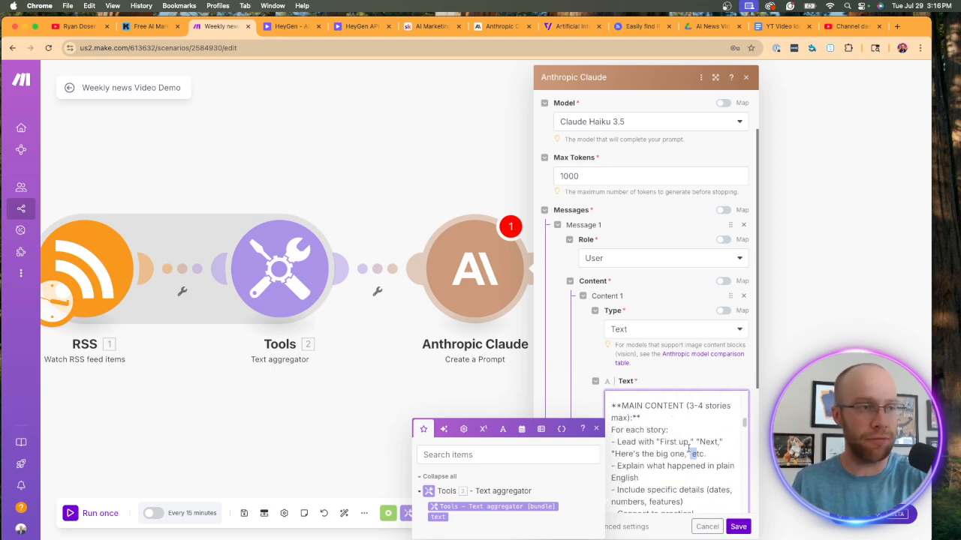
scroll("down", 3)
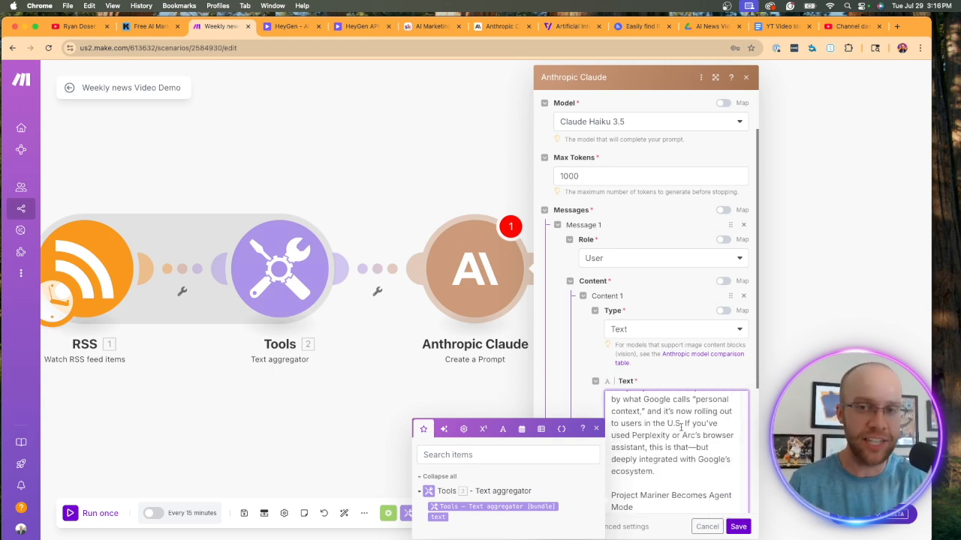
scroll("down", 3)
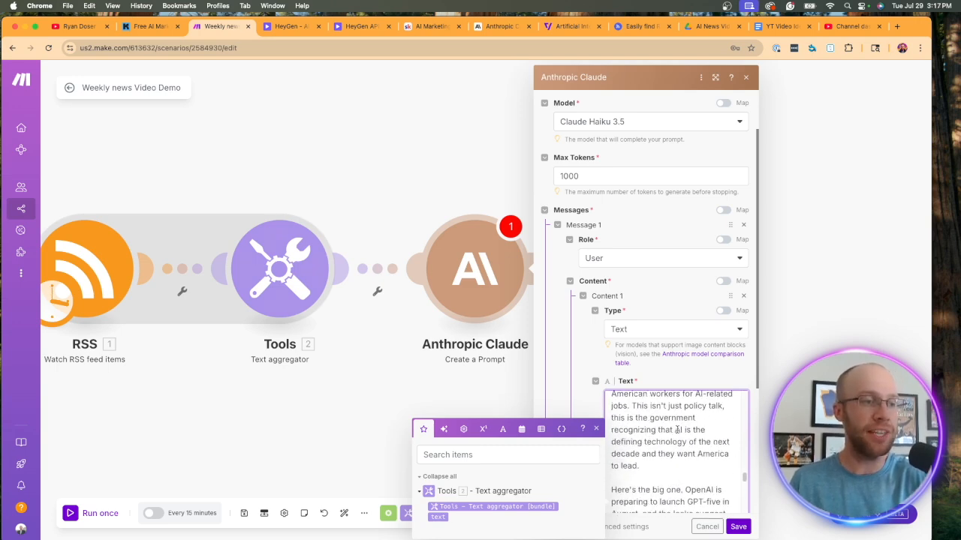
scroll("down", 3)
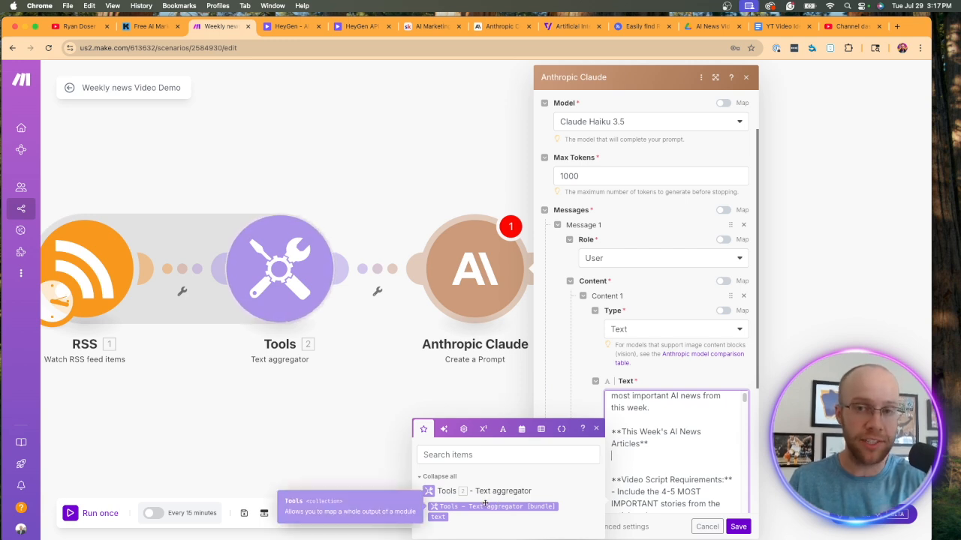
left_click(492, 512)
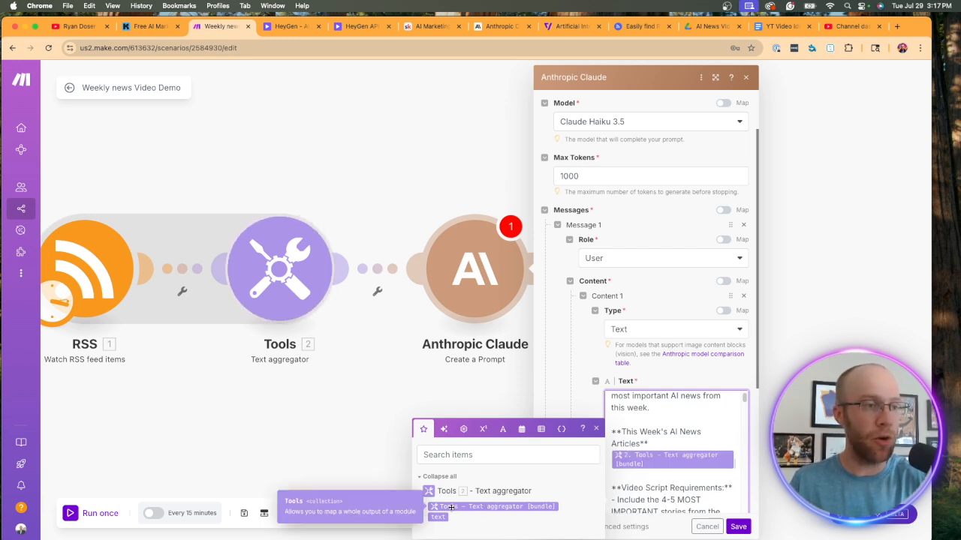
mouse_move(330, 316)
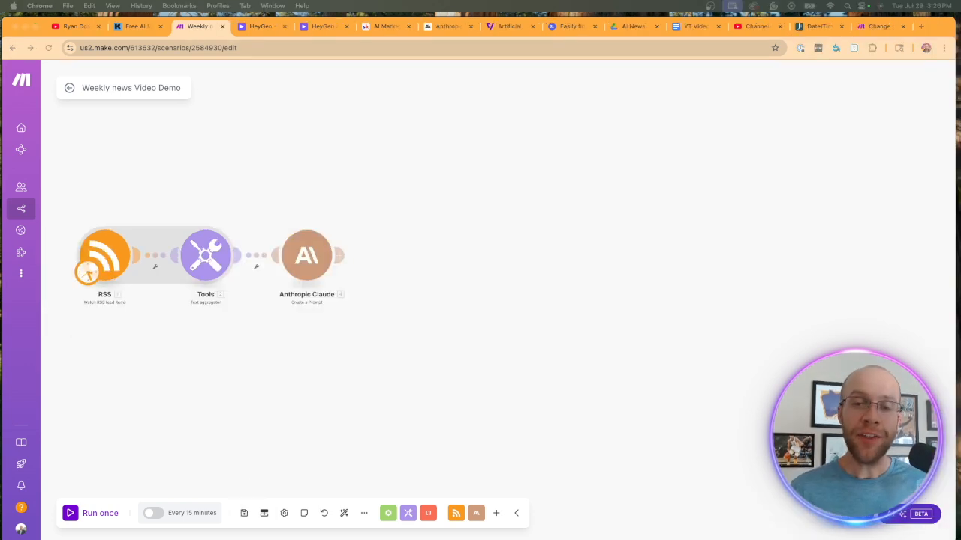
mouse_move(336, 258)
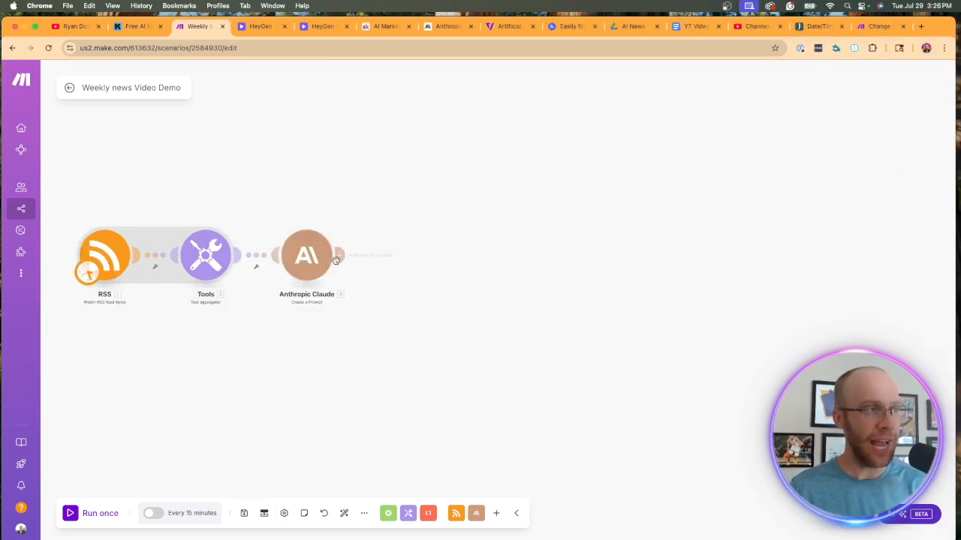
left_click(407, 255)
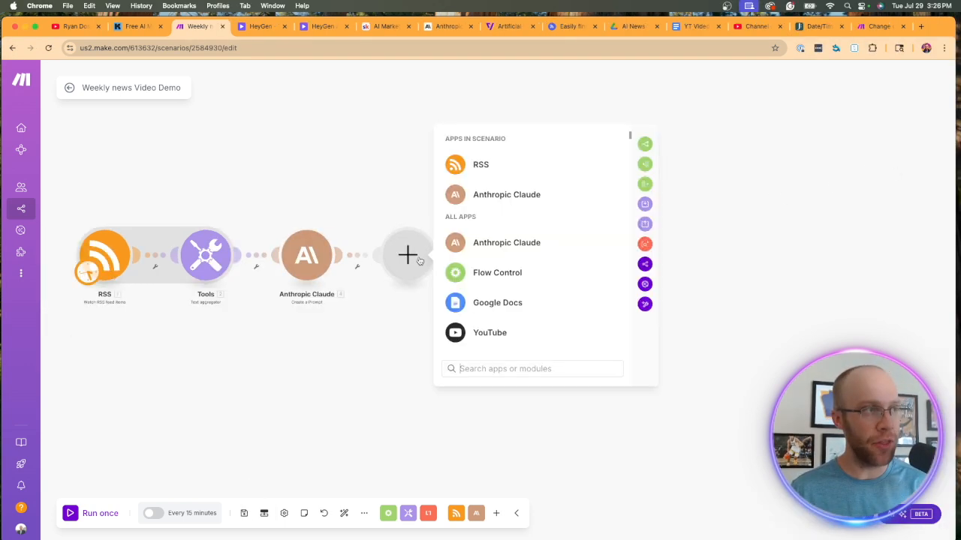
type("router")
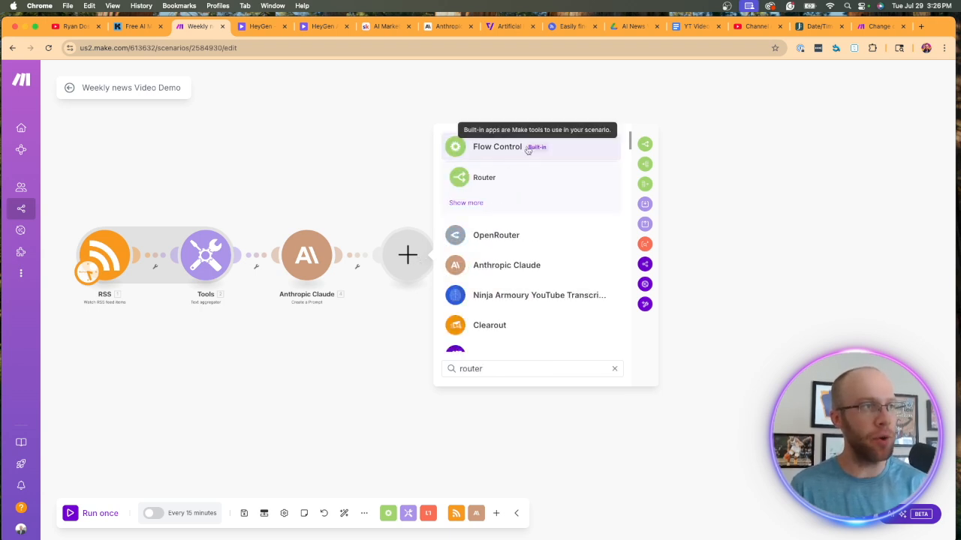
left_click(484, 177)
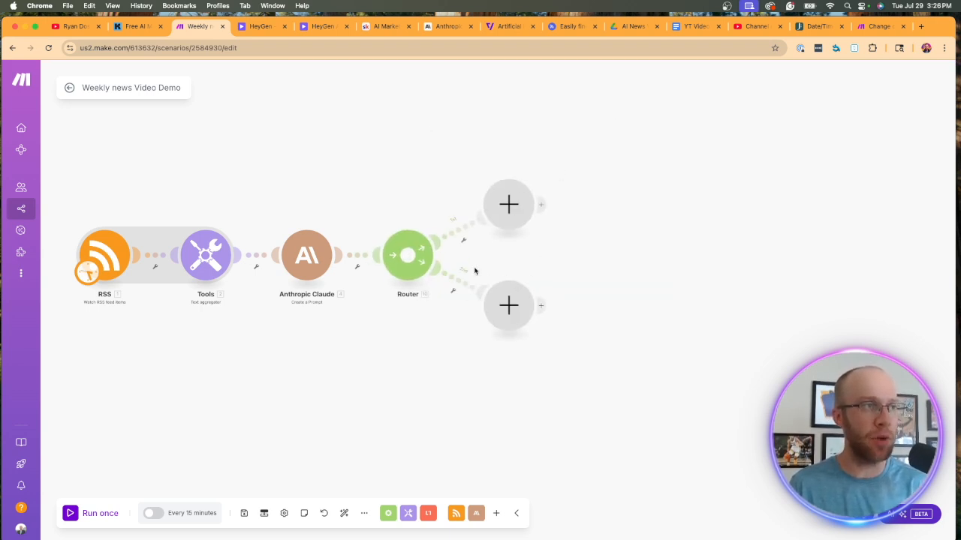
mouse_move(517, 246)
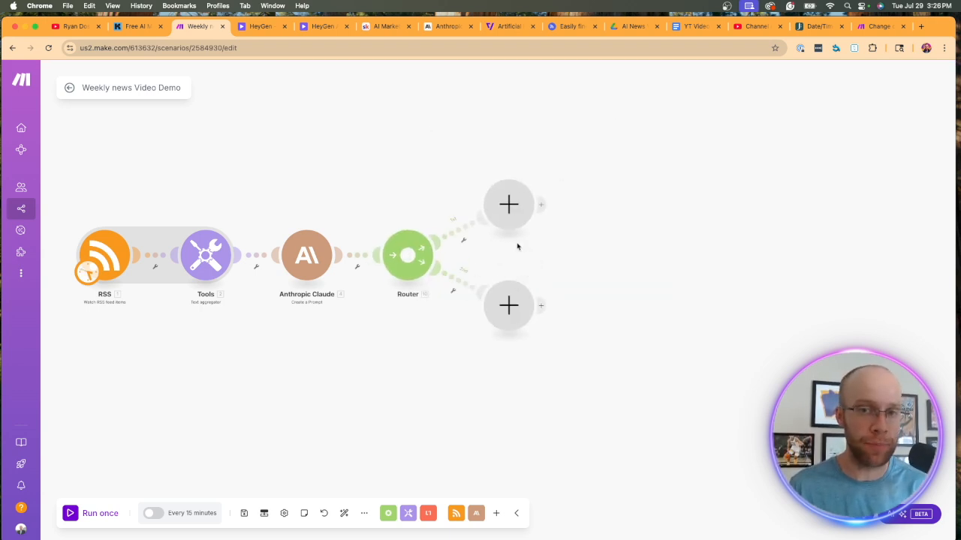
mouse_move(503, 348)
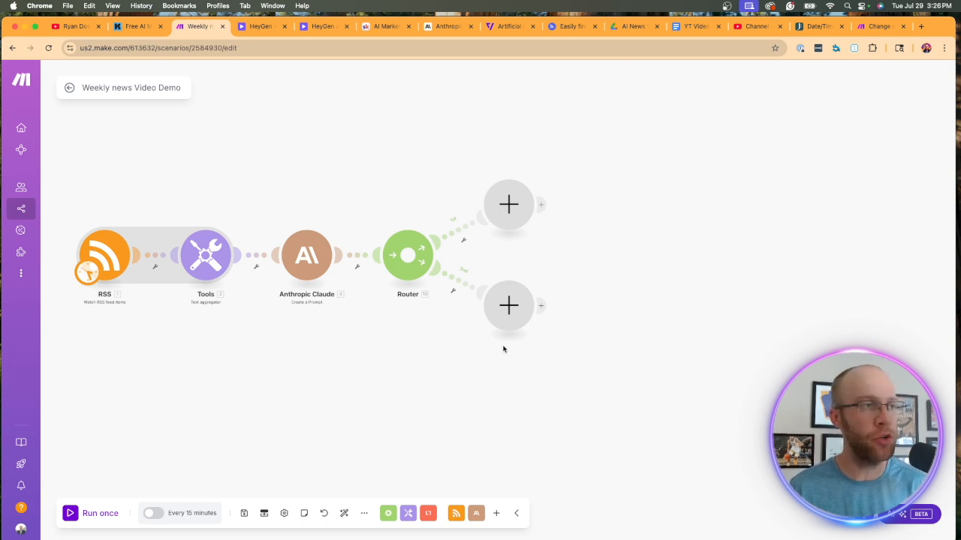
left_click(508, 306)
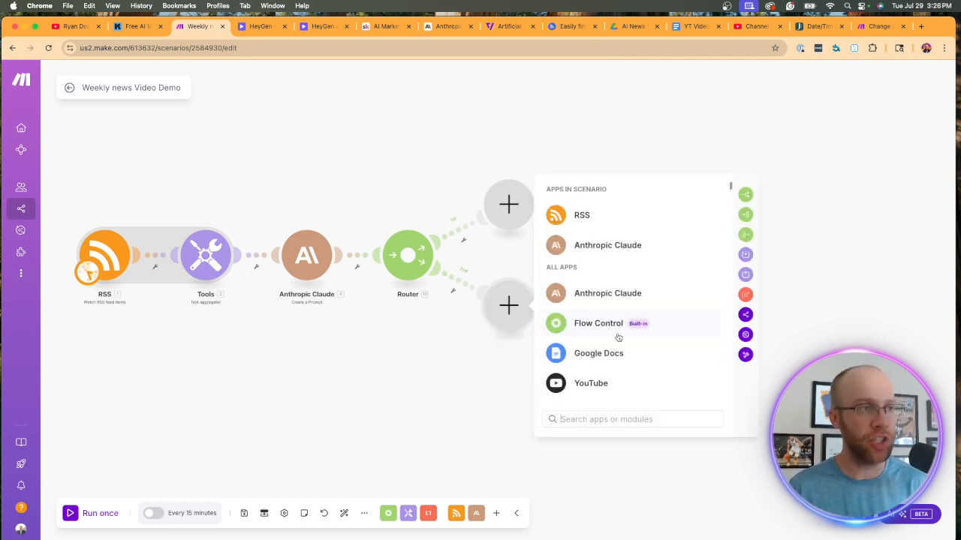
left_click(598, 353)
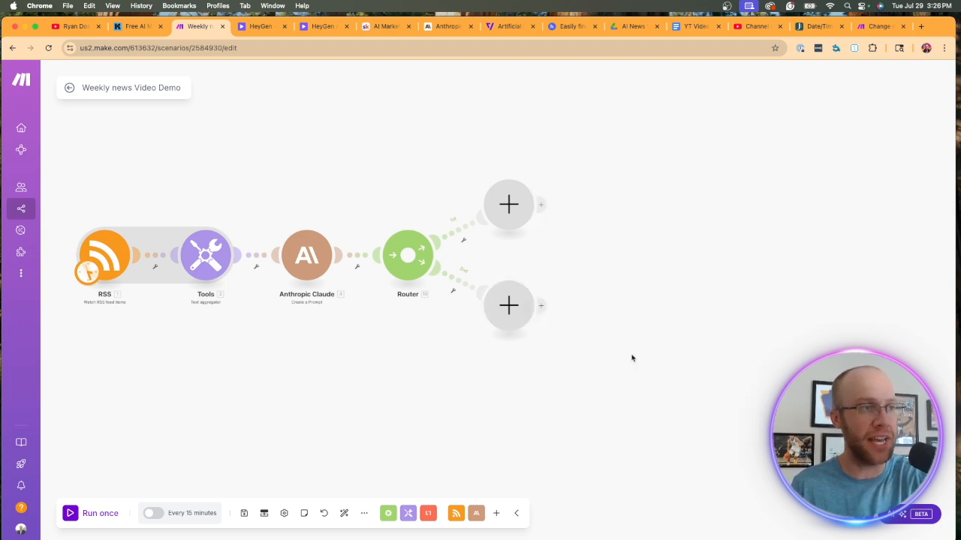
Step: Add a Google Docs Create a Document step on route two named 'AI News Video Script'
left_click(508, 305)
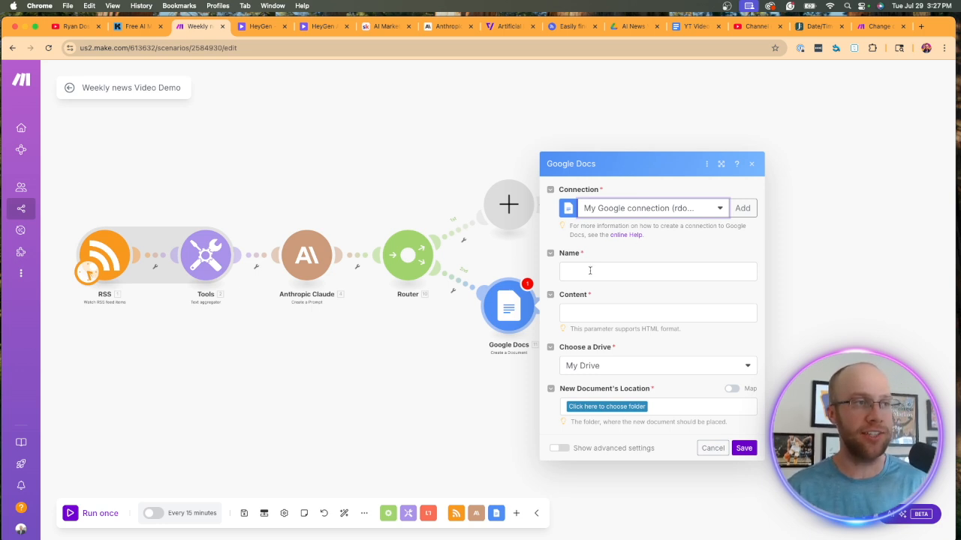
left_click(657, 271)
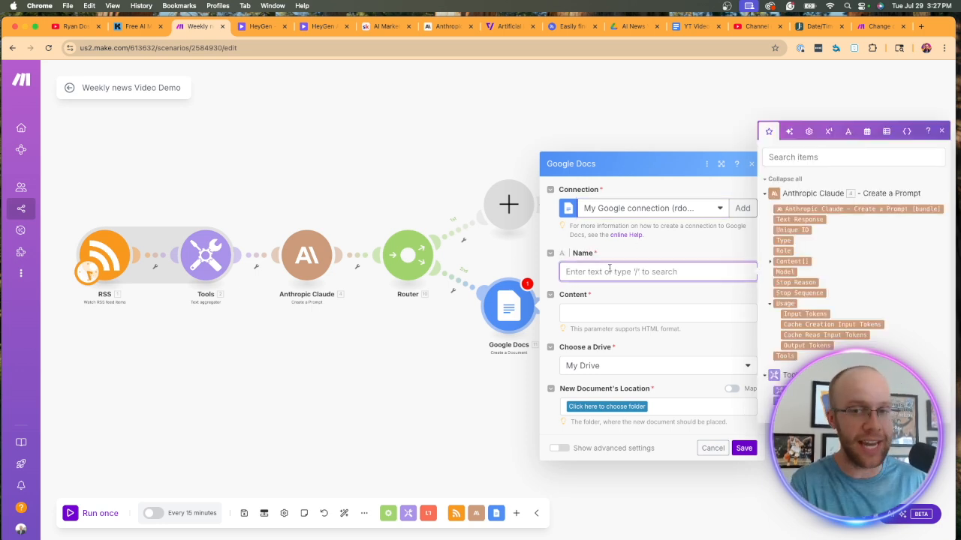
type("AI New")
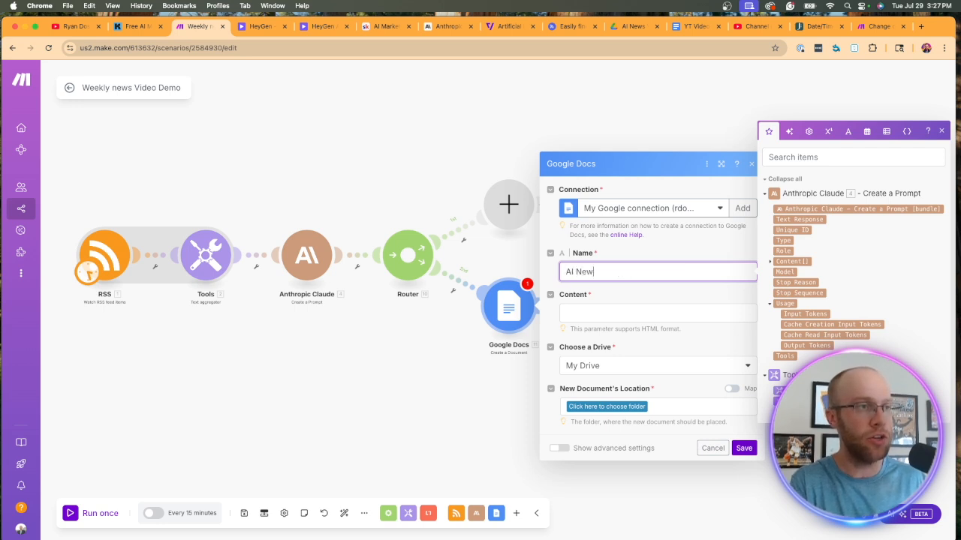
type("s Video Script now")
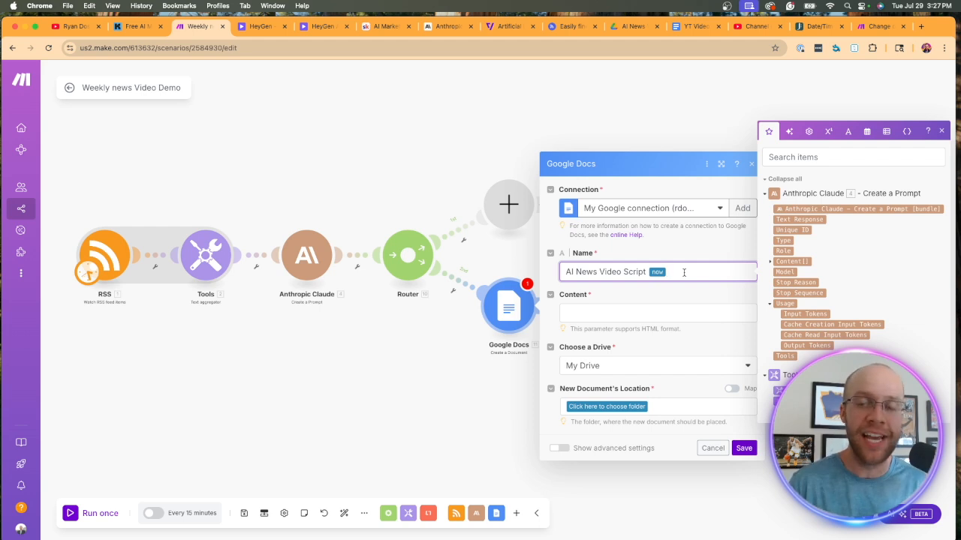
mouse_move(699, 13)
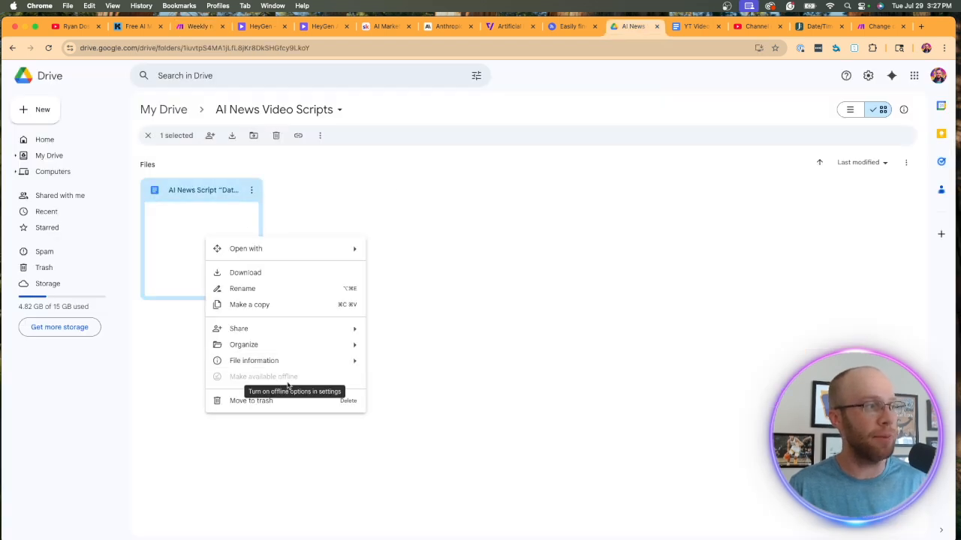
Step: Move the old script file in AI News Video Scripts to trash
left_click(250, 400)
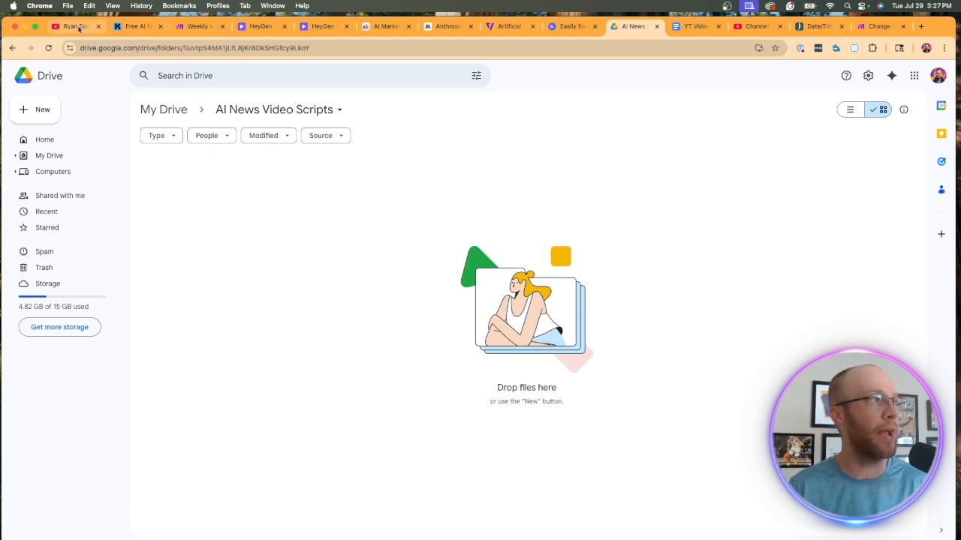
Step: Map Claude's Content[] Text response into the document's Content field
left_click(198, 26)
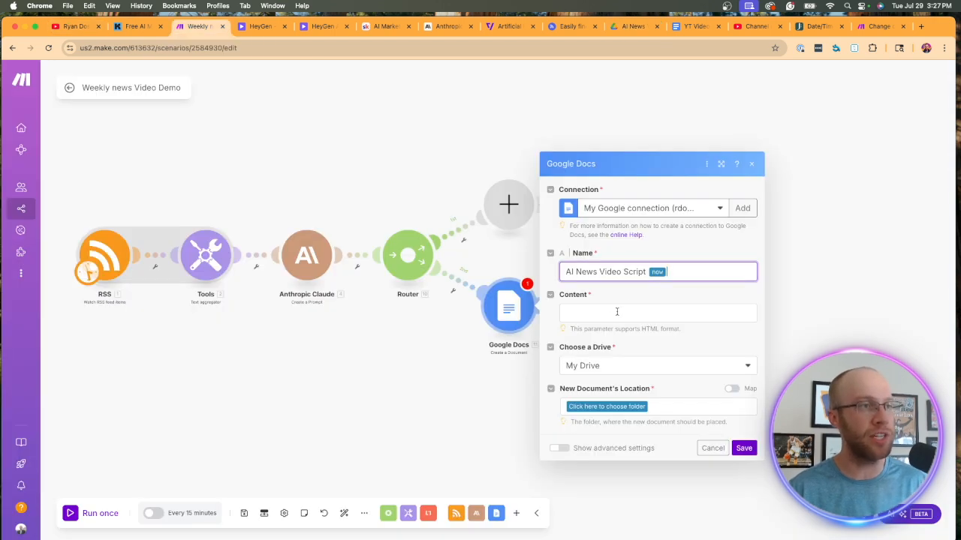
left_click(657, 313)
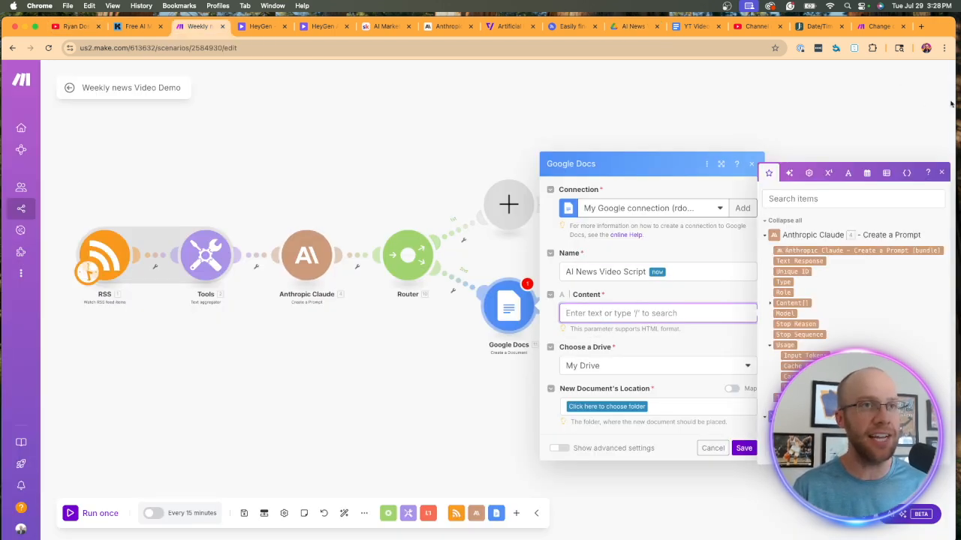
left_click(940, 173)
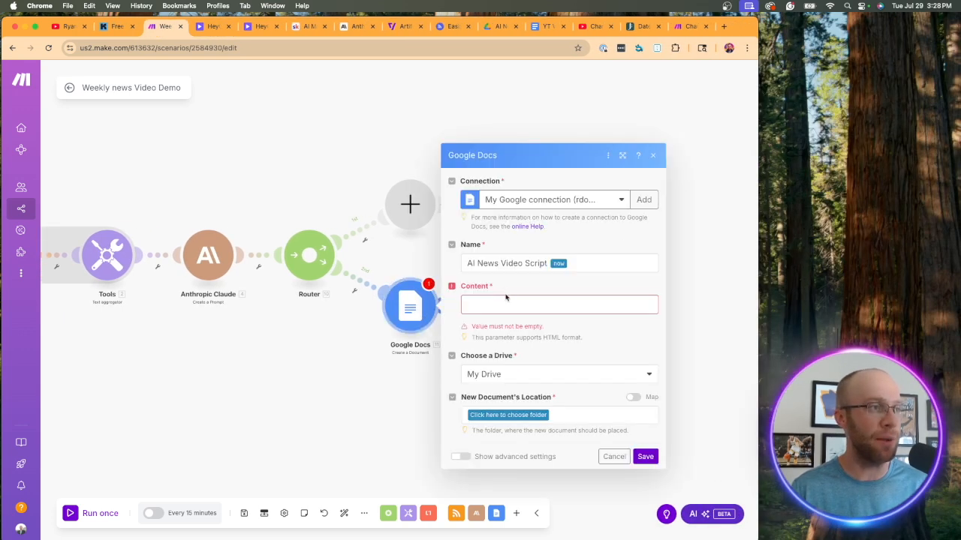
left_click(559, 304)
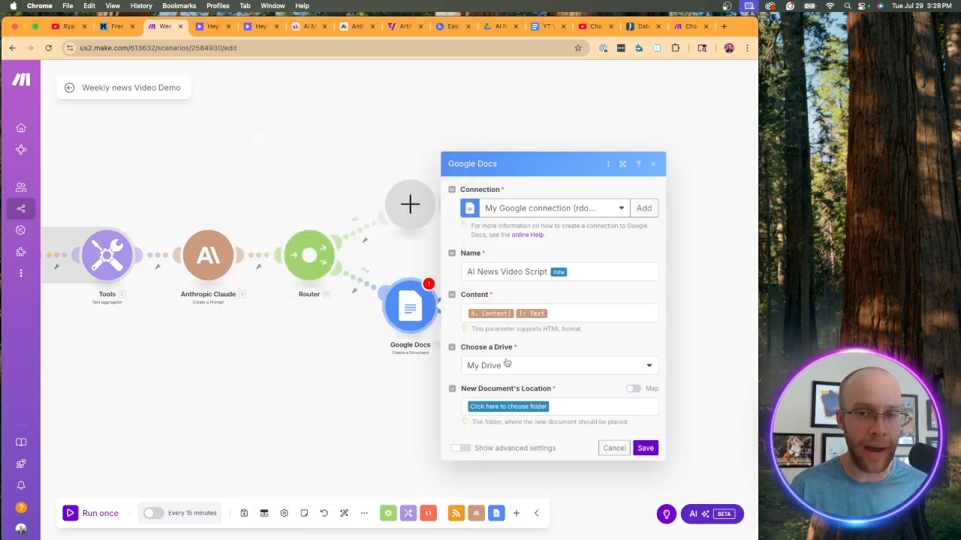
Step: Choose the destination Drive folder for the new document
left_click(508, 406)
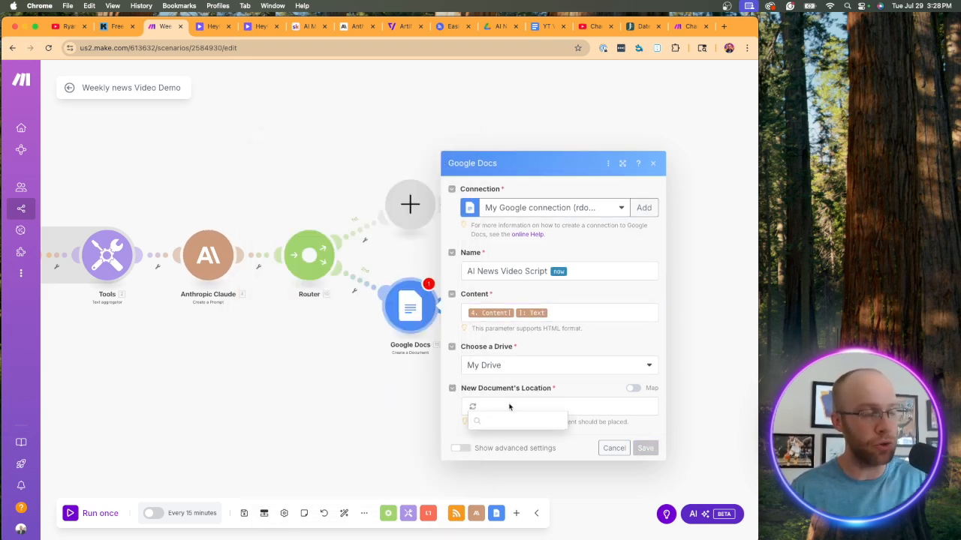
left_click(511, 406)
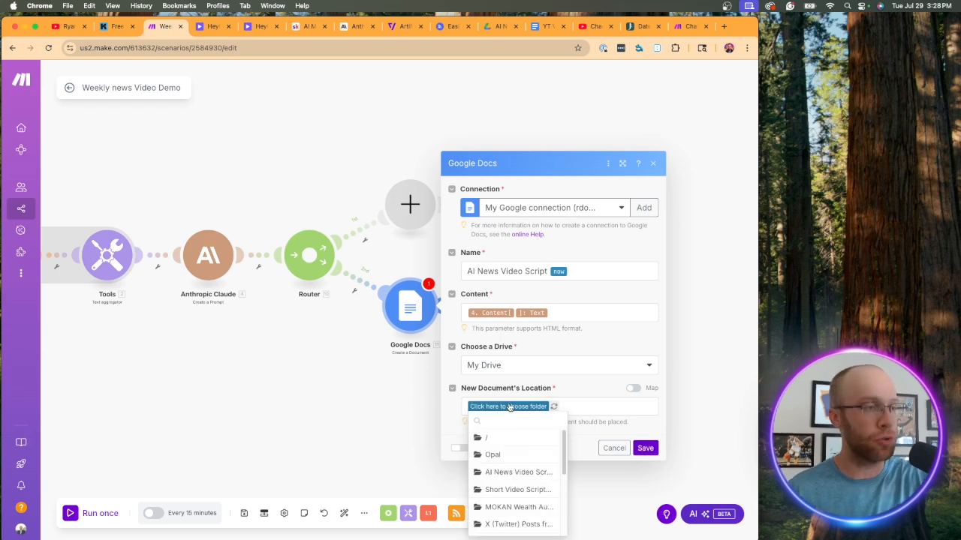
left_click(518, 472)
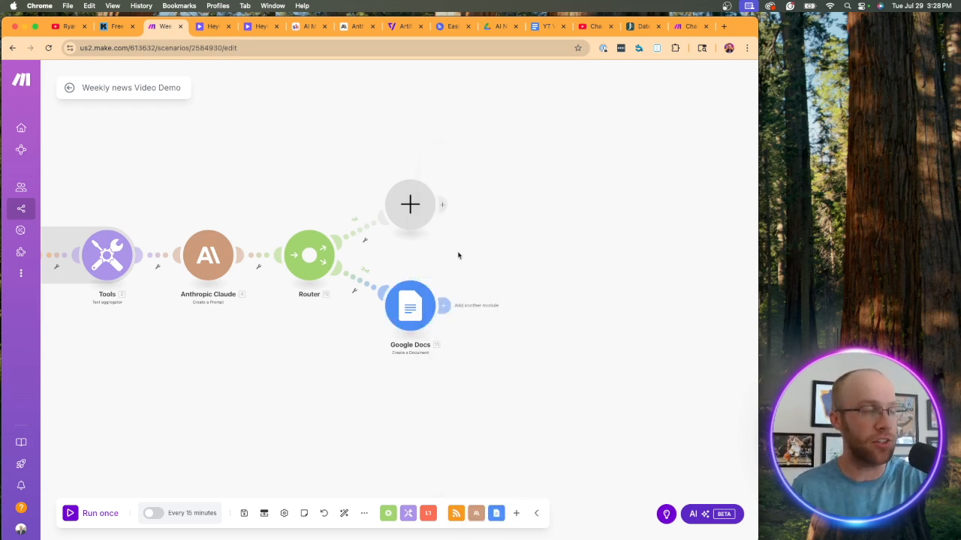
mouse_move(410, 205)
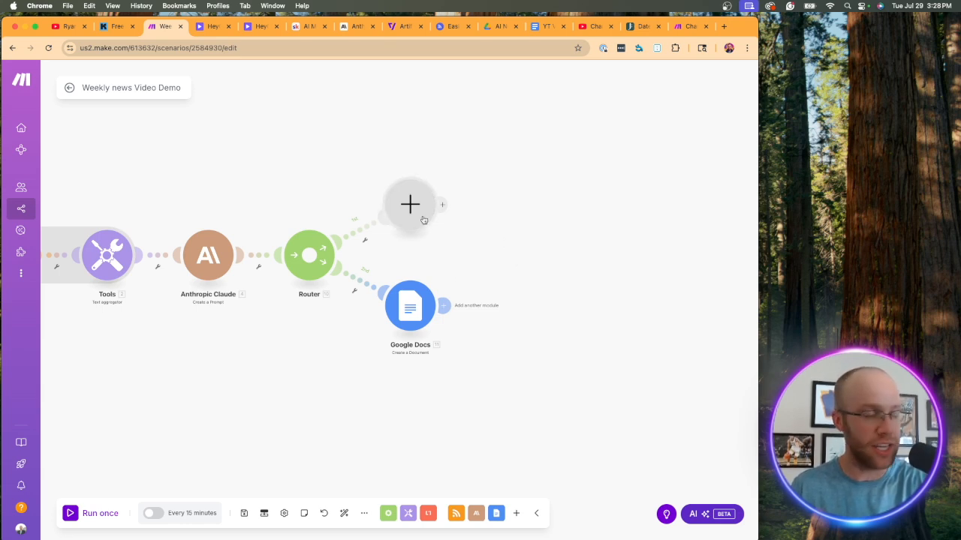
mouse_move(758, 227)
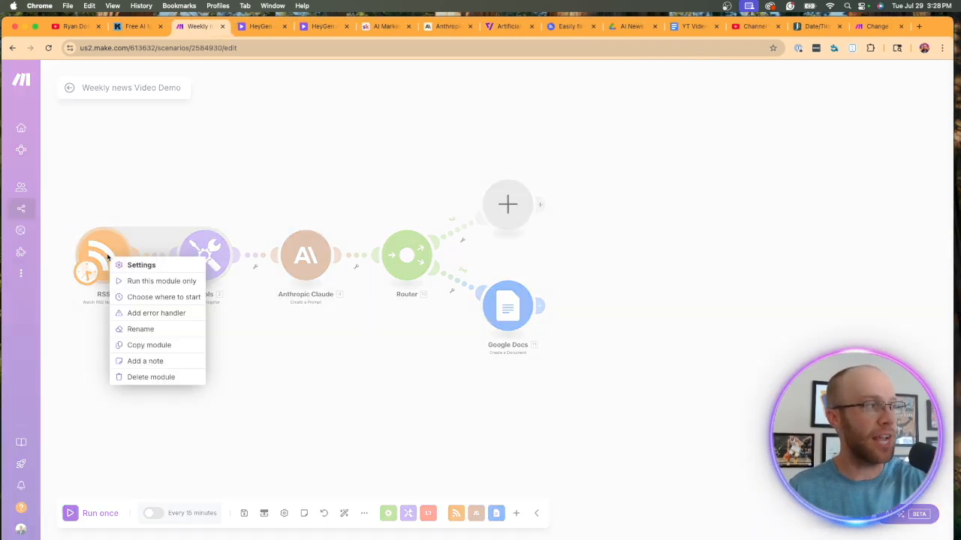
Step: Set the RSS trigger to start from all feed items and run the scenario once
left_click(163, 297)
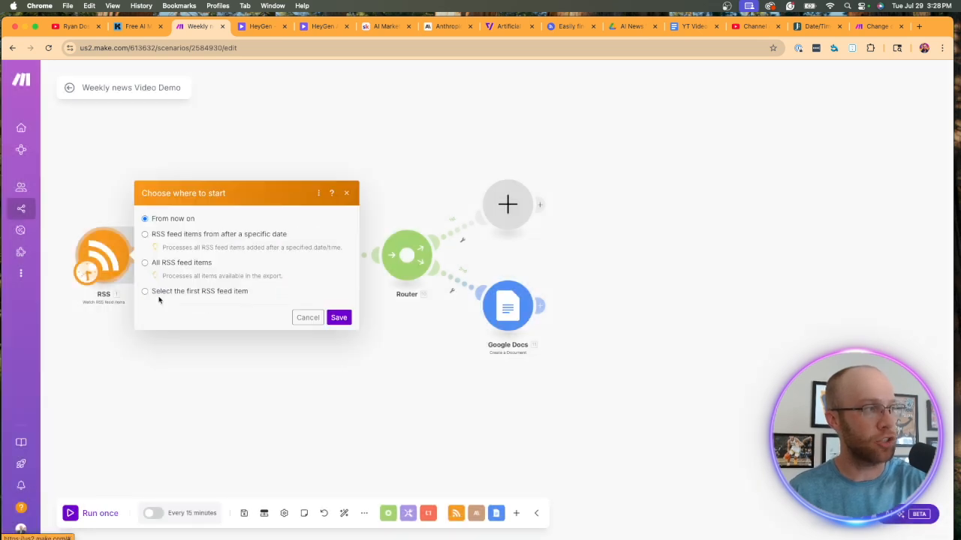
left_click(145, 263)
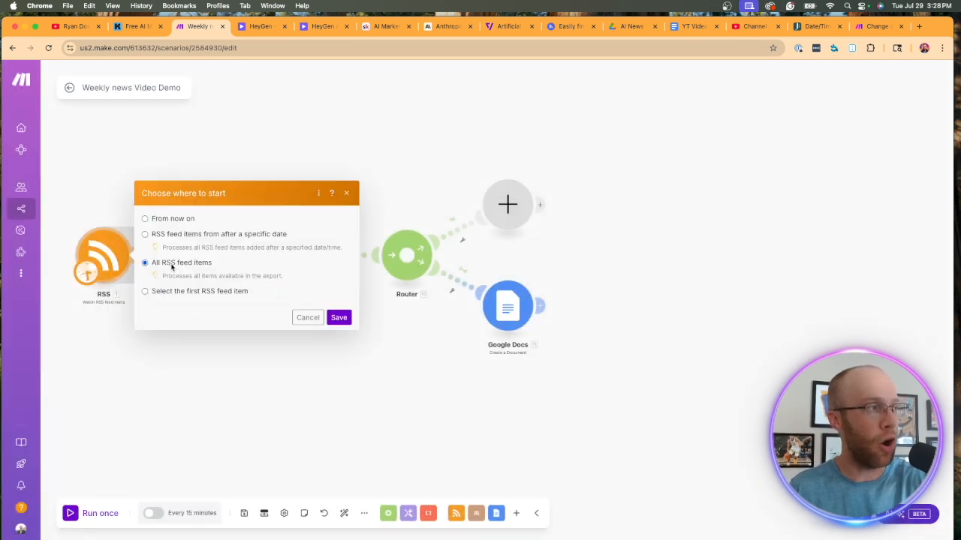
left_click(338, 317)
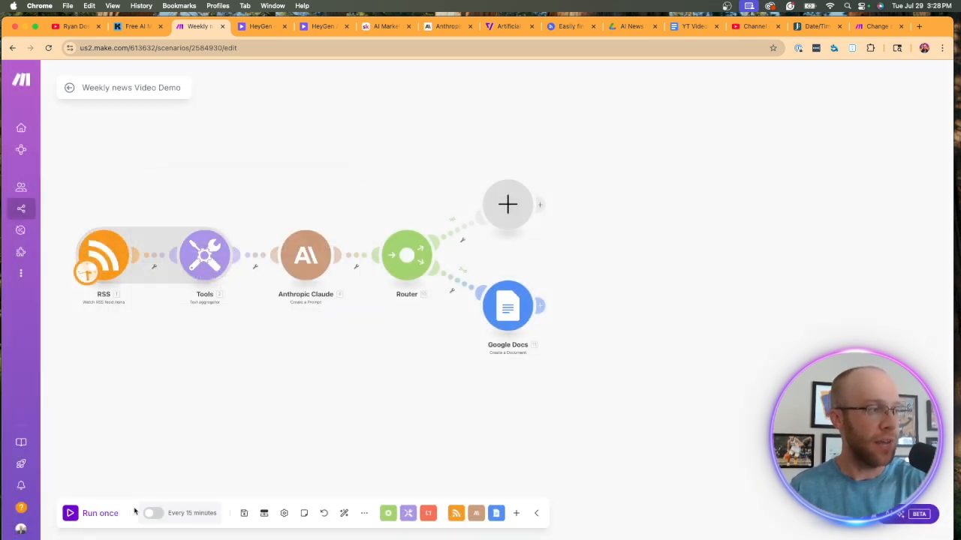
left_click(70, 513)
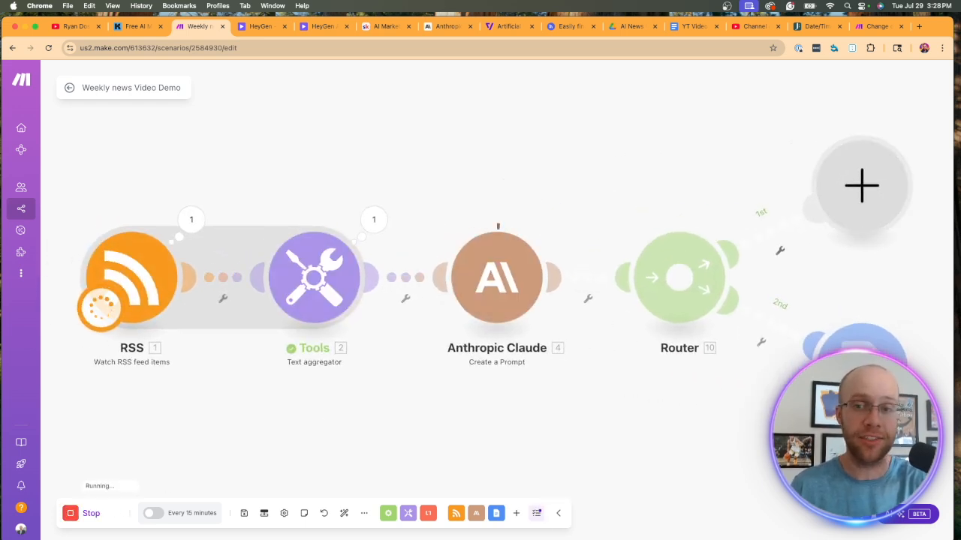
left_click(590, 26)
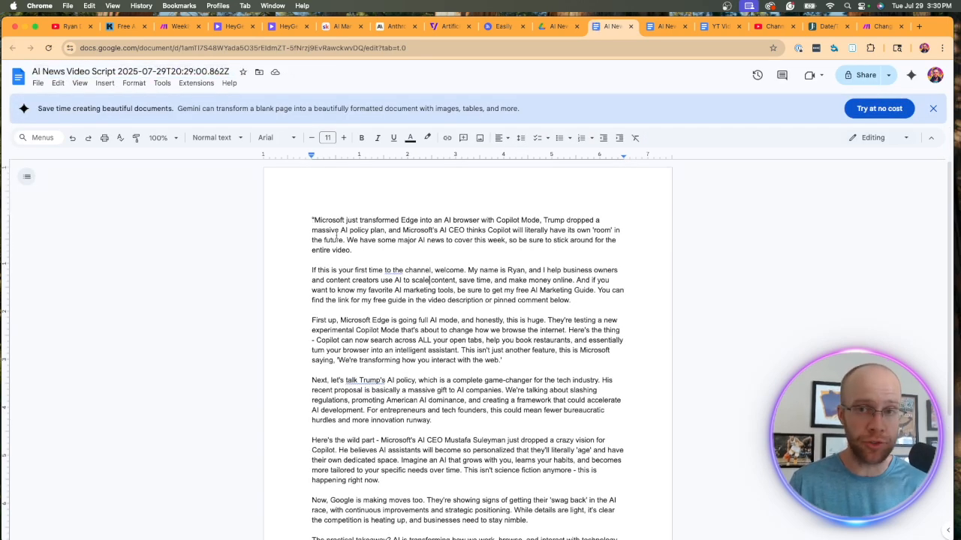
left_click_drag(313, 220, 465, 219)
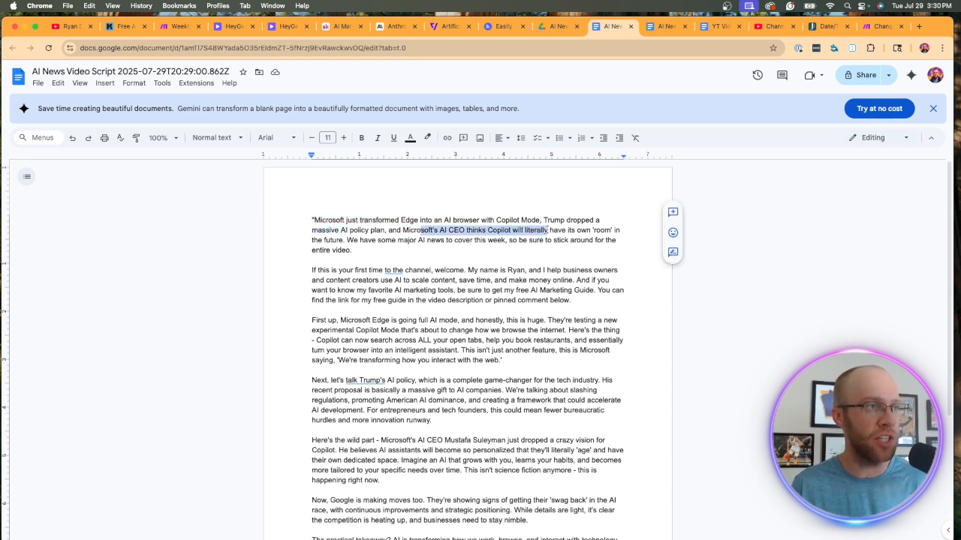
left_click(349, 240)
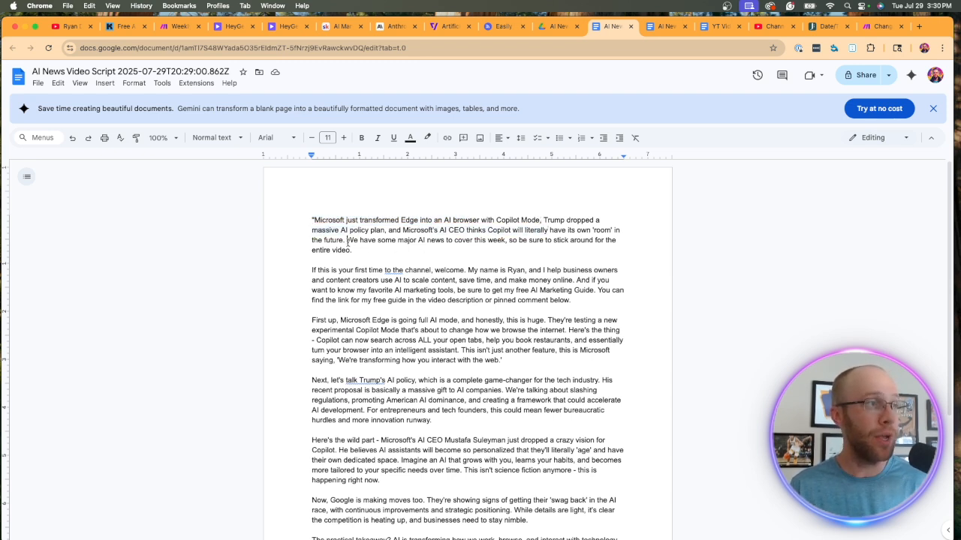
left_click_drag(347, 240, 551, 240)
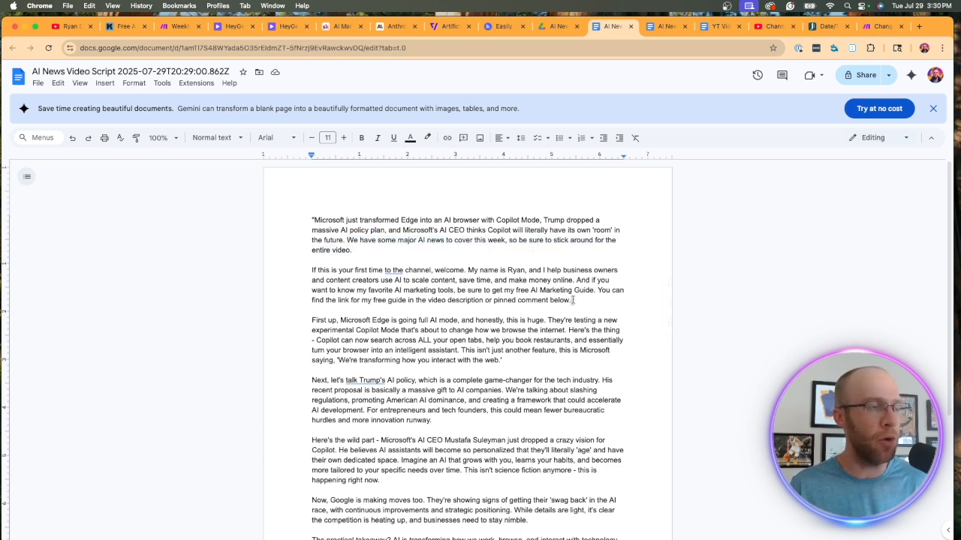
scroll("down", 3)
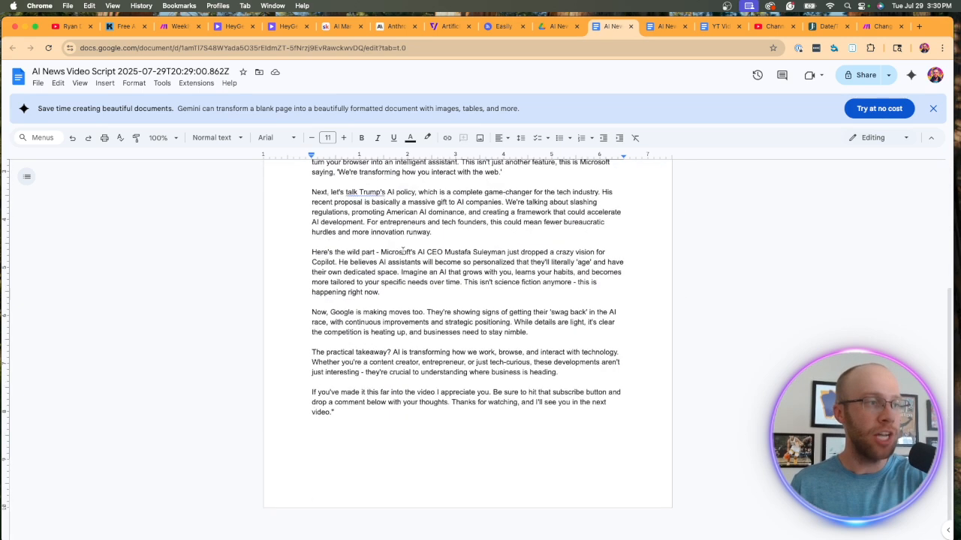
scroll("up", 3)
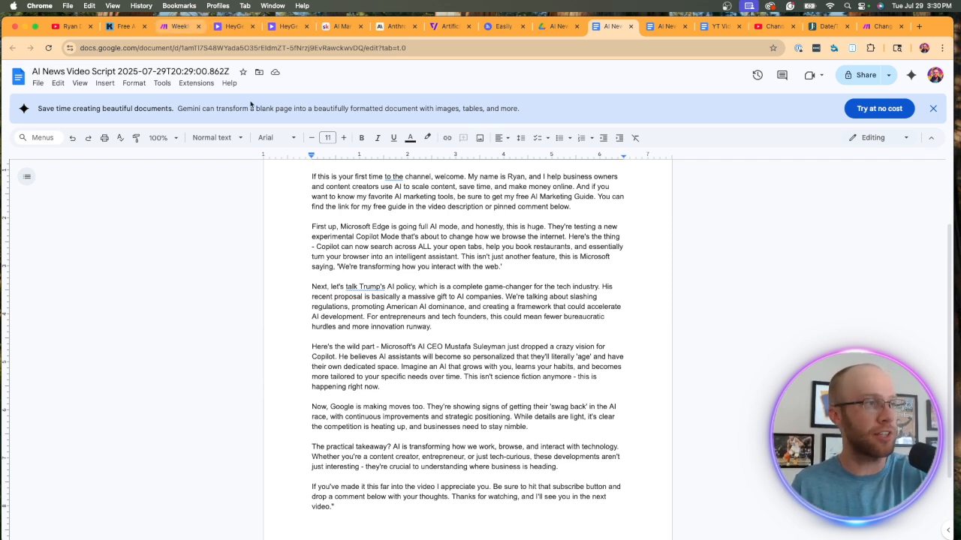
left_click(176, 27)
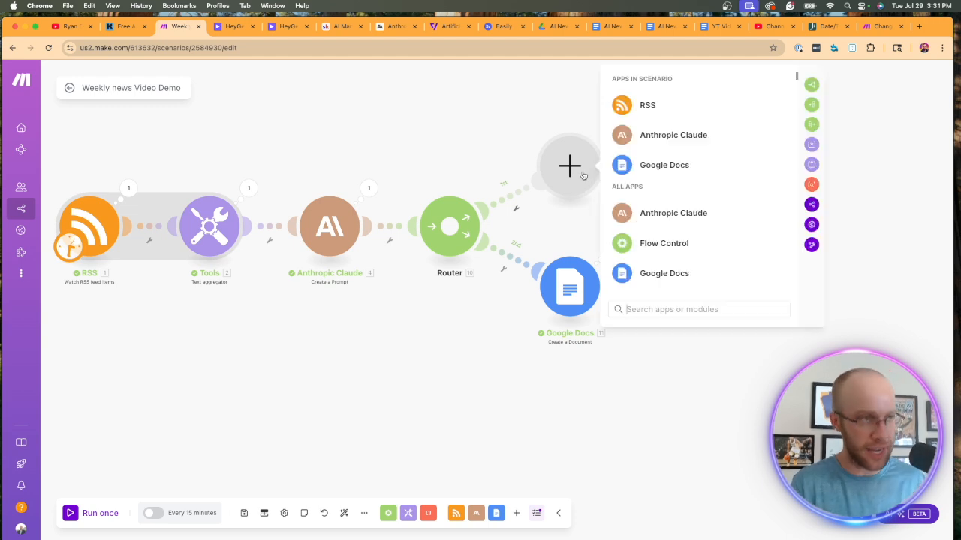
Step: Add HeyGen's Create an Avatar Video module to route one and open its settings
type("heygen")
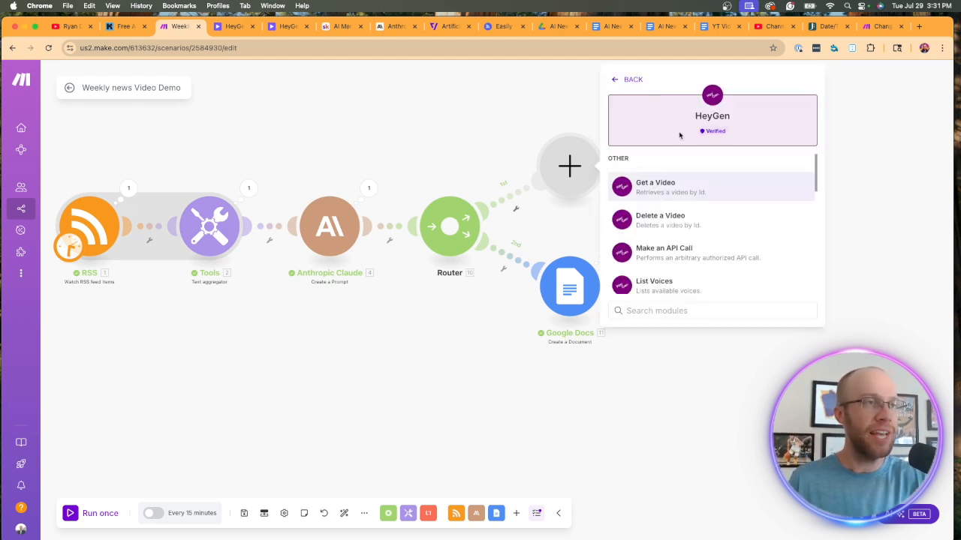
scroll("down", 3)
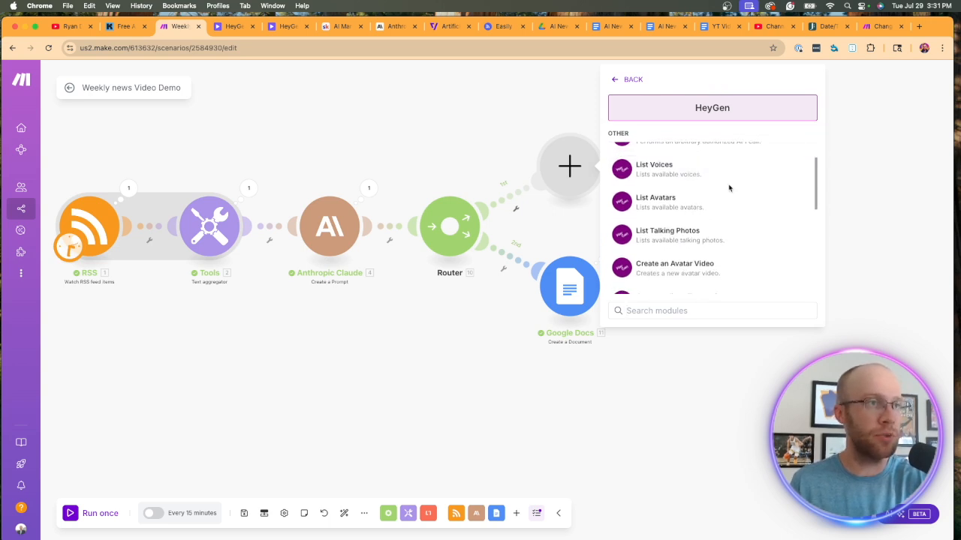
scroll("down", 3)
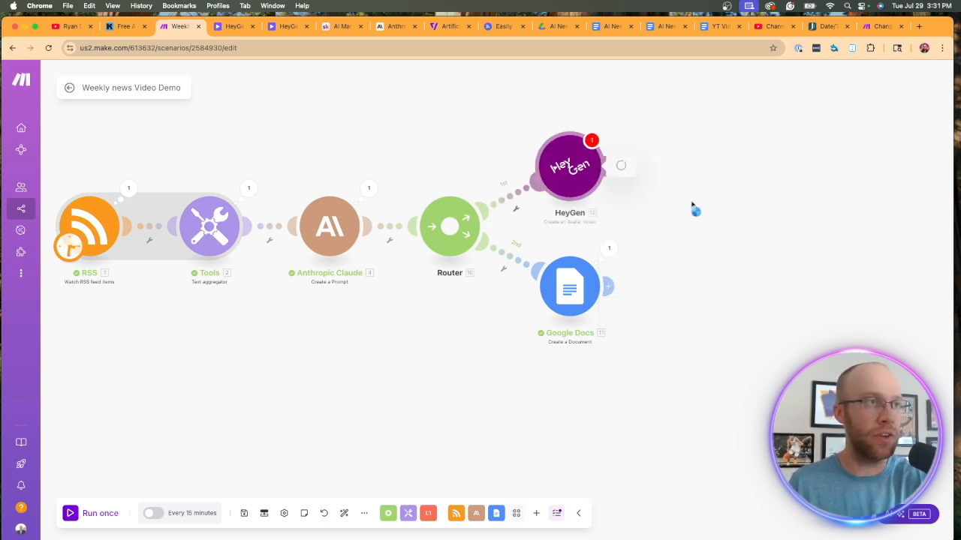
left_click(569, 165)
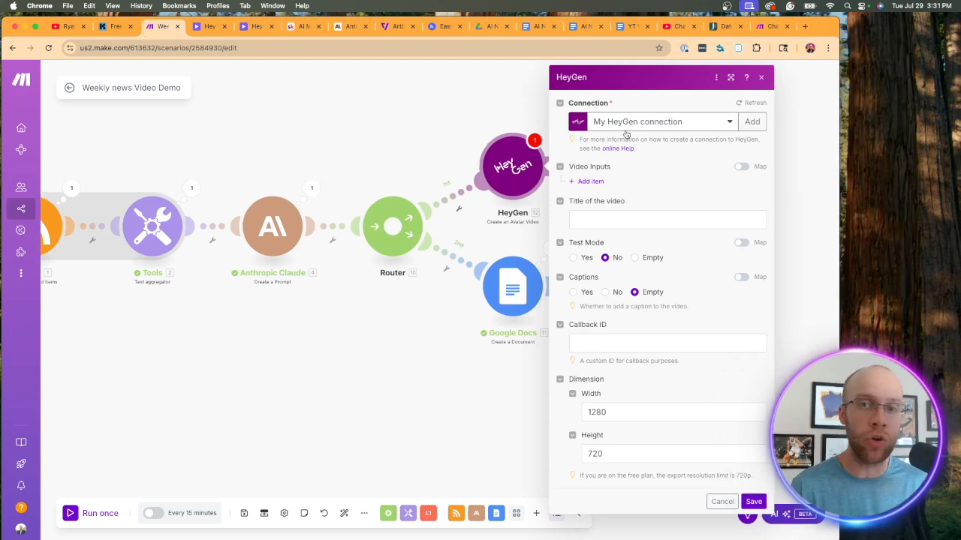
left_click(255, 26)
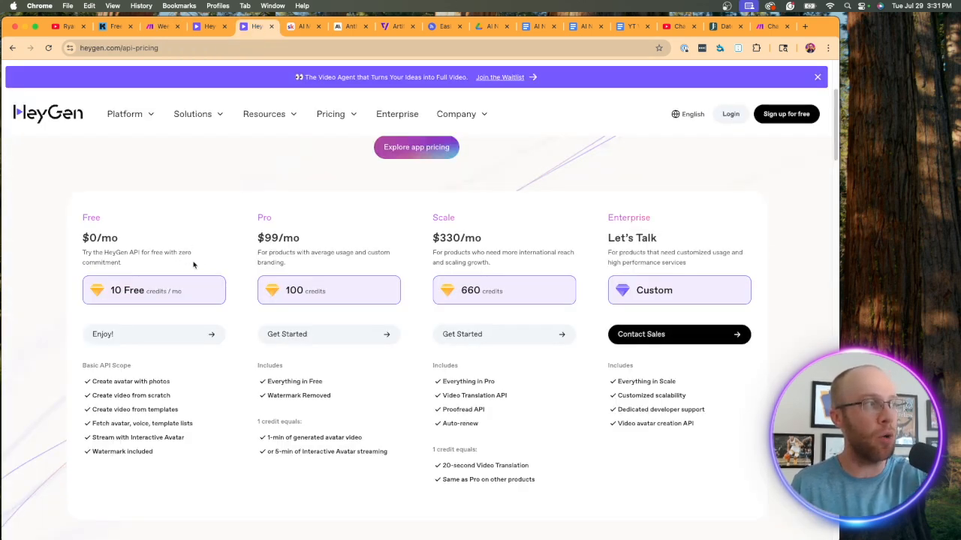
mouse_move(193, 296)
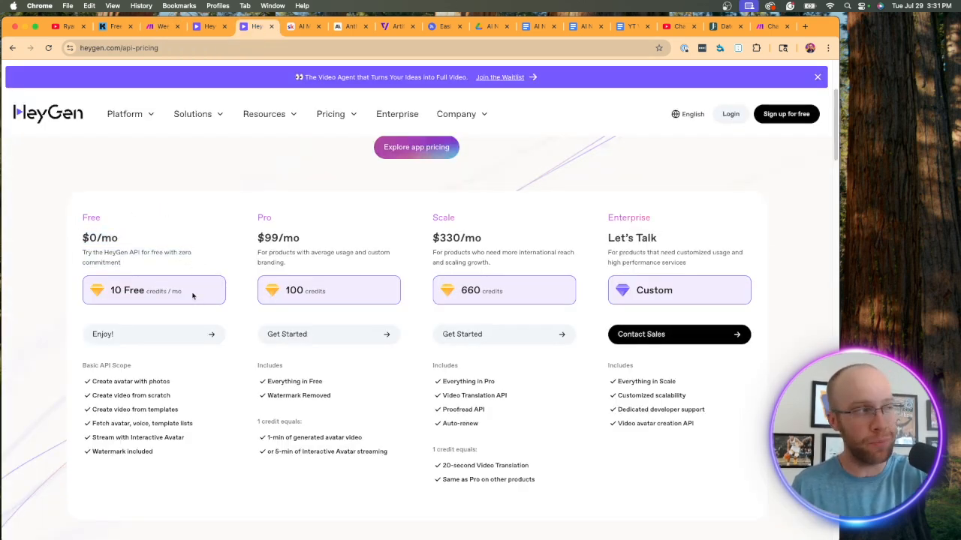
mouse_move(199, 212)
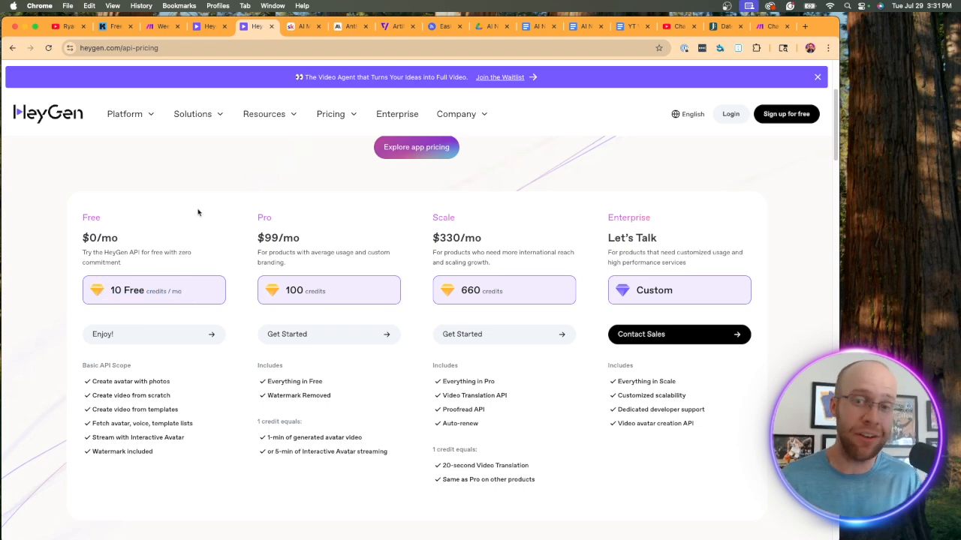
mouse_move(285, 249)
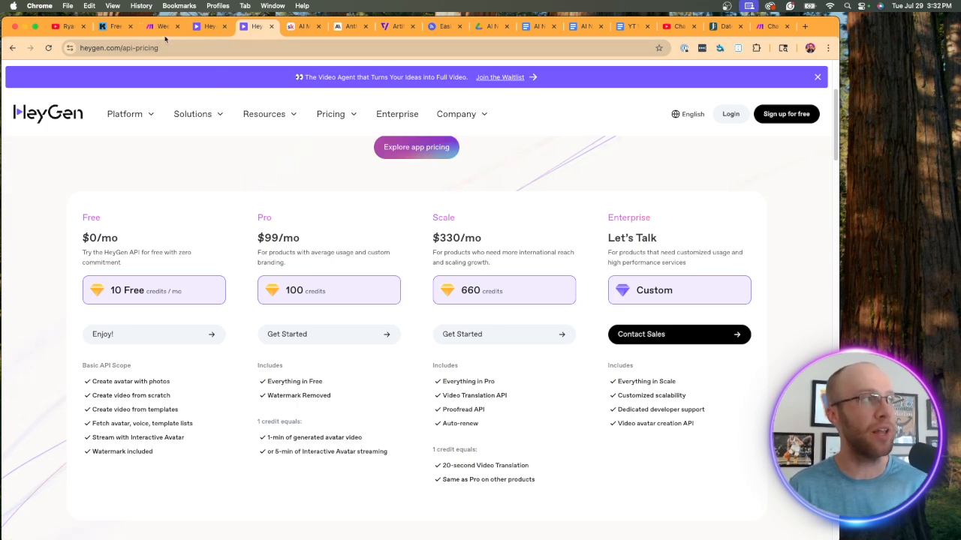
Step: Start a new HeyGen-type connection with the default name 'My HeyGen connection'
left_click(160, 27)
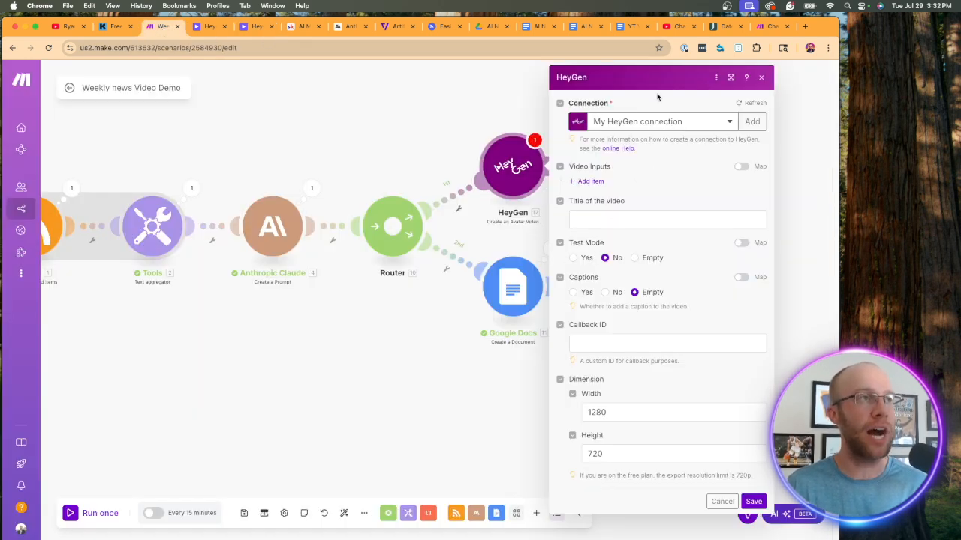
left_click(751, 121)
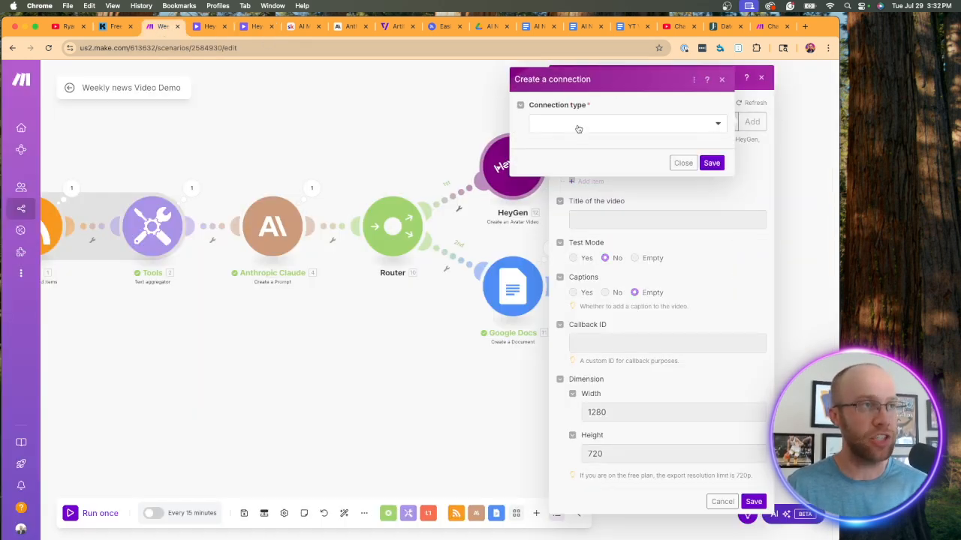
left_click(627, 121)
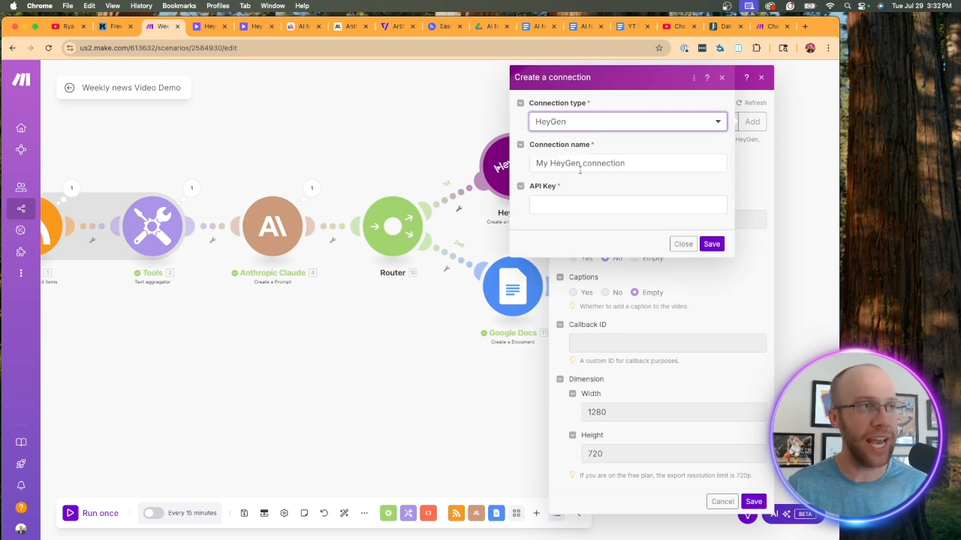
left_click(580, 204)
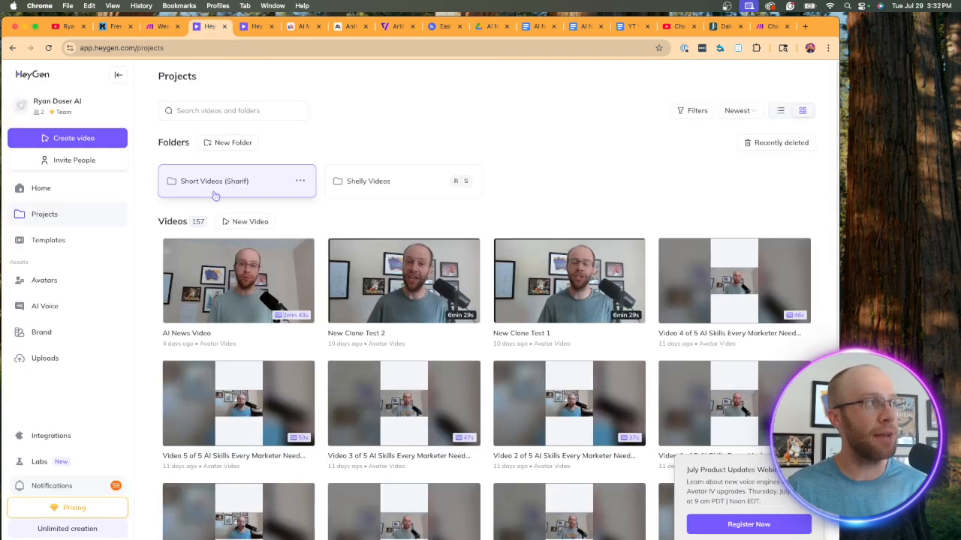
Step: Copy the API token from HeyGen's Subscriptions & API settings
left_click(57, 105)
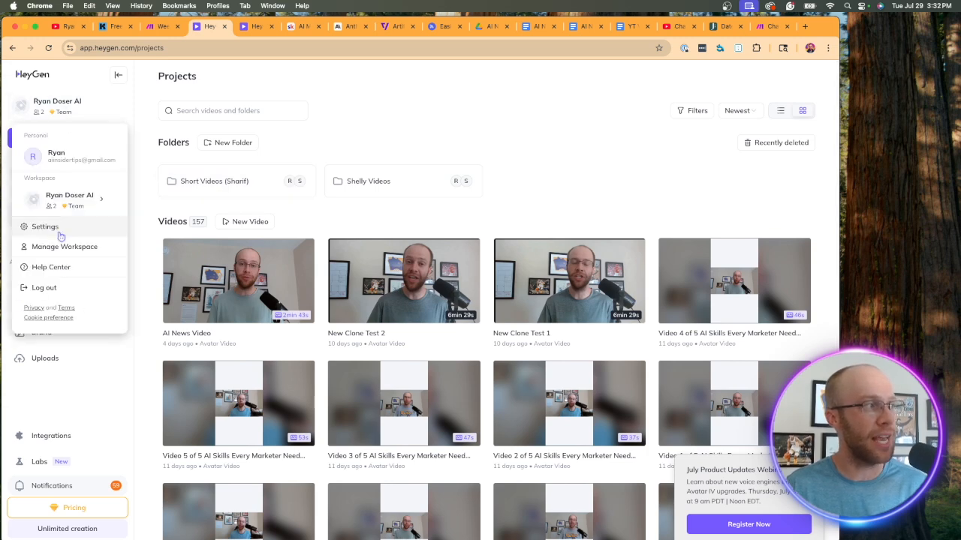
left_click(45, 226)
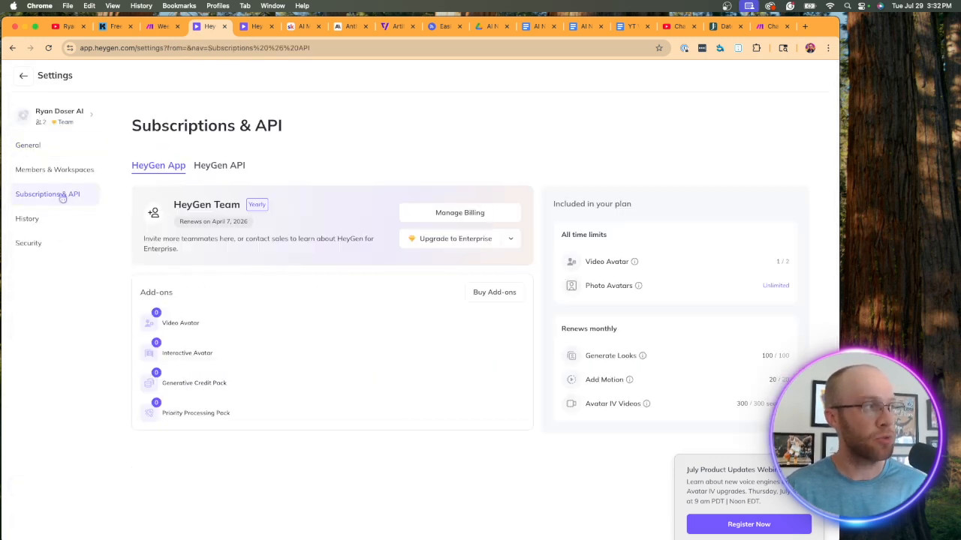
left_click(220, 166)
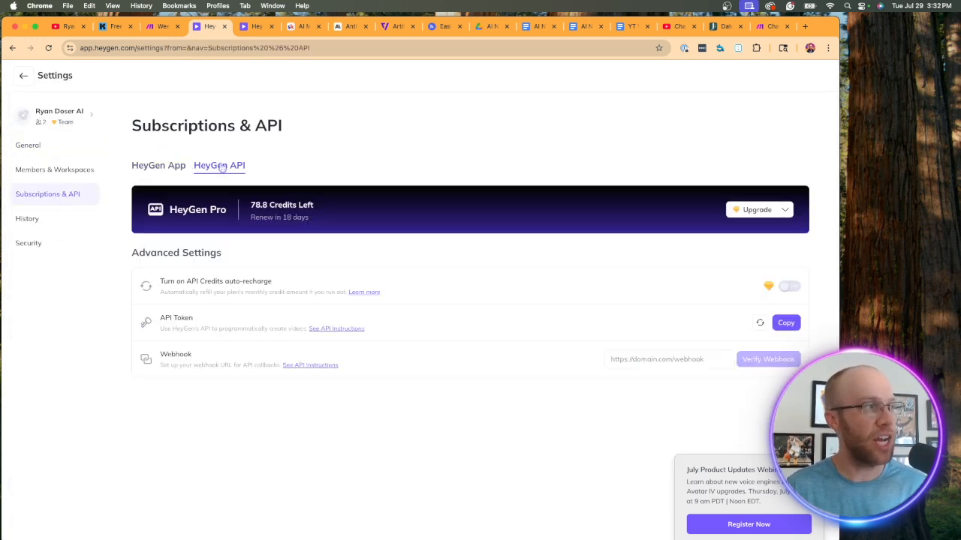
mouse_move(724, 299)
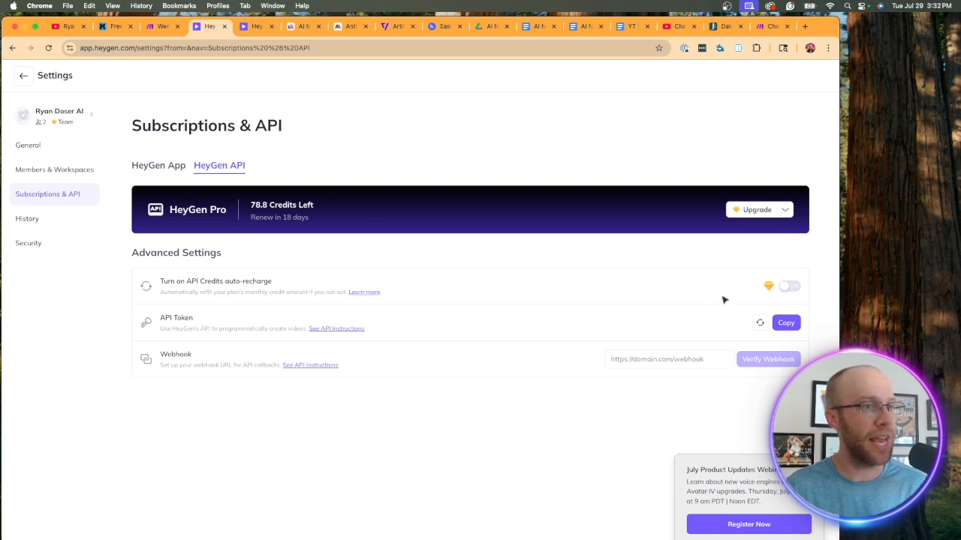
left_click(785, 322)
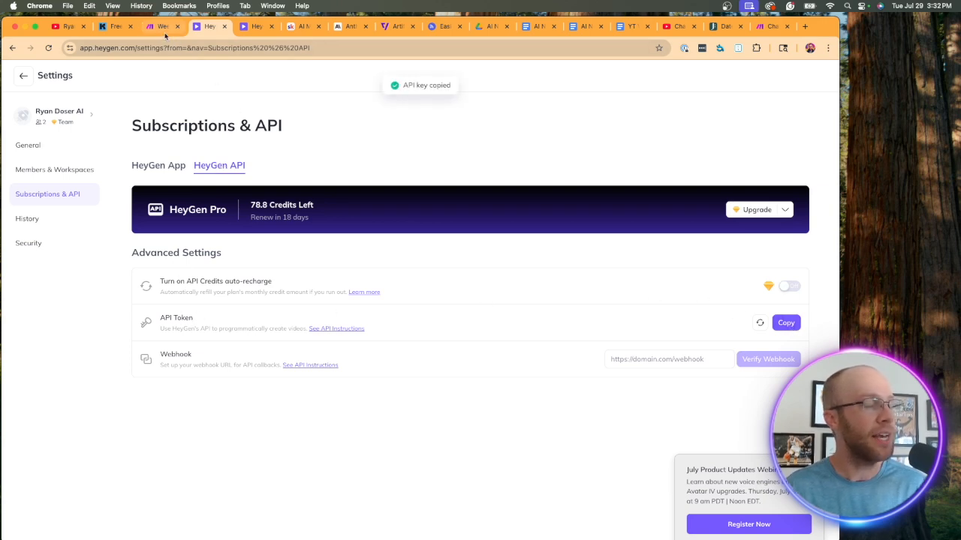
Step: Paste the copied HeyGen API key into the Make.com connection's API Key field
left_click(163, 26)
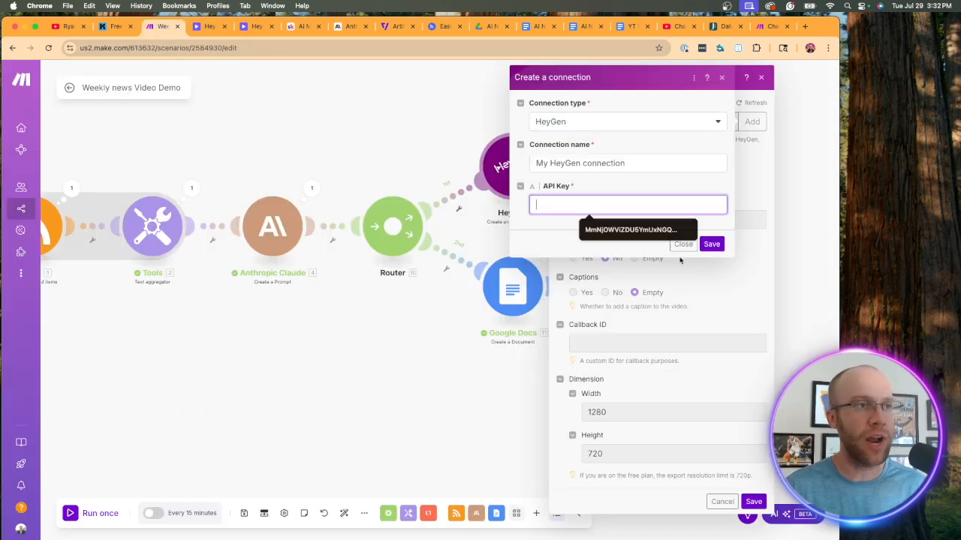
left_click(710, 244)
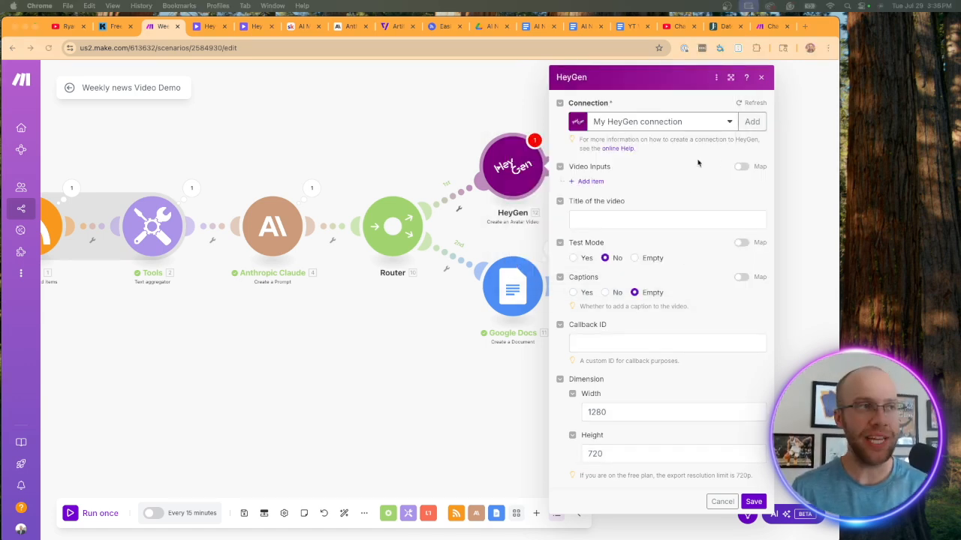
mouse_move(591, 181)
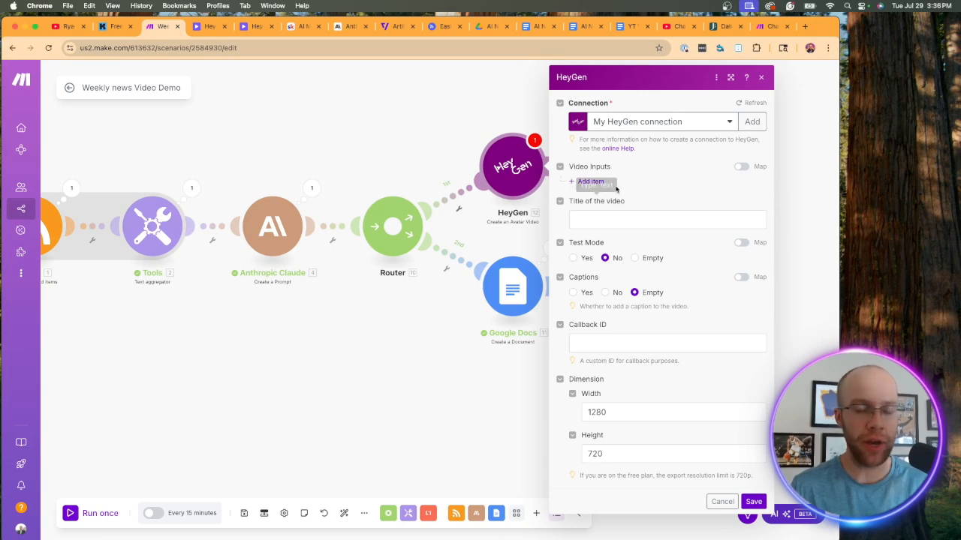
Step: Add a HeyGen video input item with character type Avatar, leaving the avatar unchosen
left_click(590, 182)
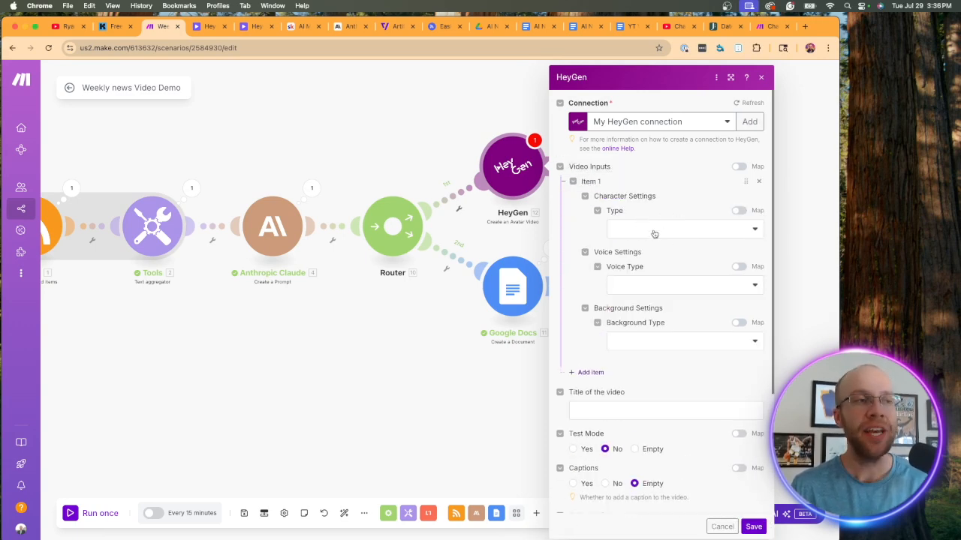
left_click(683, 229)
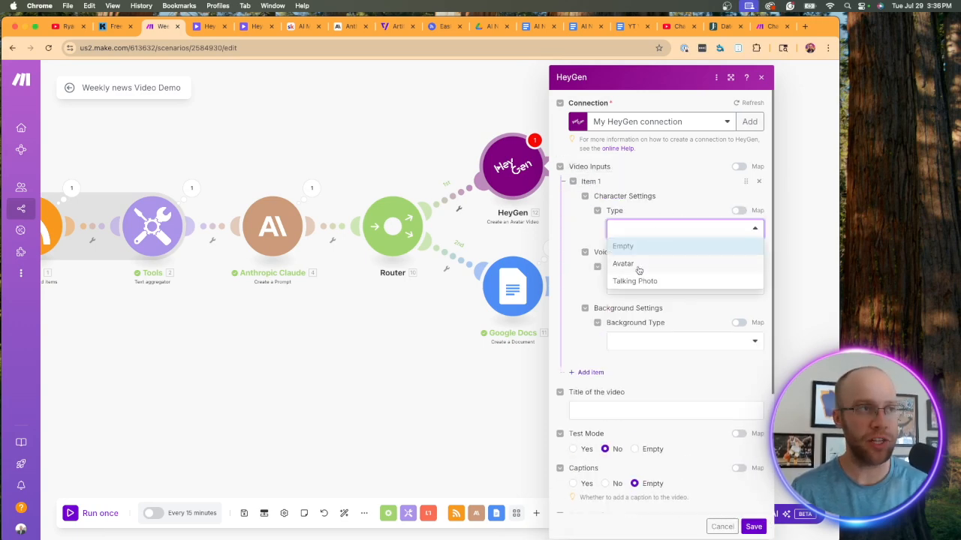
left_click(622, 263)
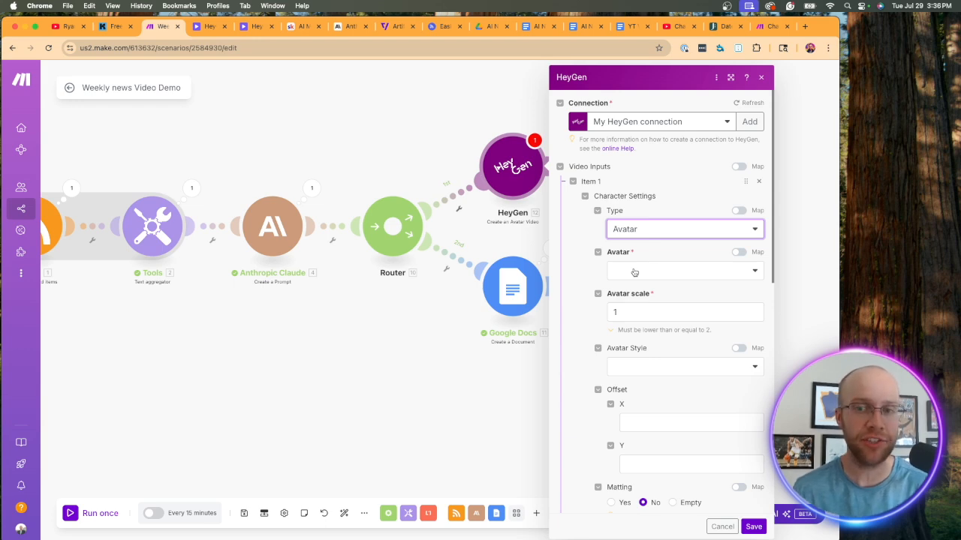
left_click(683, 271)
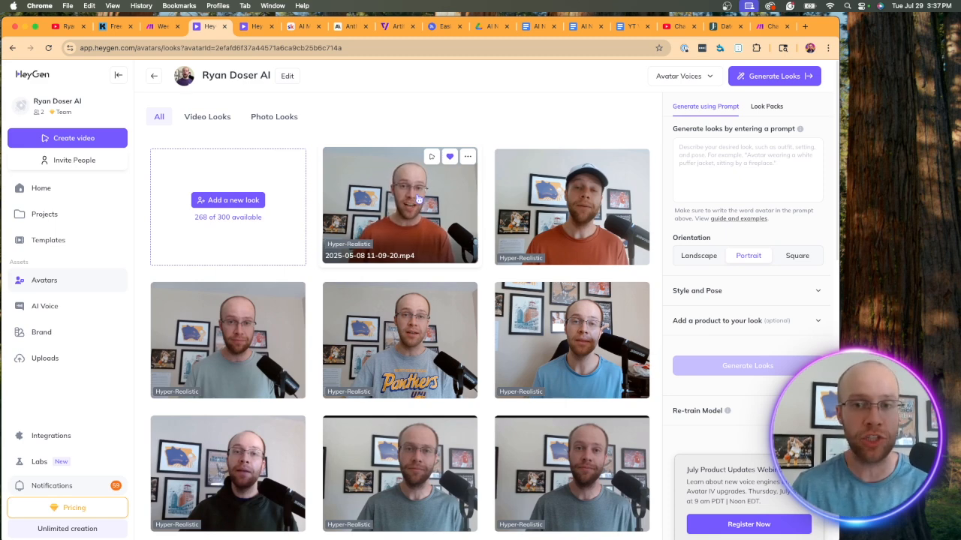
left_click(162, 27)
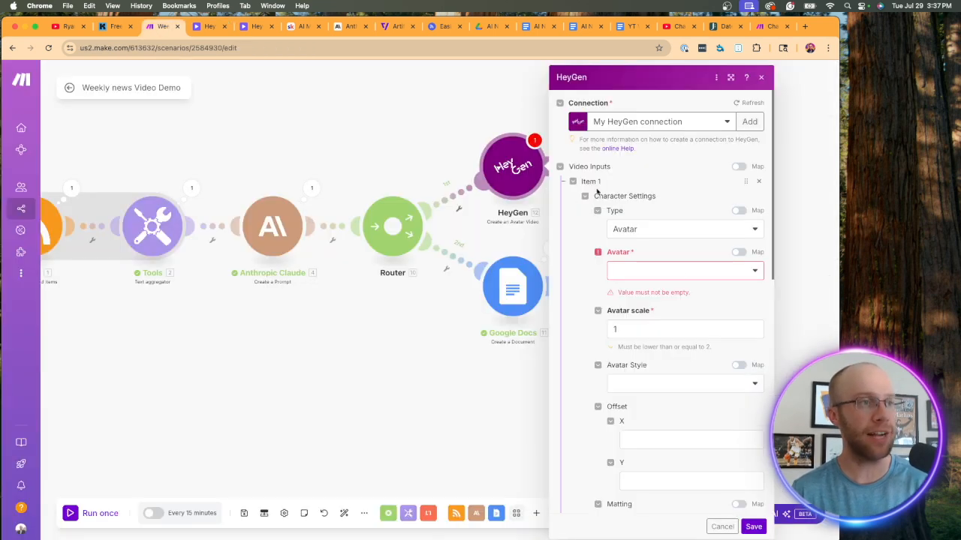
left_click(683, 271)
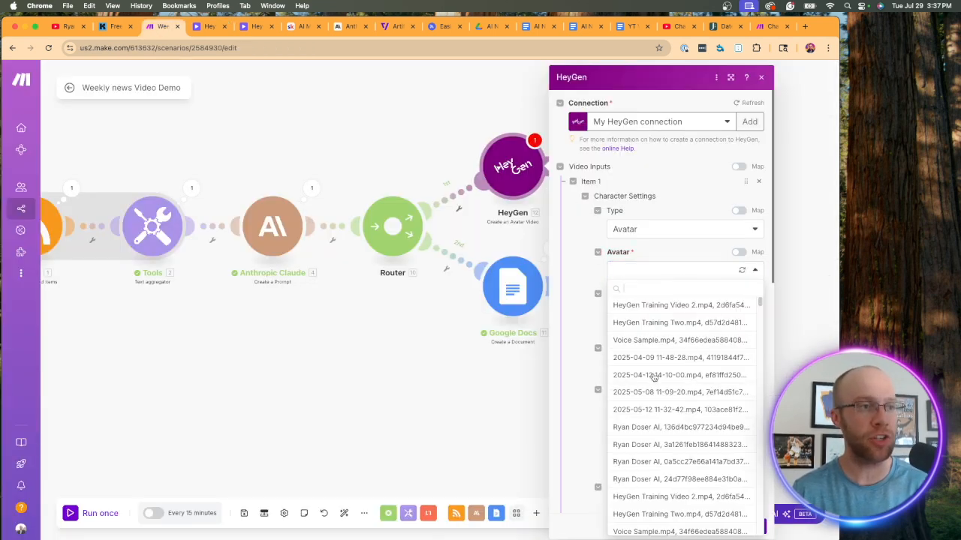
mouse_move(679, 385)
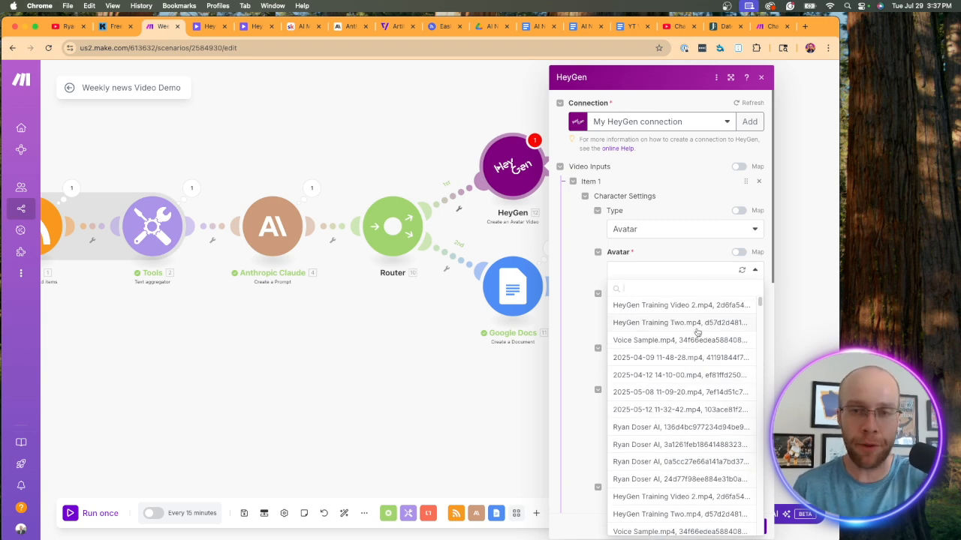
mouse_move(649, 404)
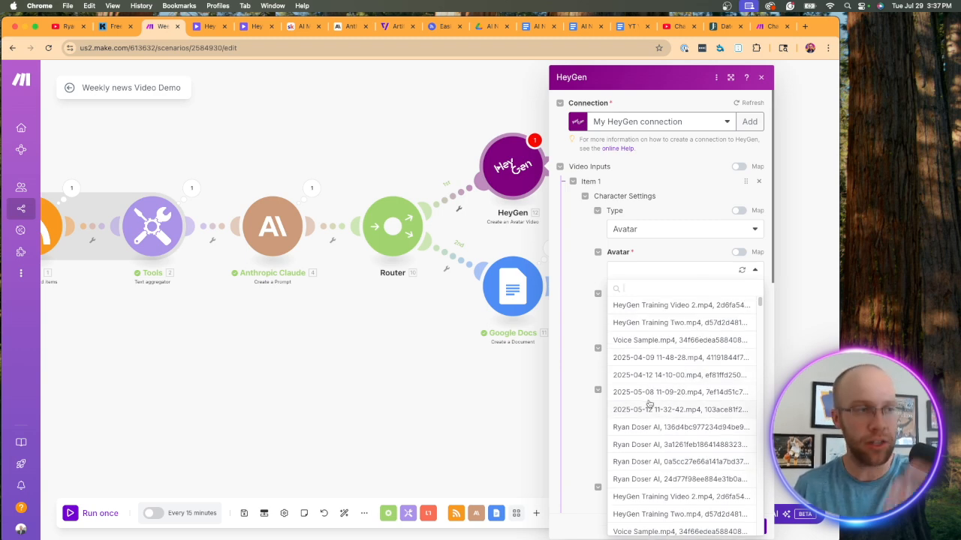
mouse_move(658, 411)
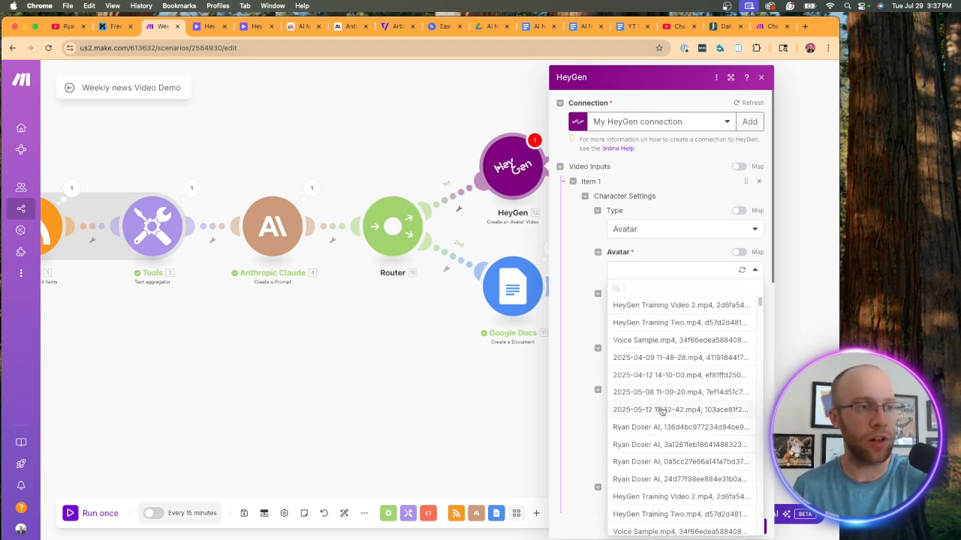
left_click(679, 409)
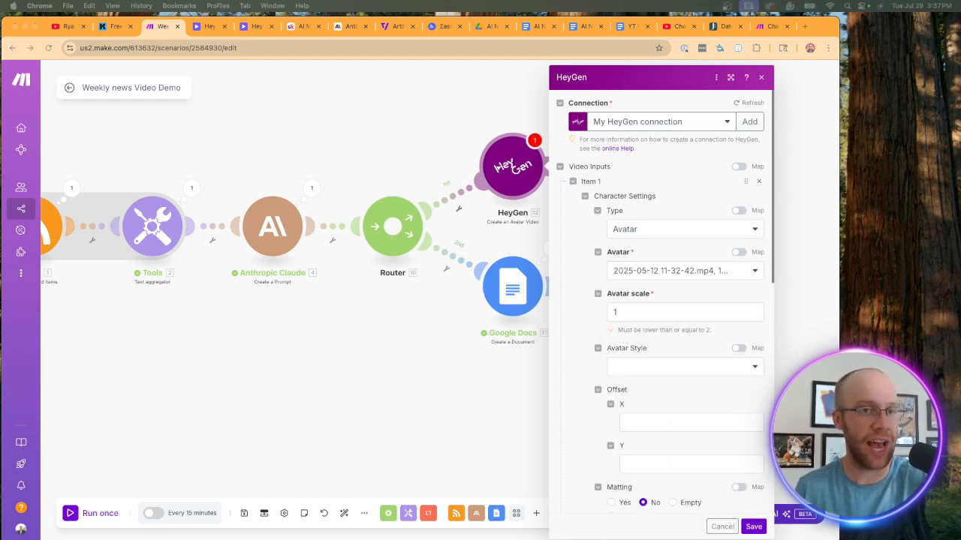
scroll("down", 3)
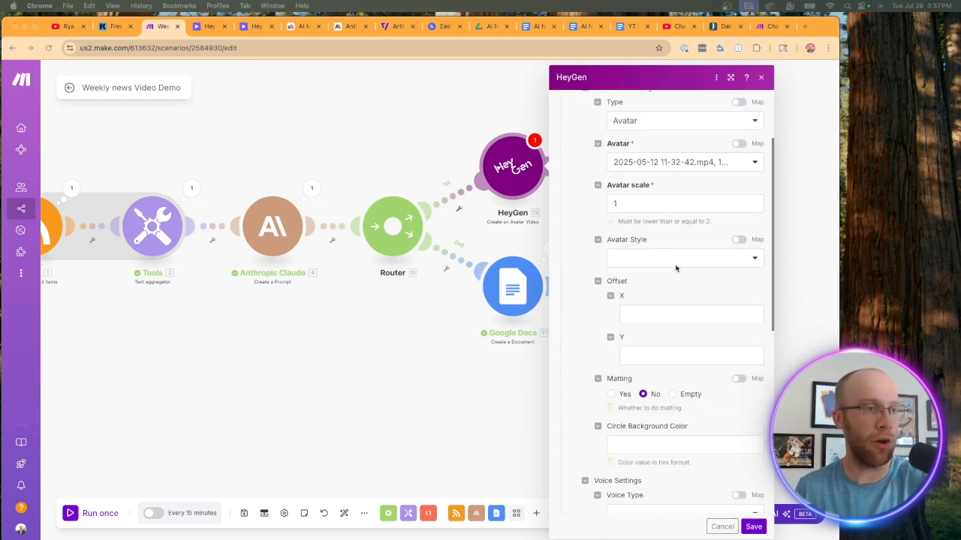
scroll("down", 3)
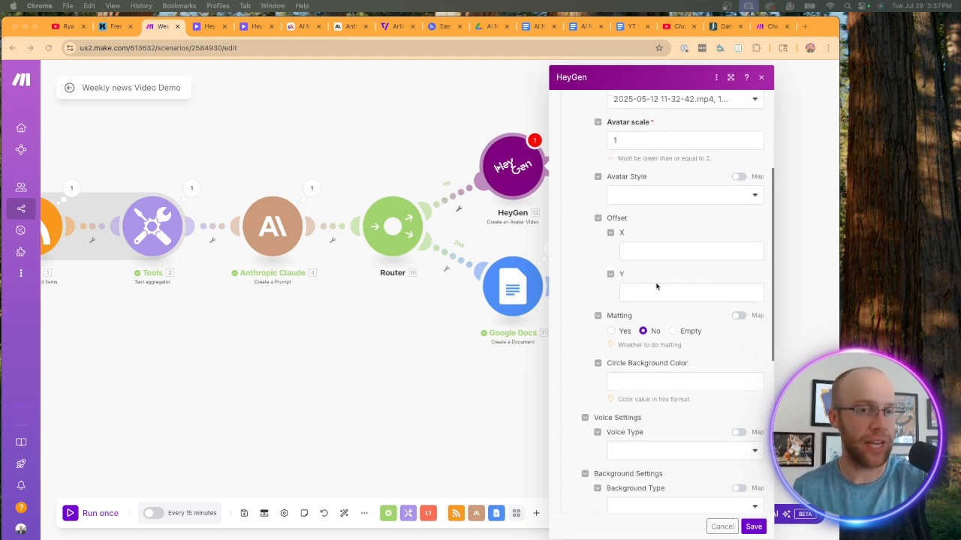
scroll("down", 3)
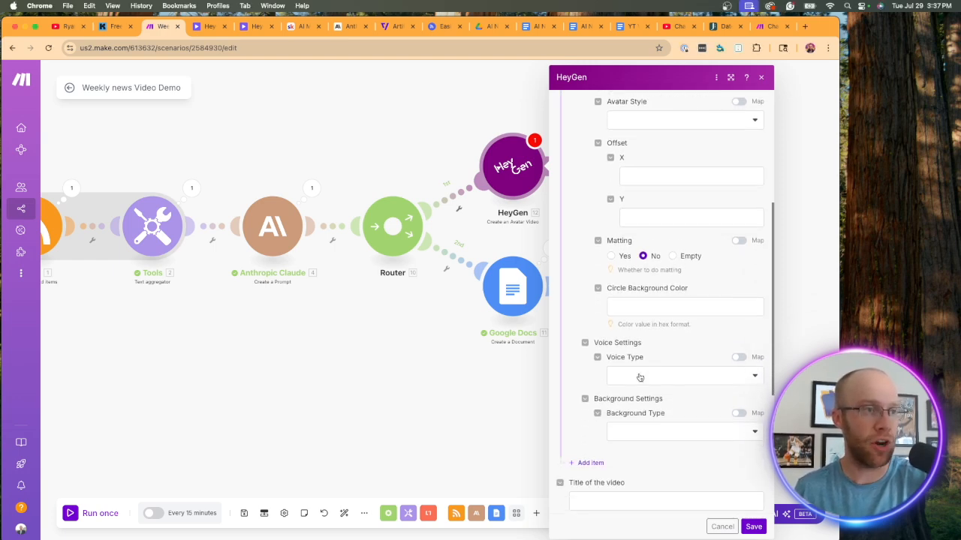
Step: Set the HeyGen voice to the Ryan Doser AI Voice Clone speaking Claude's Content Text
scroll("up", 3)
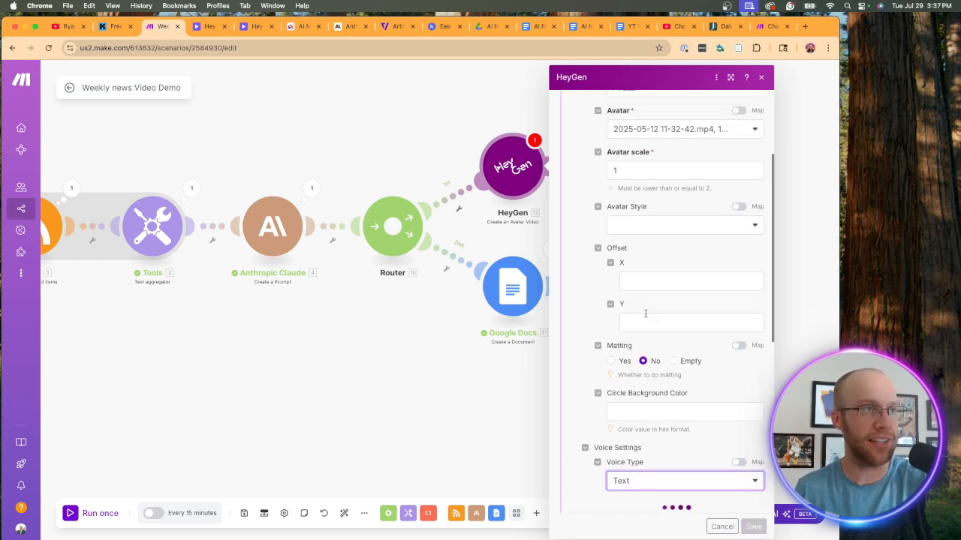
left_click(683, 225)
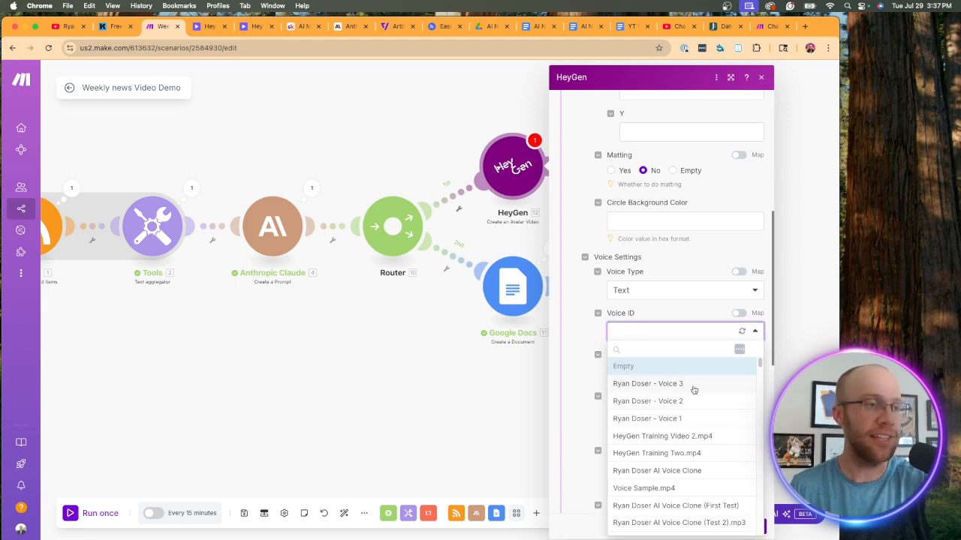
mouse_move(676, 476)
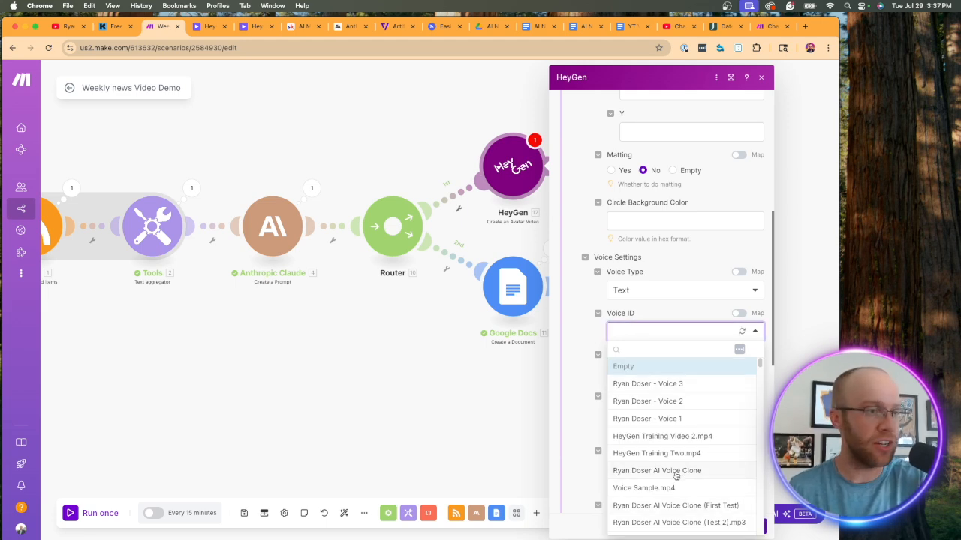
left_click(657, 470)
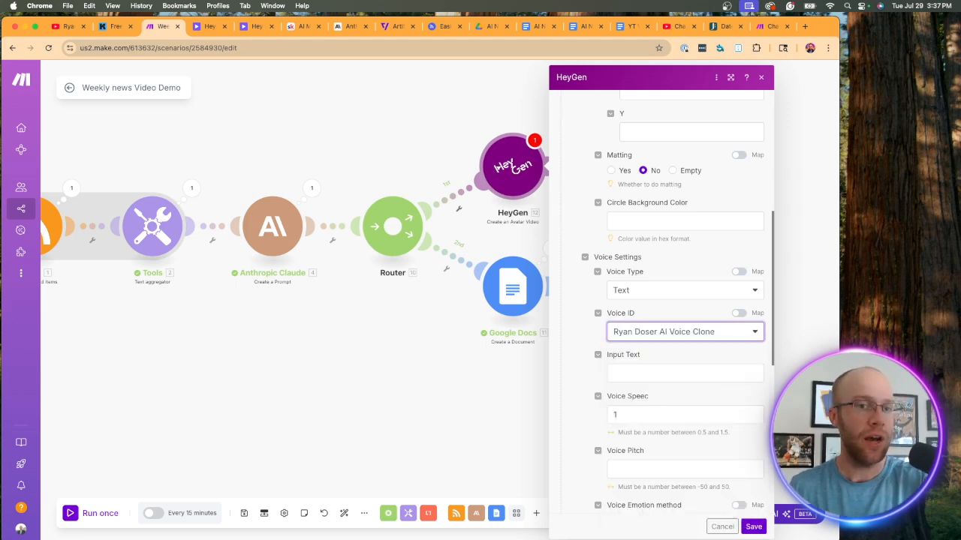
left_click(684, 373)
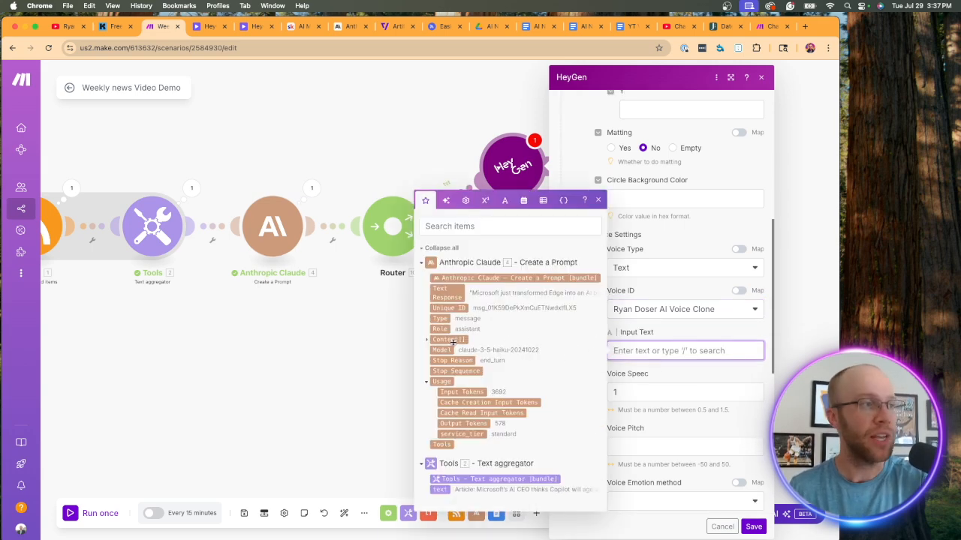
left_click(427, 314)
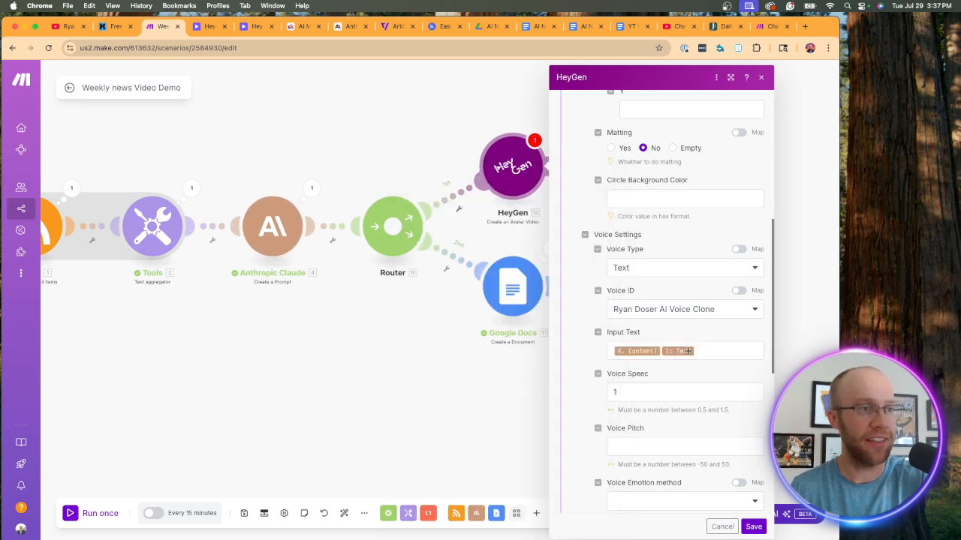
mouse_move(703, 350)
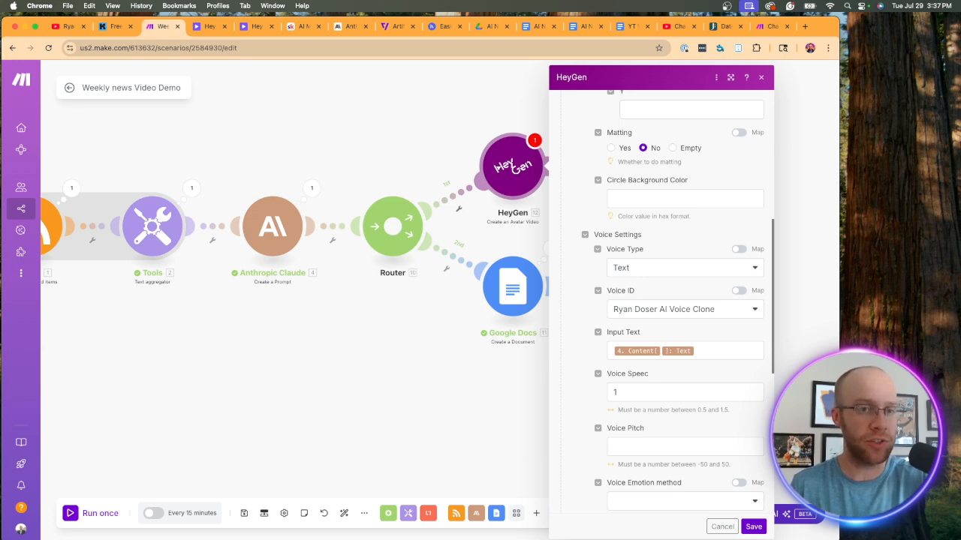
Step: Set voice pitch 50 with Friendly emotion and title 'AI News Video' plus the current date
scroll("down", 3)
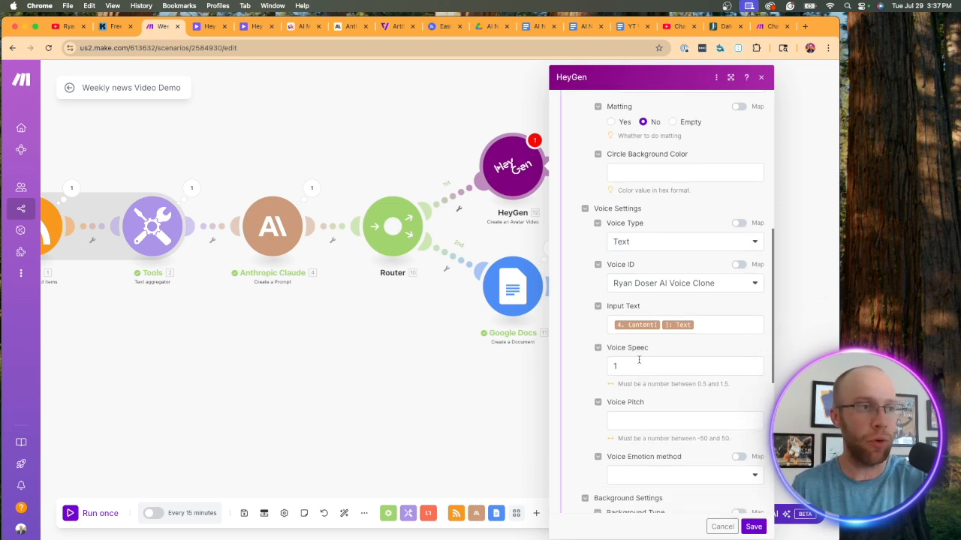
left_click(683, 420)
type("50")
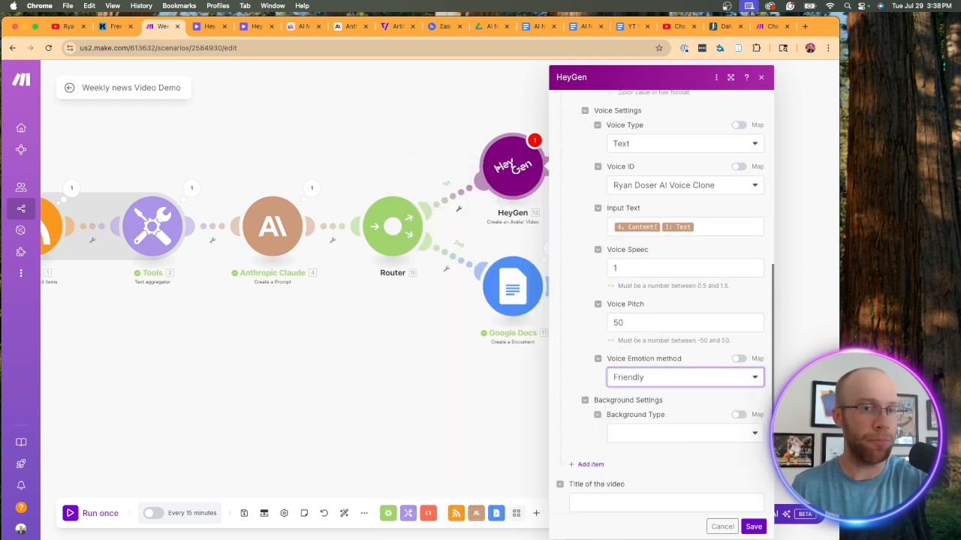
left_click(665, 343)
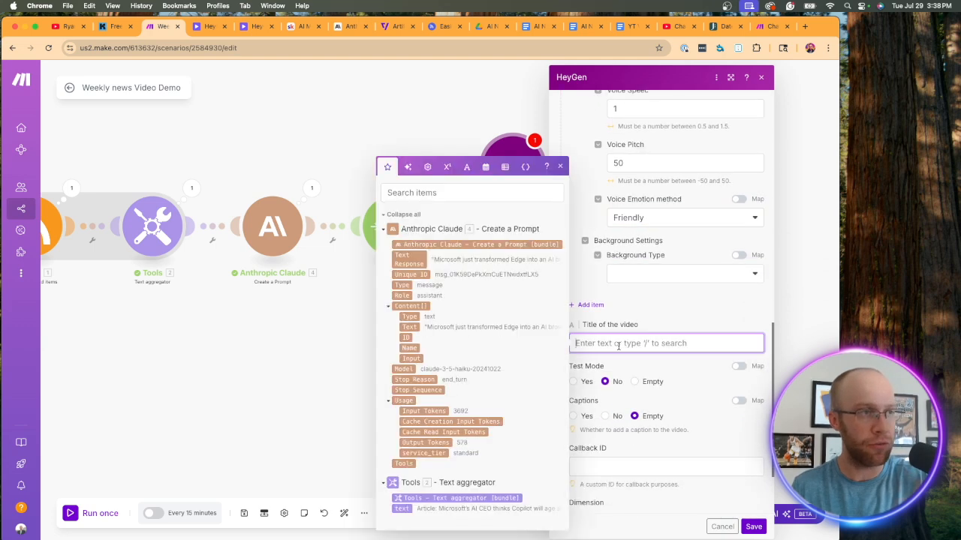
type("AI New")
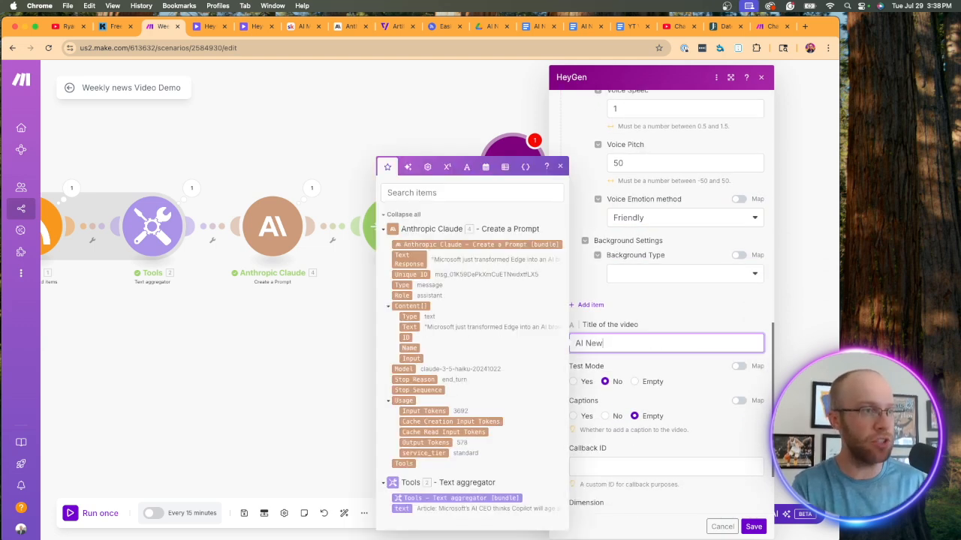
type("s Video")
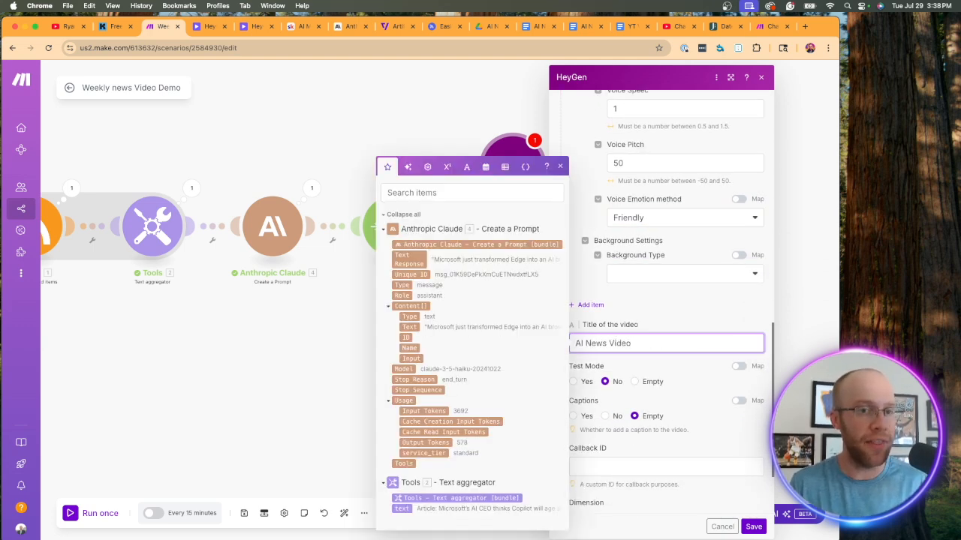
left_click(560, 165)
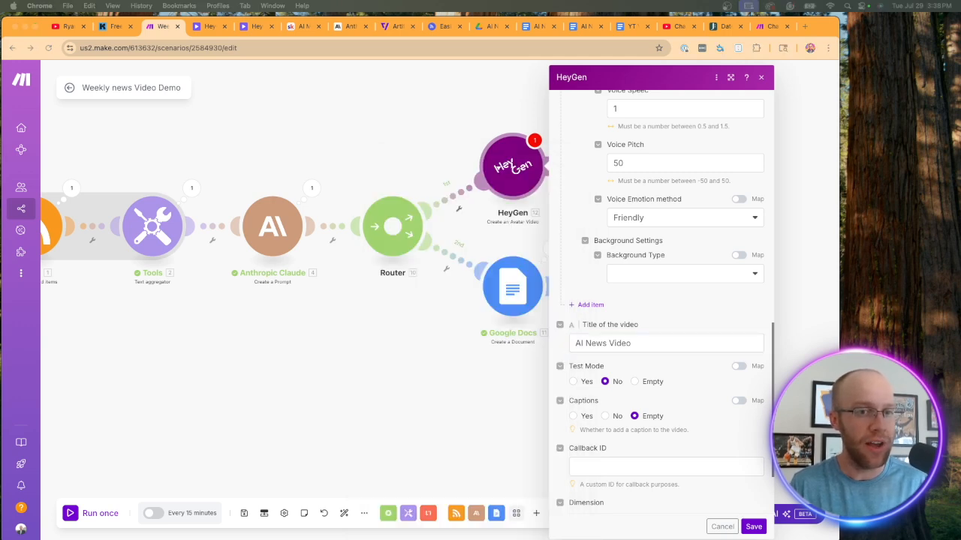
left_click(666, 343)
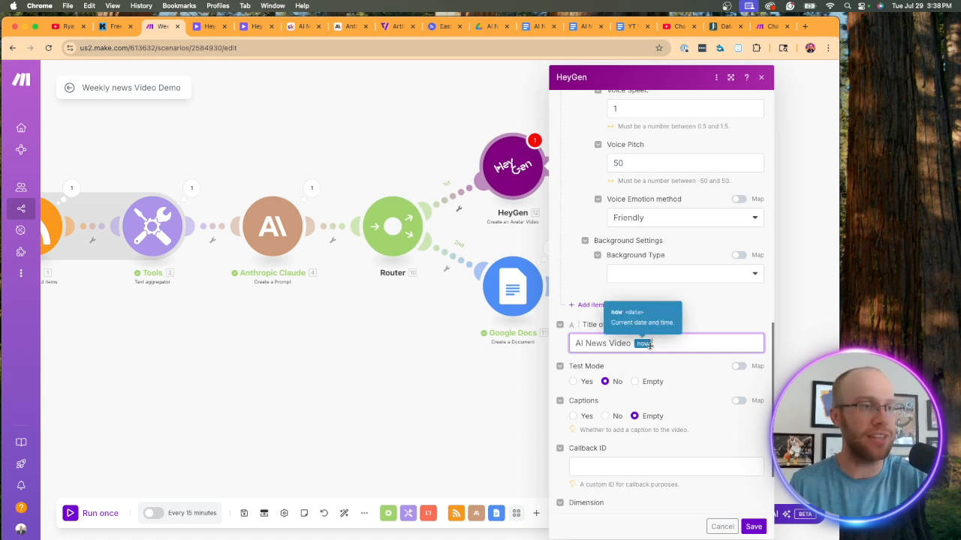
mouse_move(670, 310)
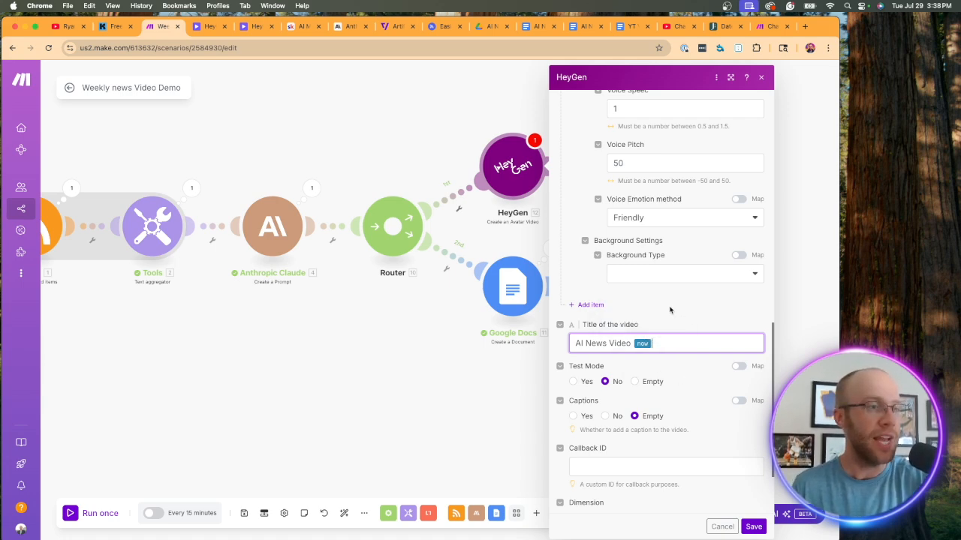
scroll("down", 3)
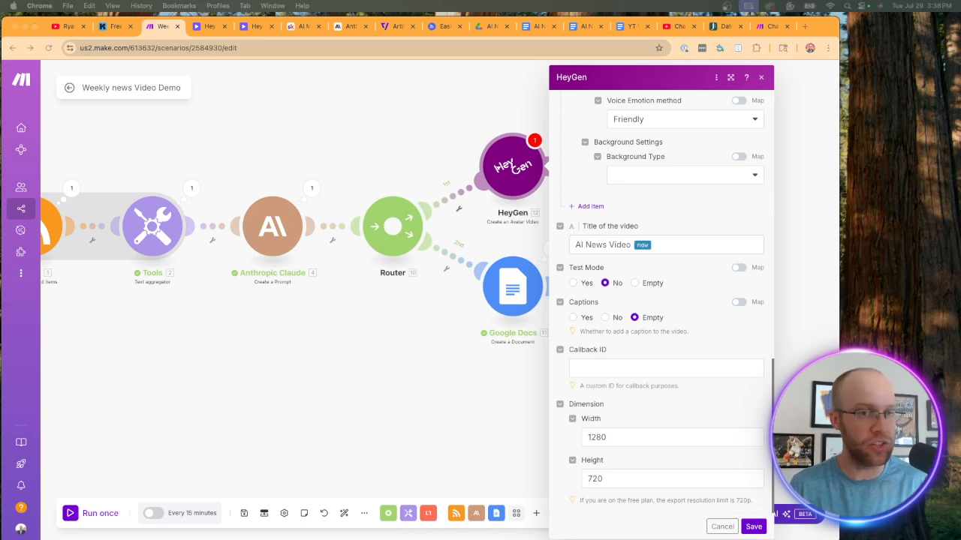
mouse_move(631, 457)
type("1920")
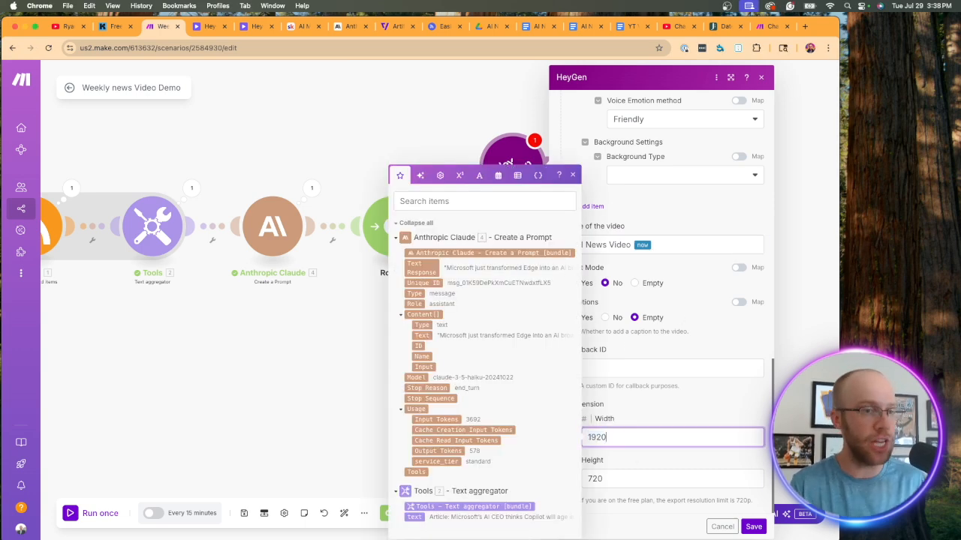
Step: Change the HeyGen video dimensions to 1920×1080 and save the module
left_click(672, 478)
type("1080")
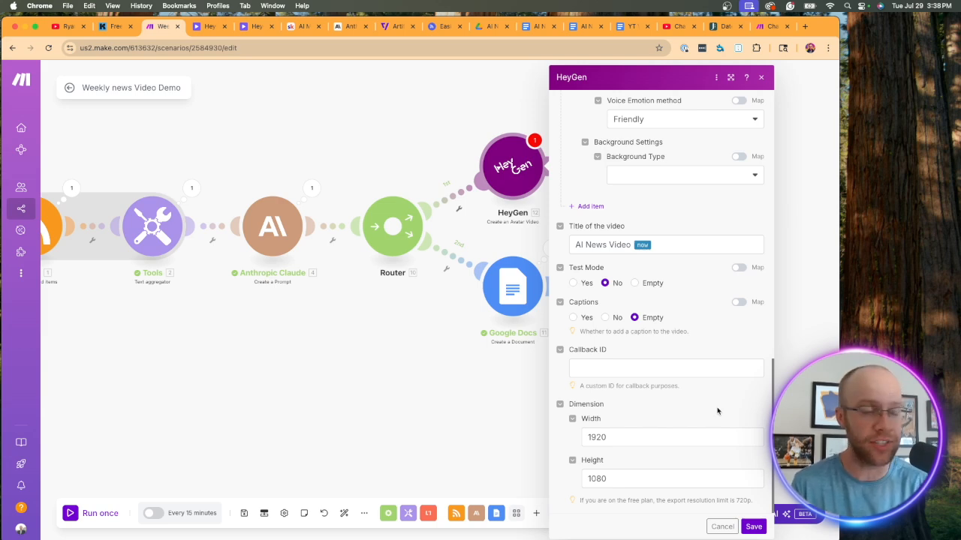
mouse_move(600, 405)
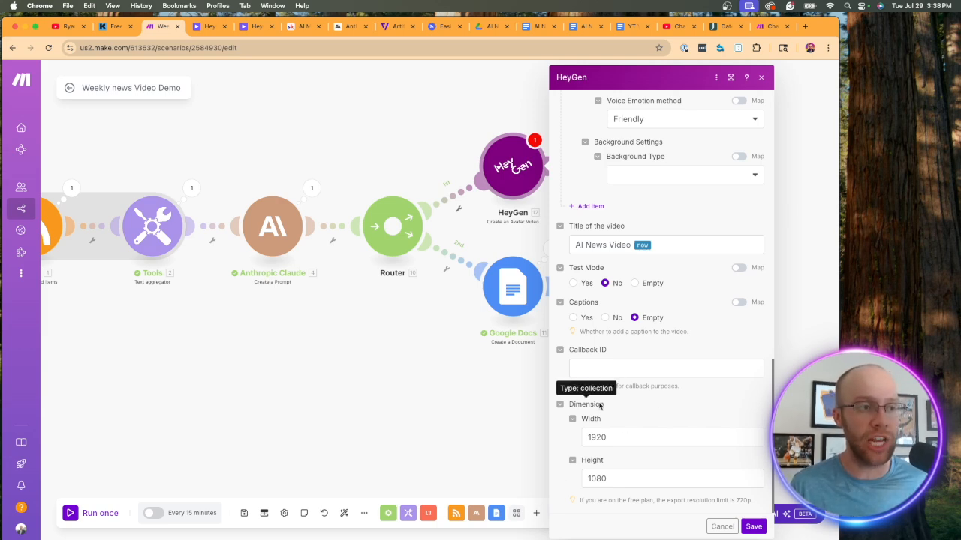
mouse_move(718, 395)
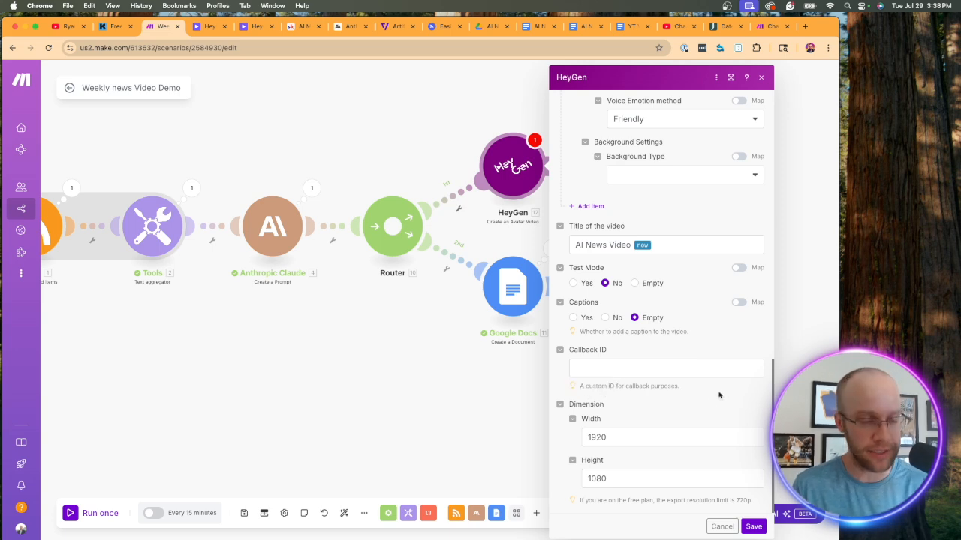
mouse_move(754, 522)
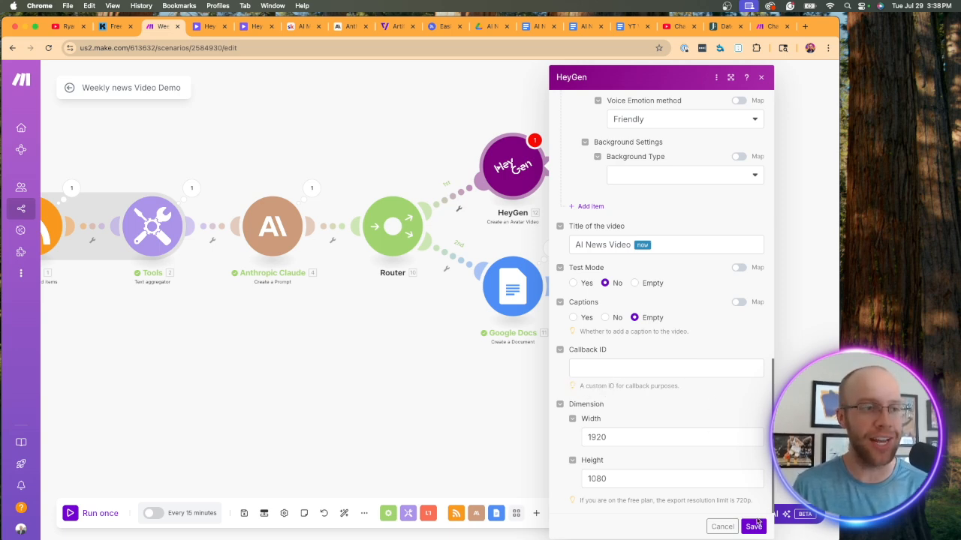
left_click(752, 526)
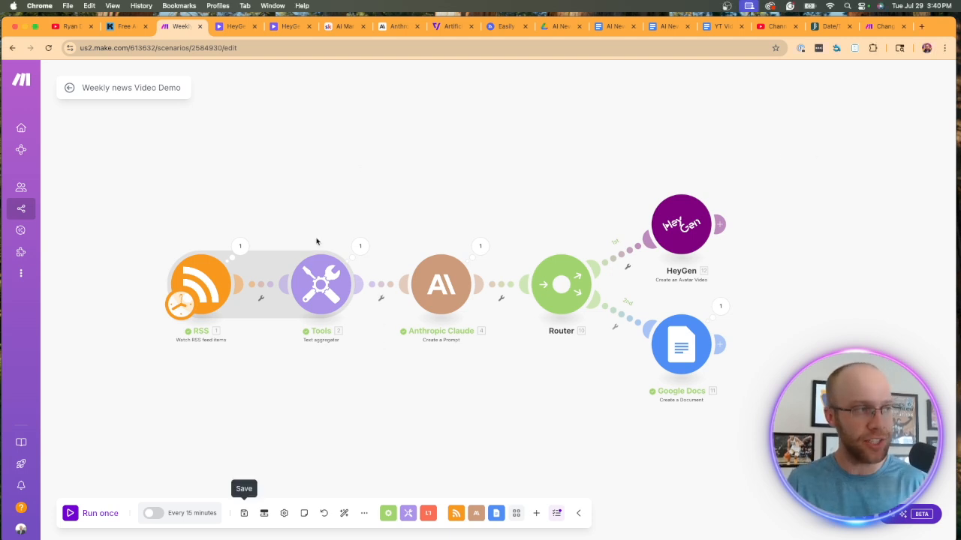
mouse_move(208, 280)
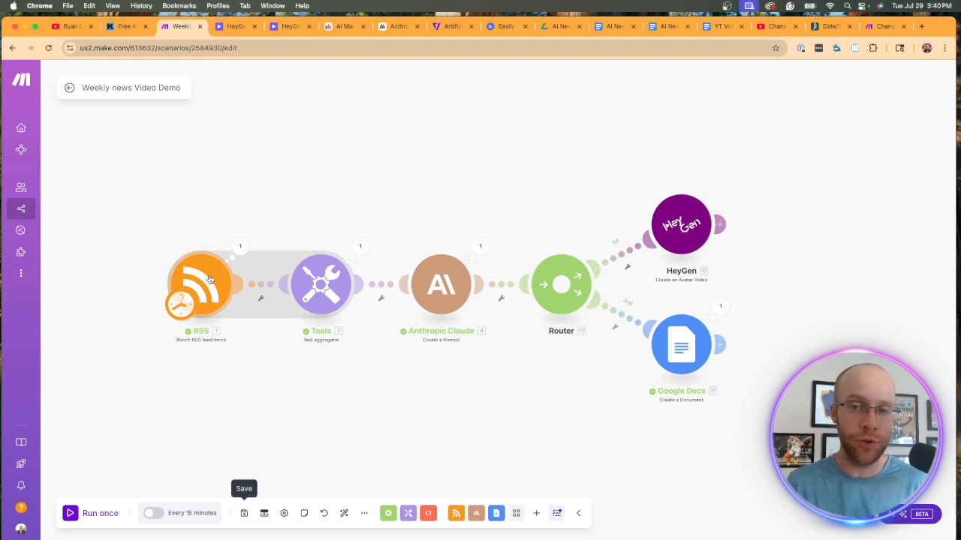
Step: Start the RSS trigger from 'All RSS feed items' and save the scenario
right_click(200, 284)
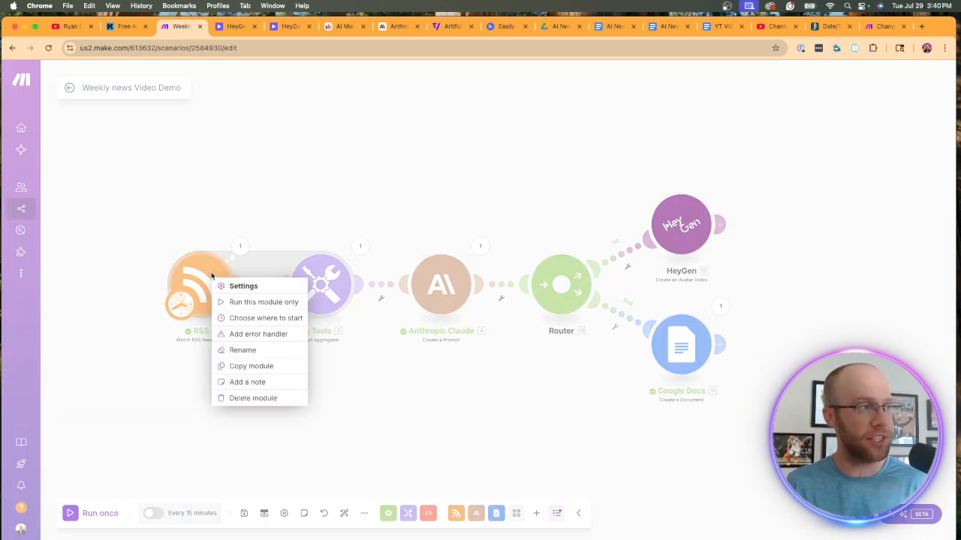
left_click(266, 317)
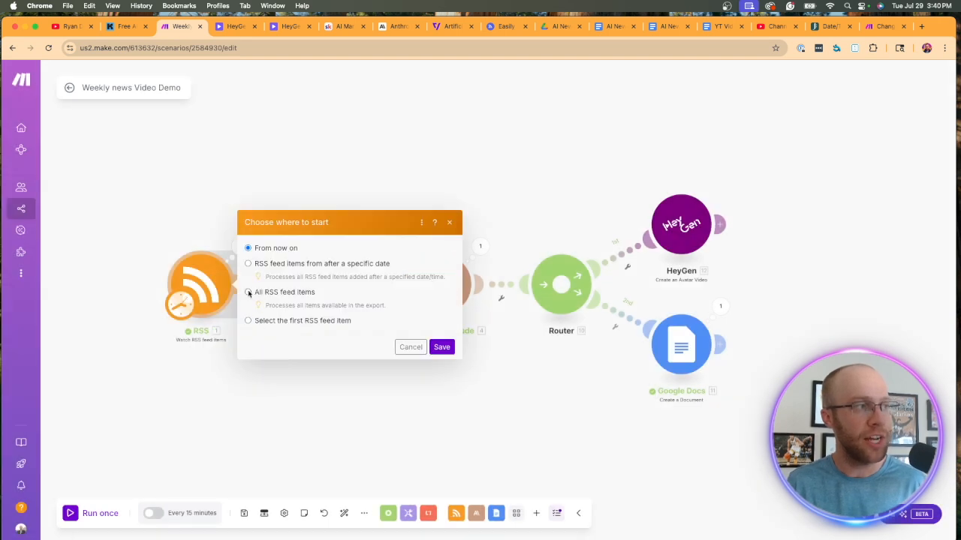
left_click(248, 292)
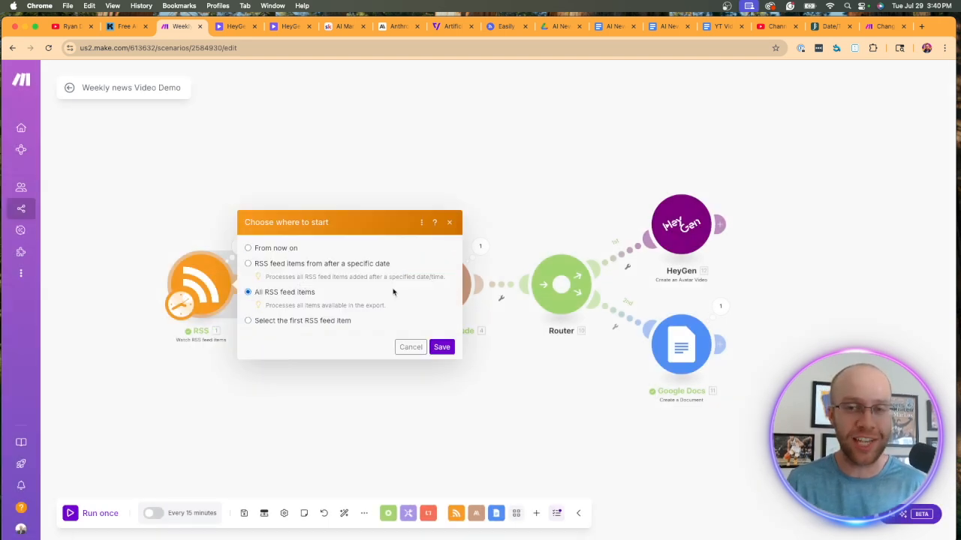
left_click(441, 347)
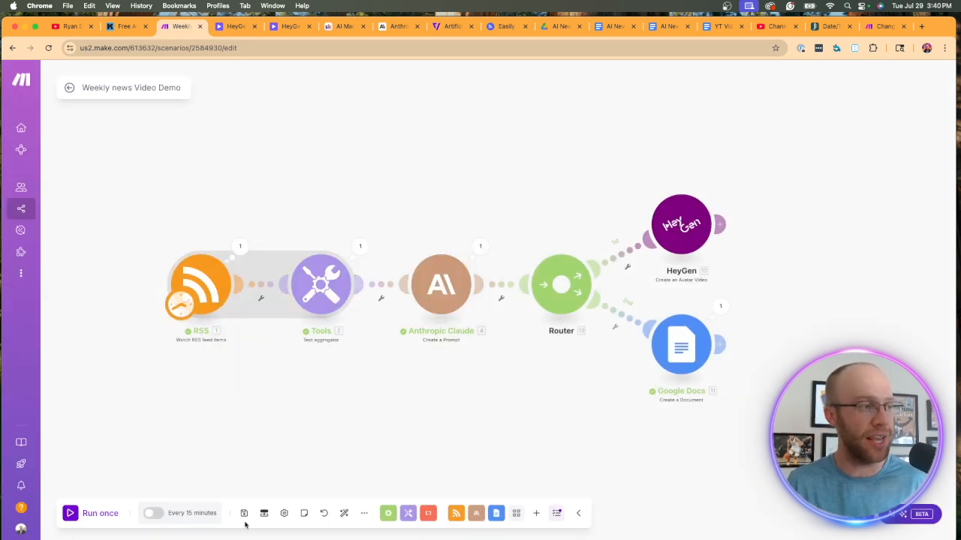
left_click(89, 512)
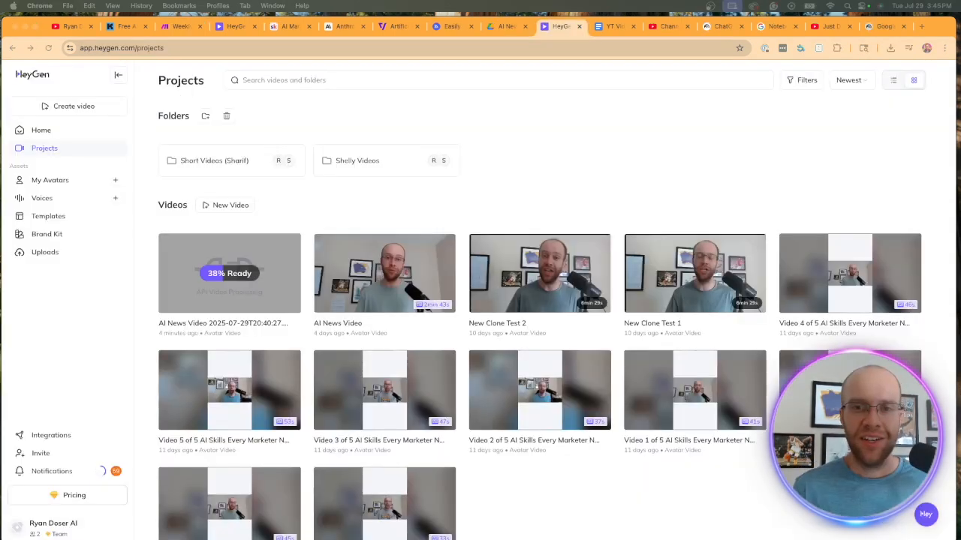
mouse_move(640, 208)
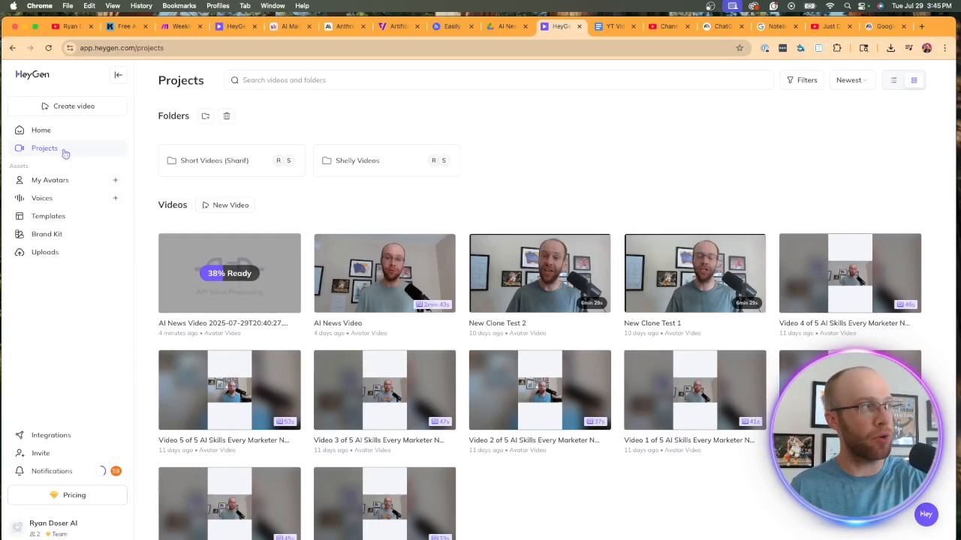
mouse_move(167, 273)
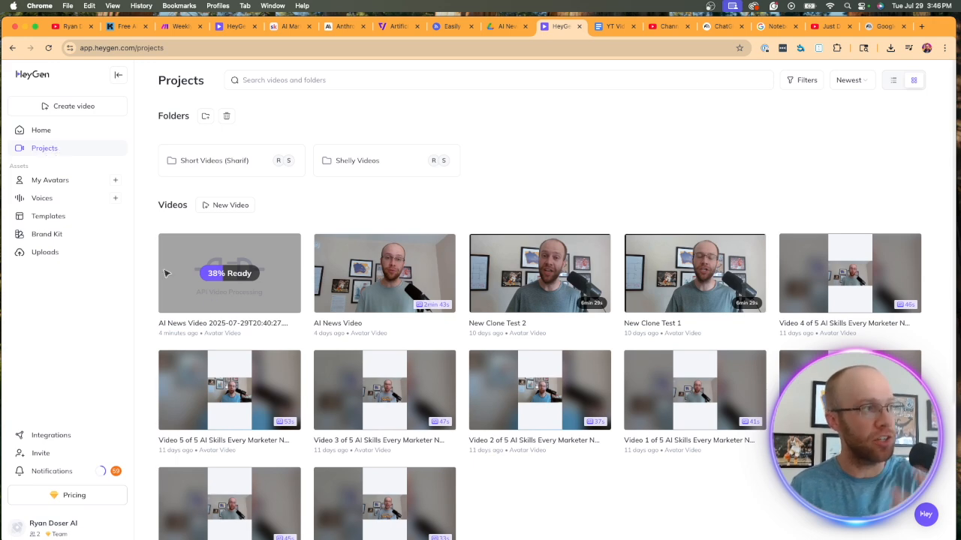
mouse_move(277, 272)
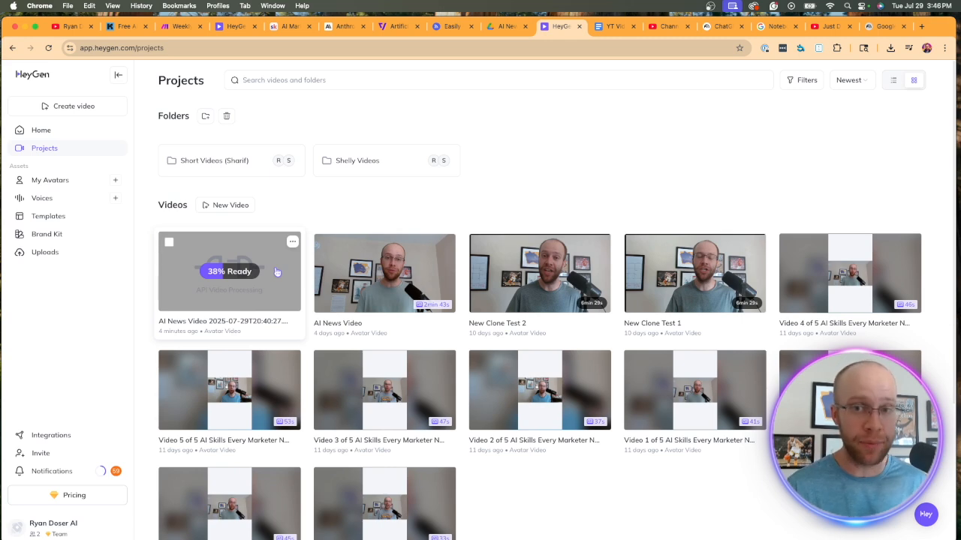
mouse_move(384, 272)
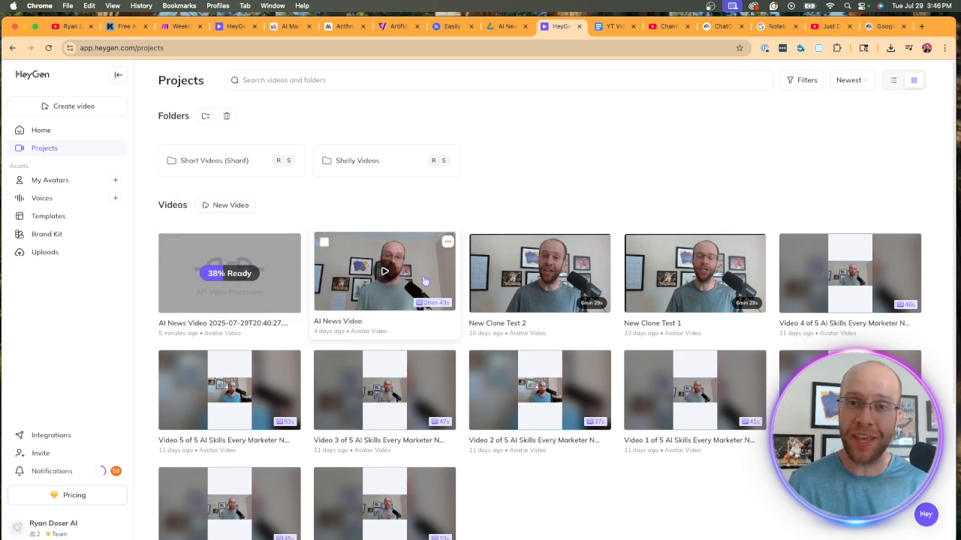
Step: Open the earlier finished 'AI News Video' from HeyGen Projects
left_click(383, 272)
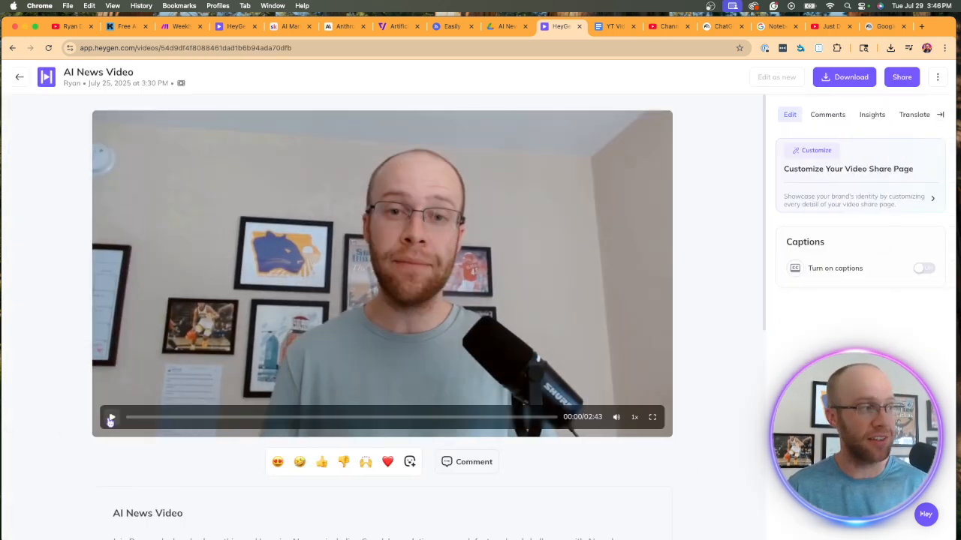
Step: Play the AI News Video briefly, then pause it about 14 seconds in
left_click(111, 418)
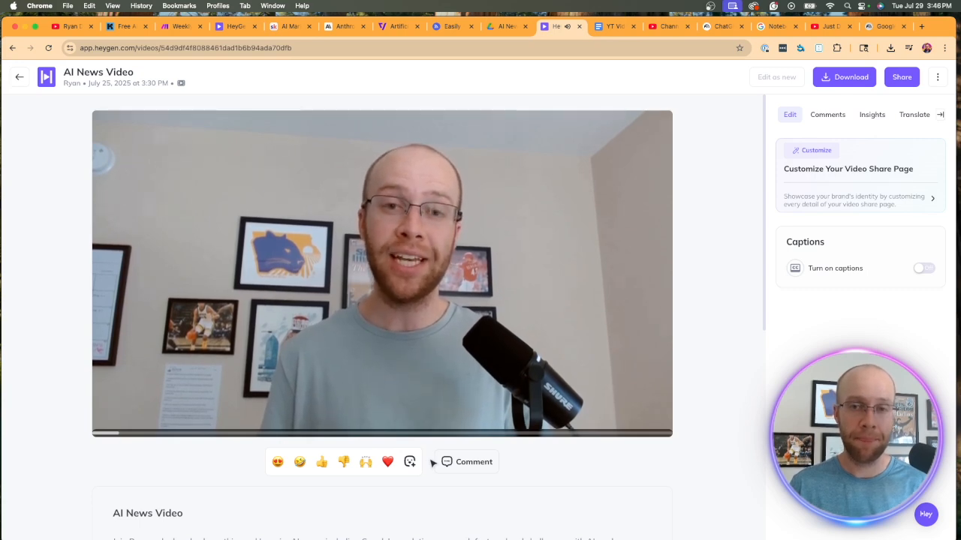
left_click(382, 273)
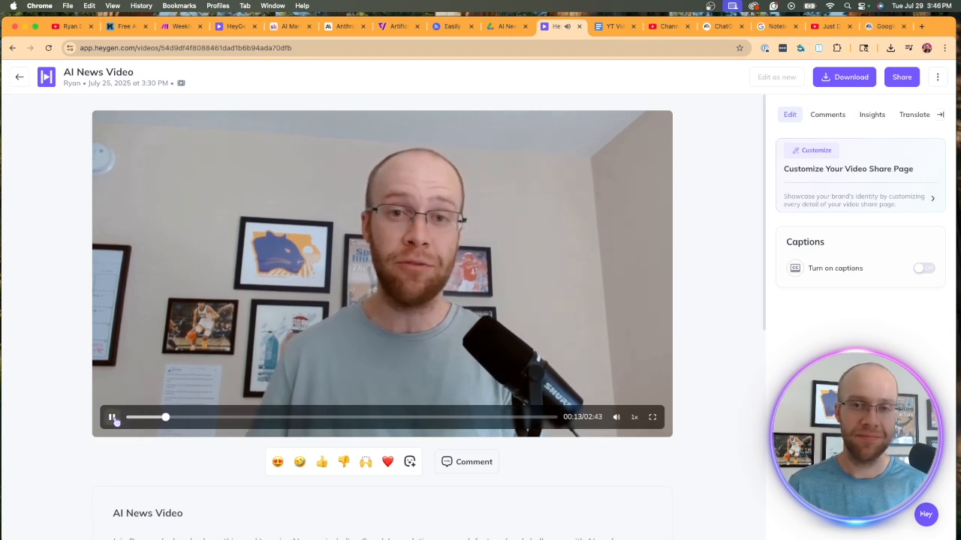
left_click(112, 416)
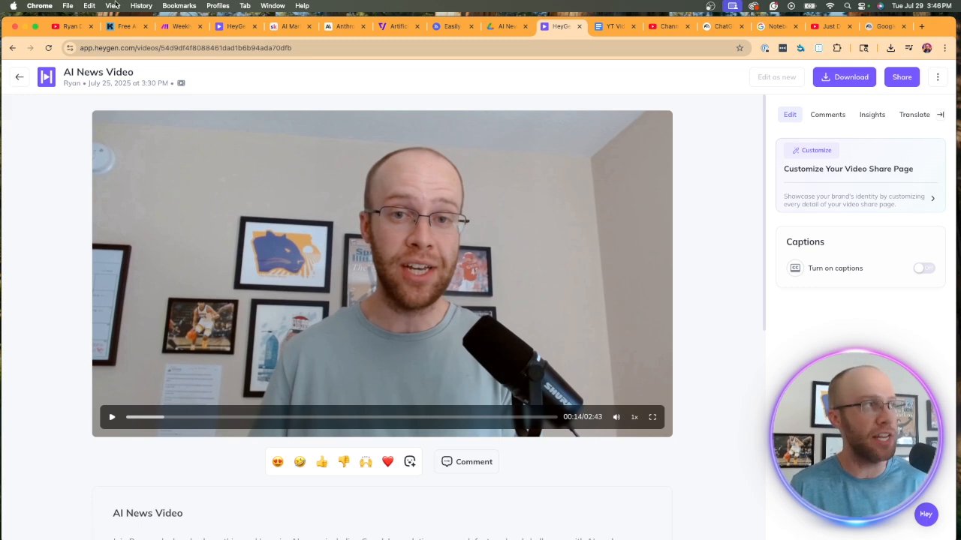
Step: Replace 'Every 15 minutes' with a Thursday 8:00 AM weekly schedule and activate the scenario
left_click(182, 26)
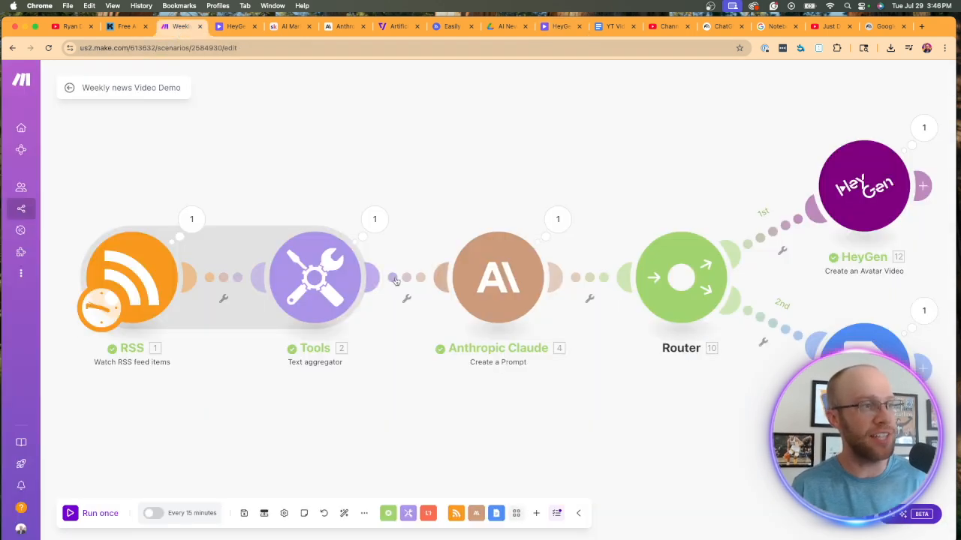
mouse_move(191, 513)
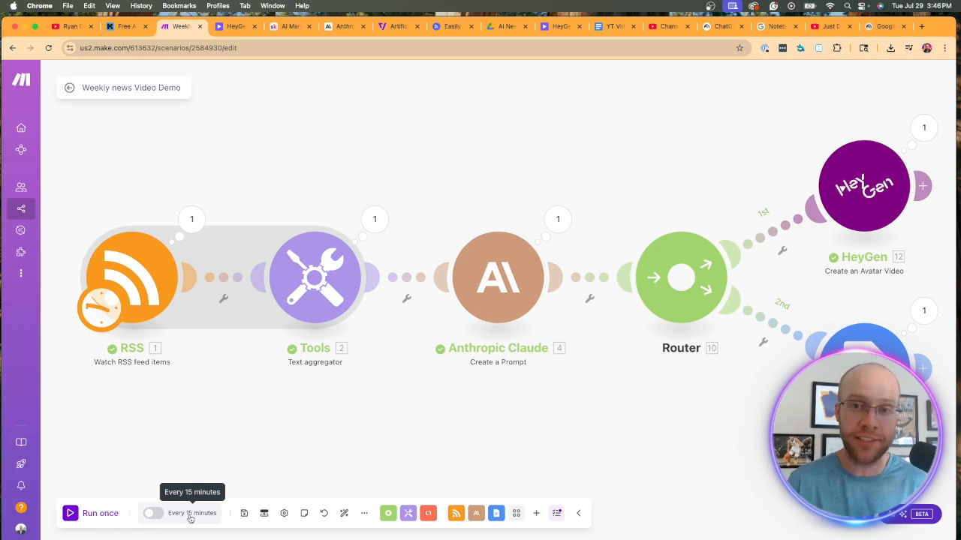
left_click(192, 513)
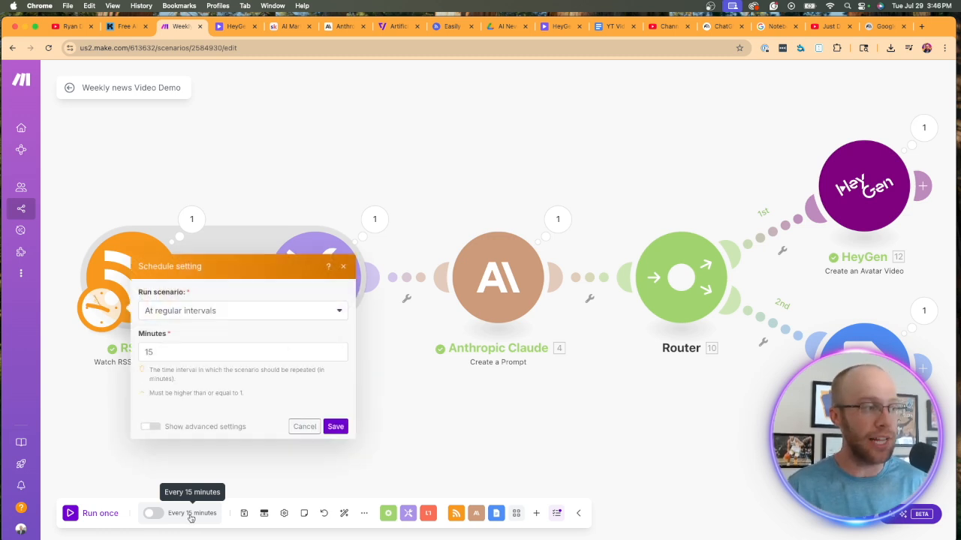
left_click(243, 310)
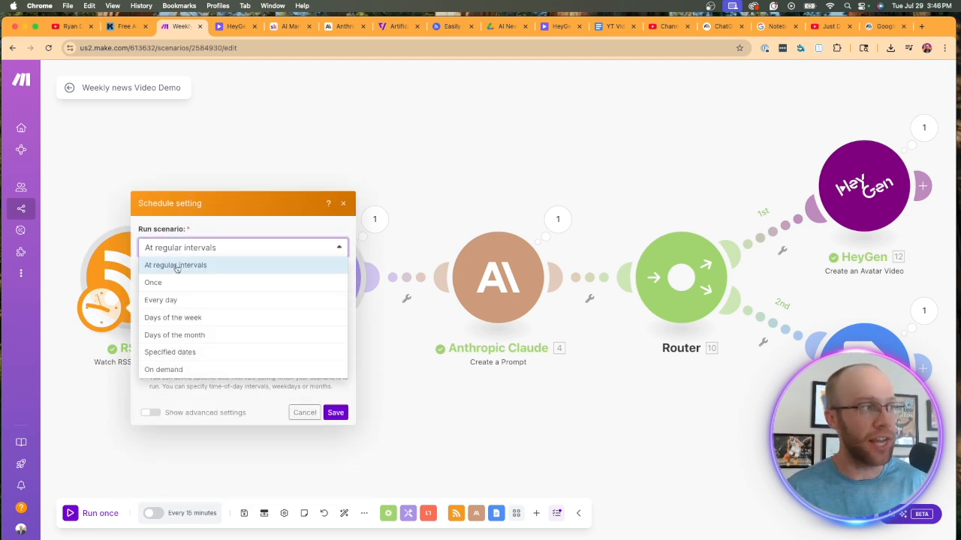
left_click(173, 316)
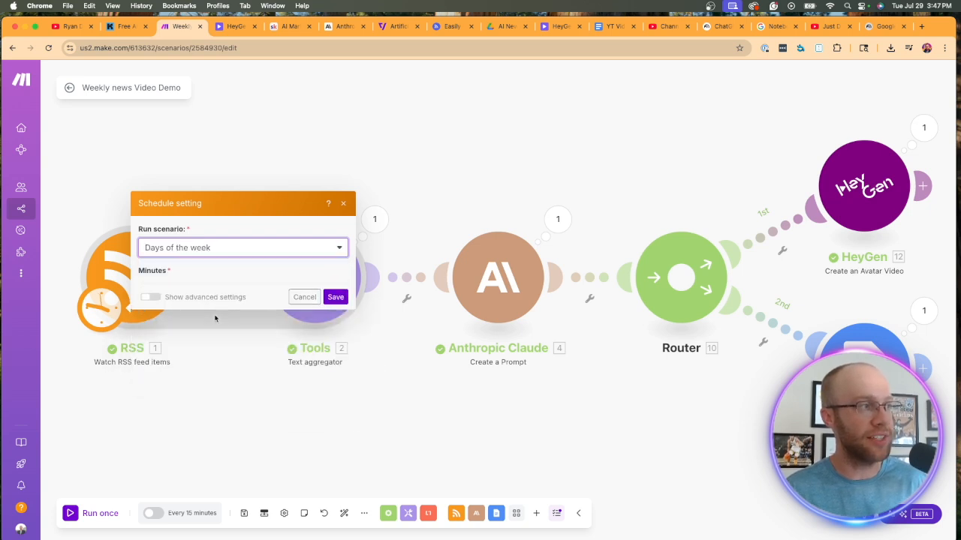
left_click(241, 247)
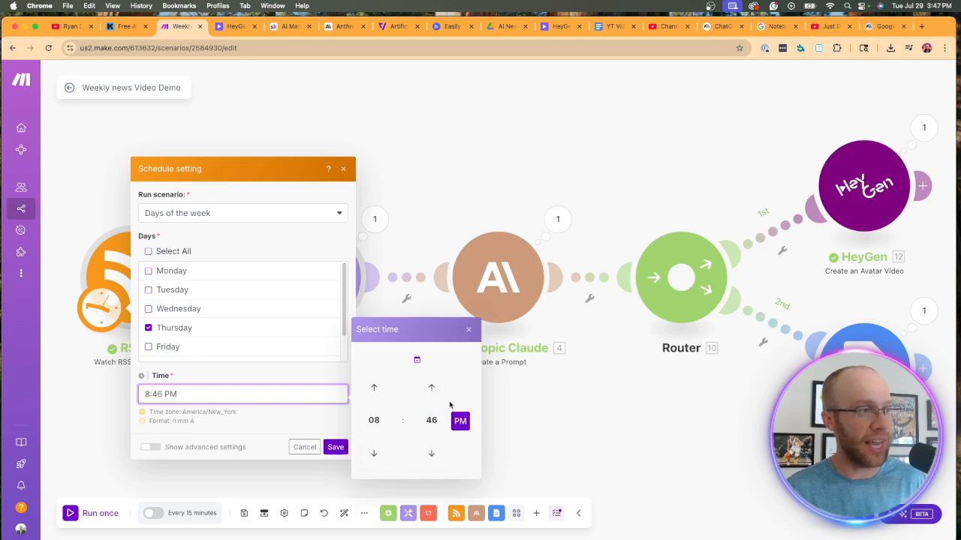
left_click(374, 388)
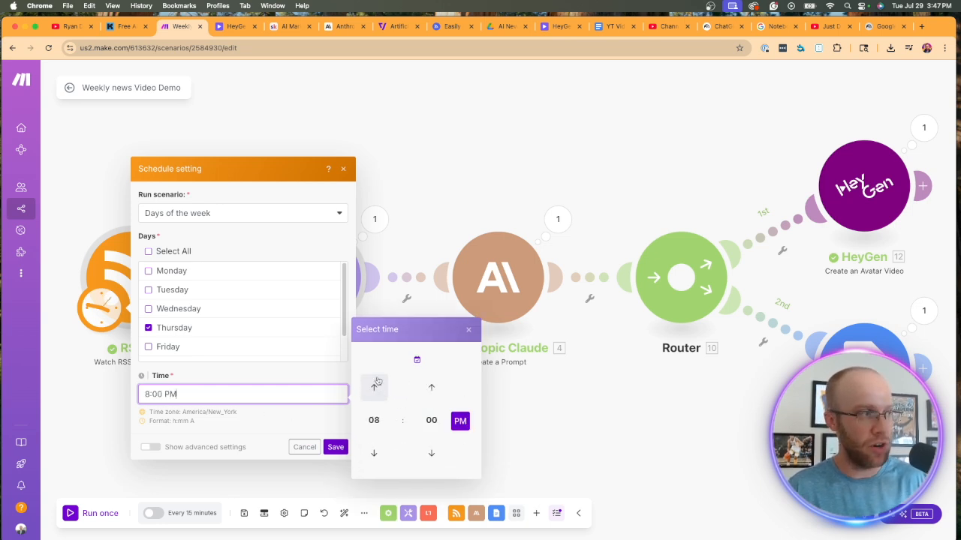
left_click(460, 420)
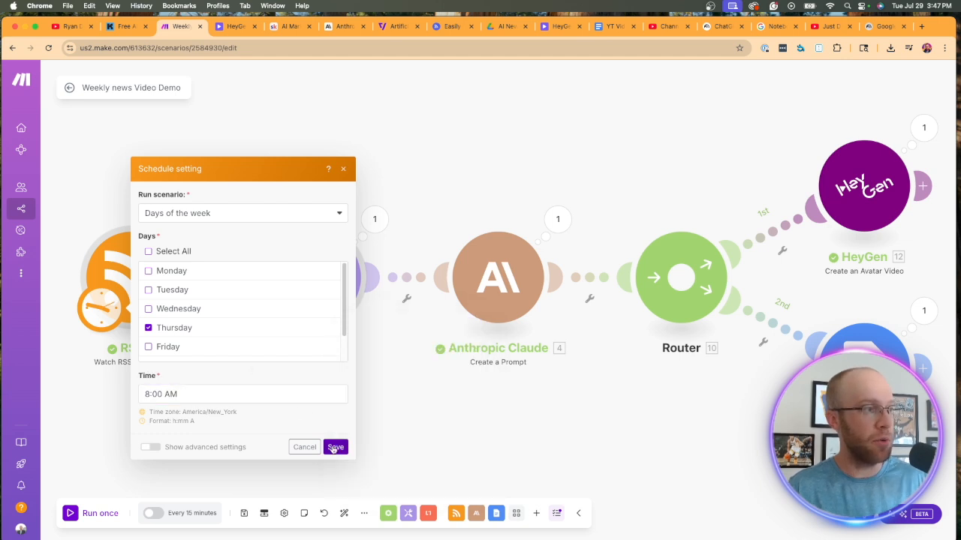
left_click(336, 447)
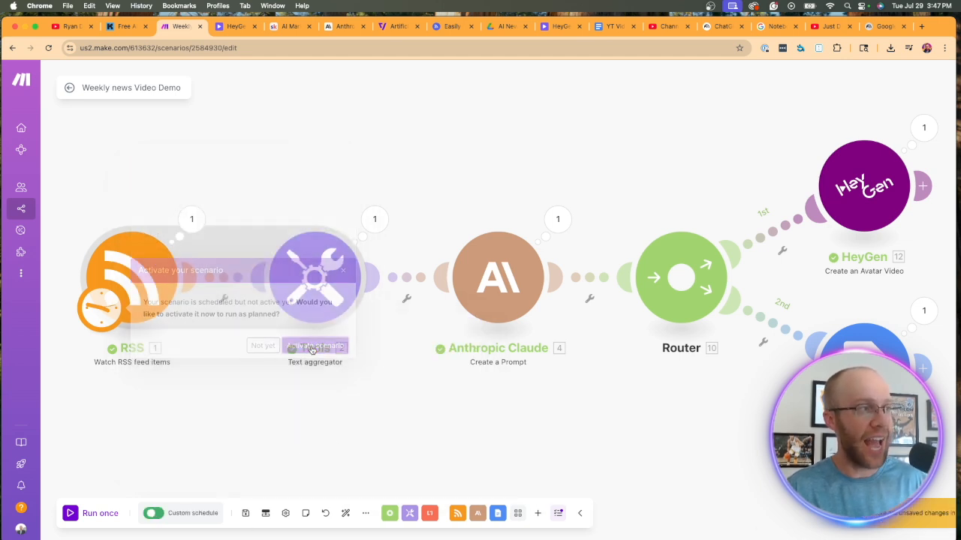
left_click(21, 80)
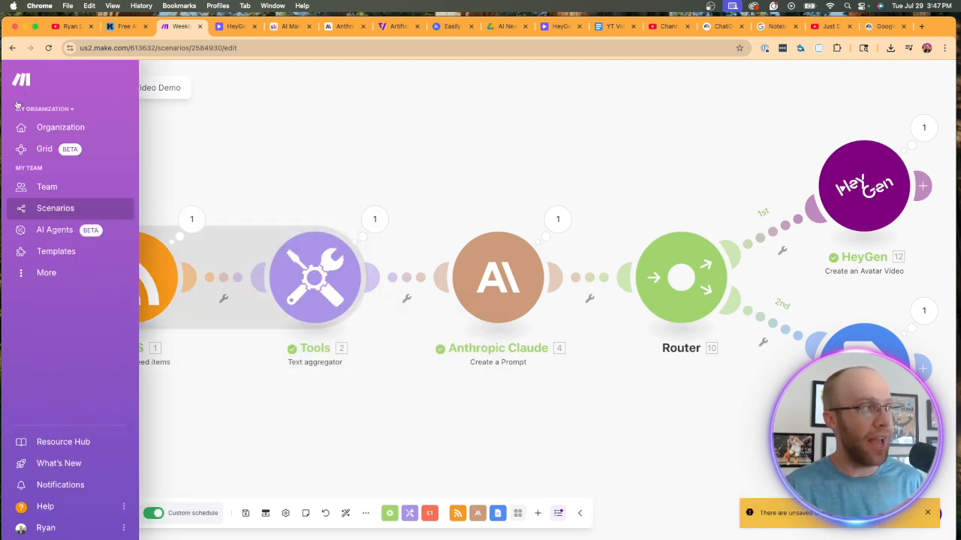
left_click(21, 79)
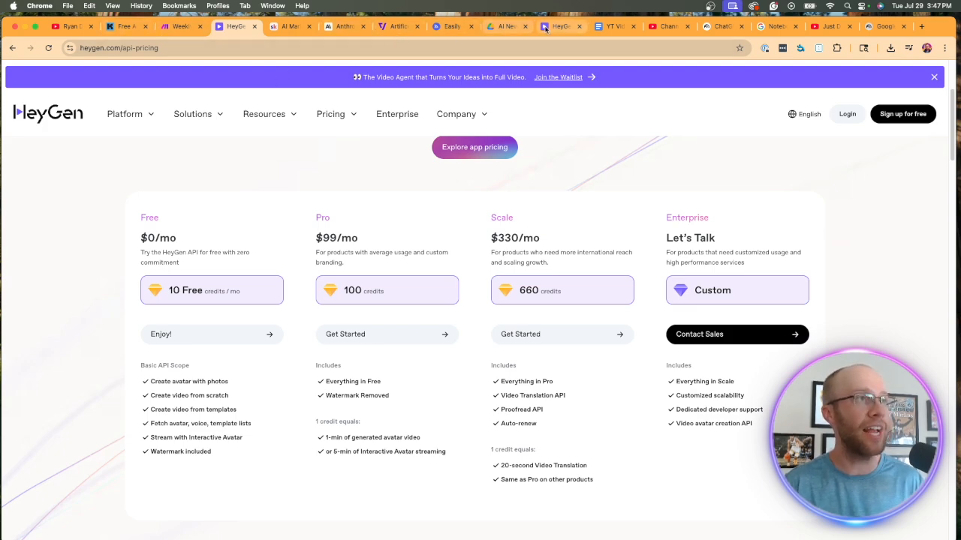
Step: Return from the HeyGen API pricing page to the video projects list
left_click(559, 26)
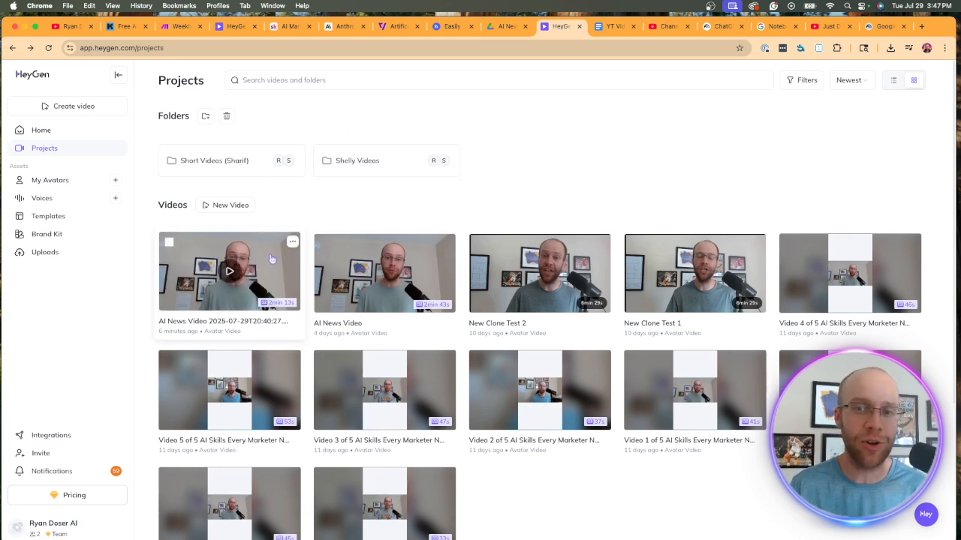
Step: Play the newly finished 'AI News Video 2025-07-29' from HeyGen Projects
left_click(228, 272)
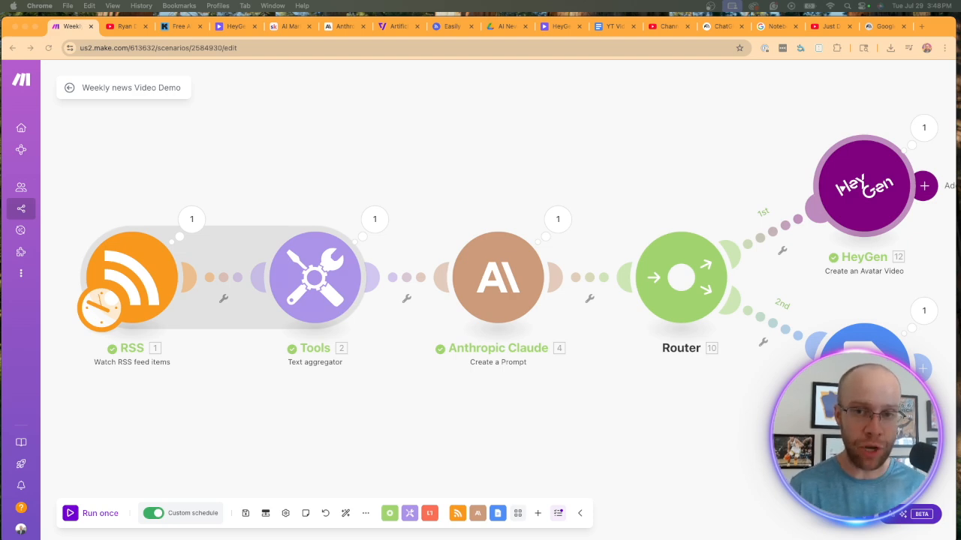
mouse_move(350, 59)
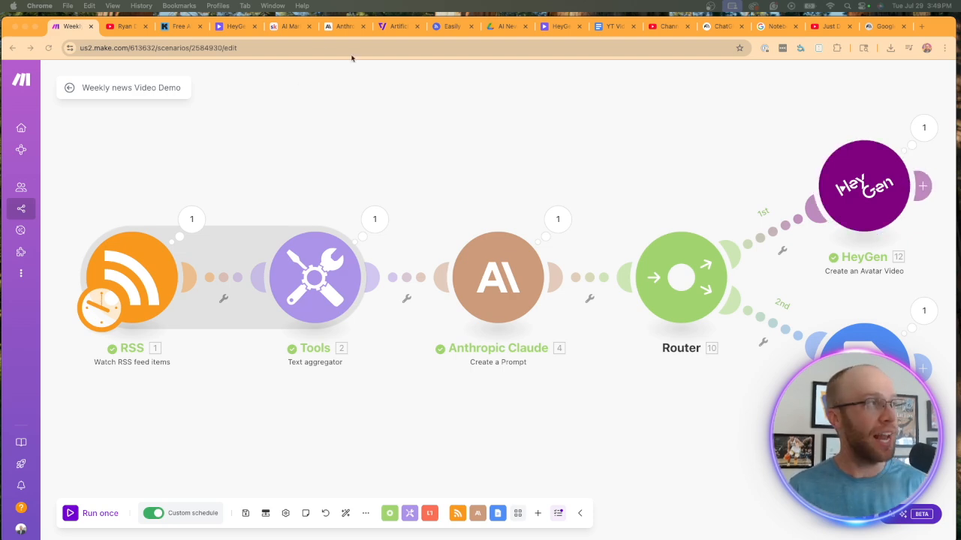
Step: Switch to Ryan Doser's YouTube channel videos page in Chrome
left_click(128, 26)
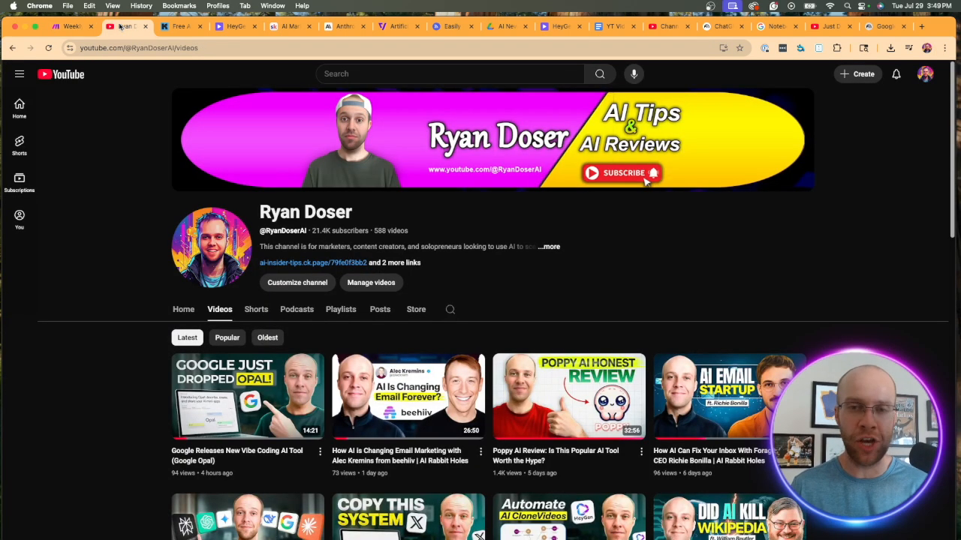